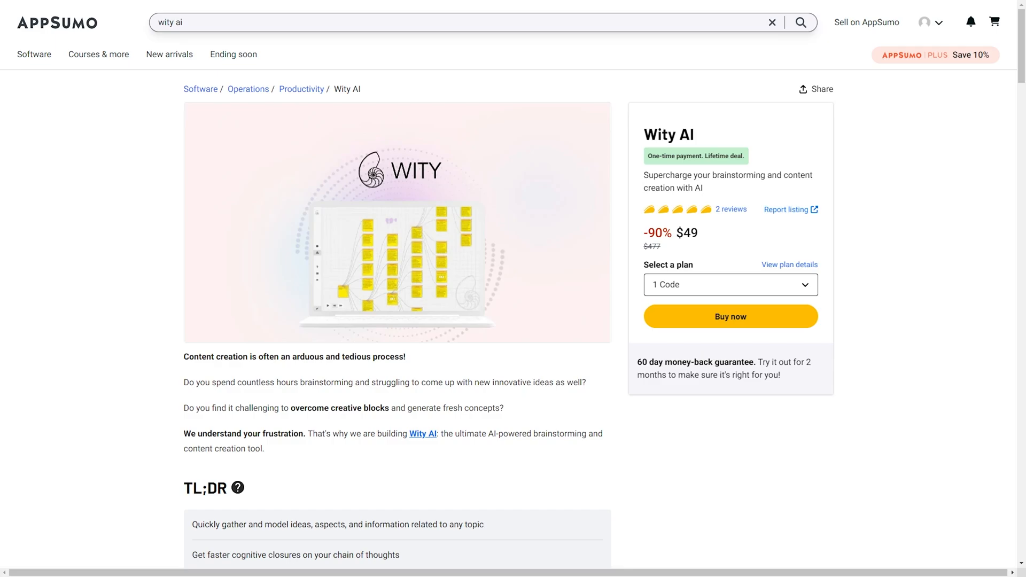
- Scroll the AppSumo Wity AI listing past buyer questions to the $49 and $98 plans
{"action": "scroll", "scroll_direction": "down", "scroll_amount": 3}
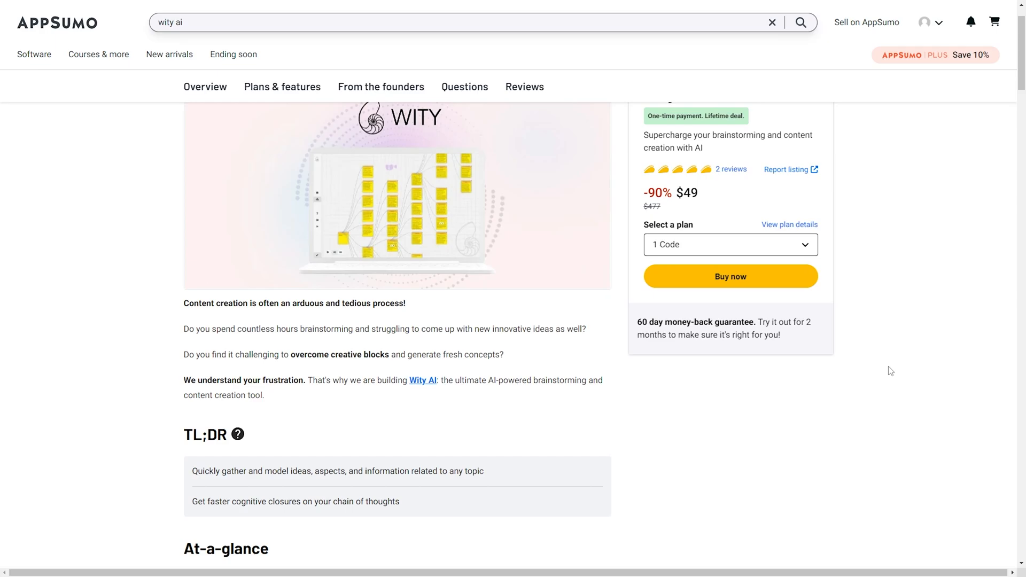
{"action": "scroll", "scroll_direction": "down", "scroll_amount": 3}
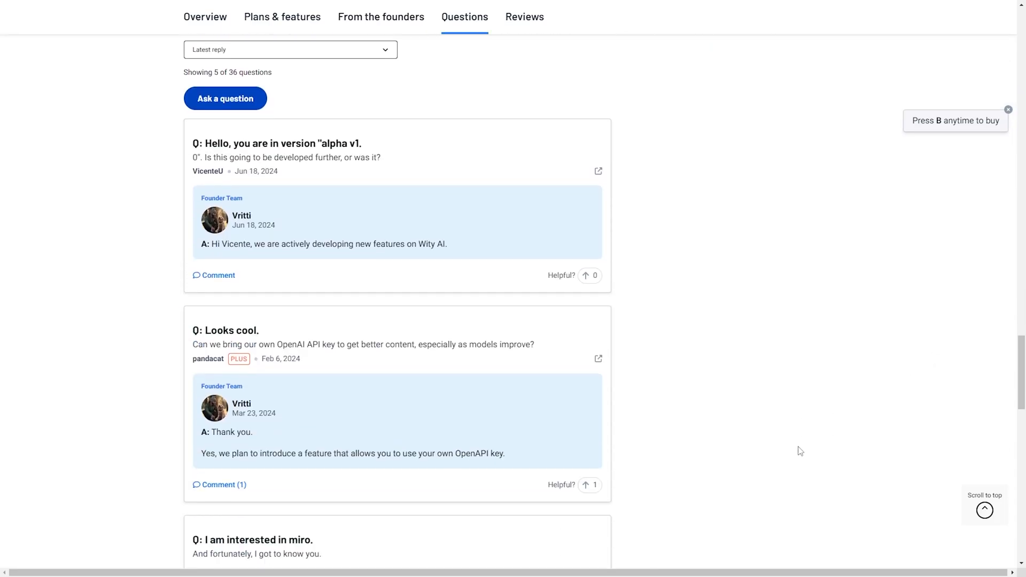
{"action": "scroll", "scroll_direction": "down", "scroll_amount": 3}
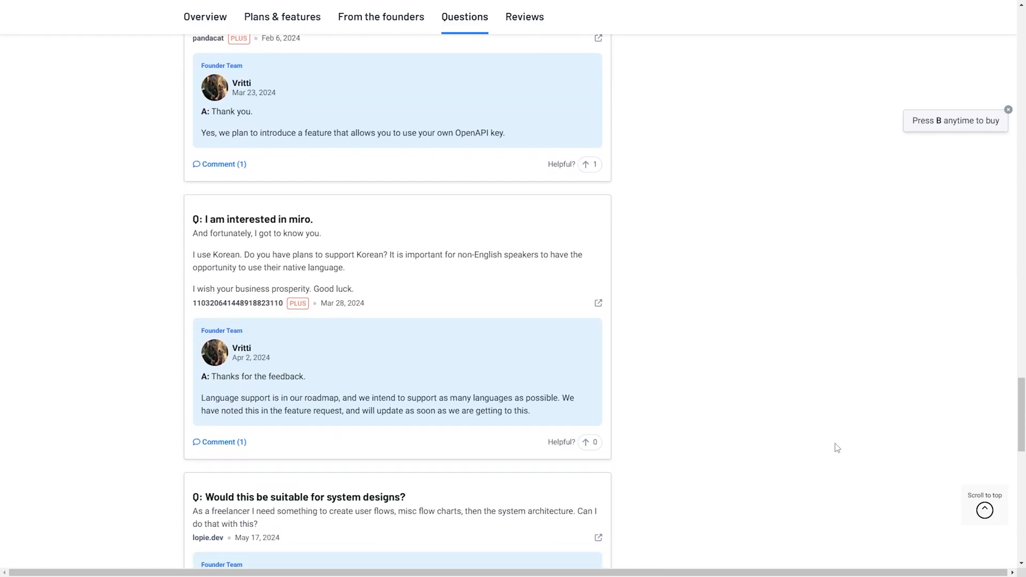
{"action": "scroll", "scroll_direction": "down", "scroll_amount": 3}
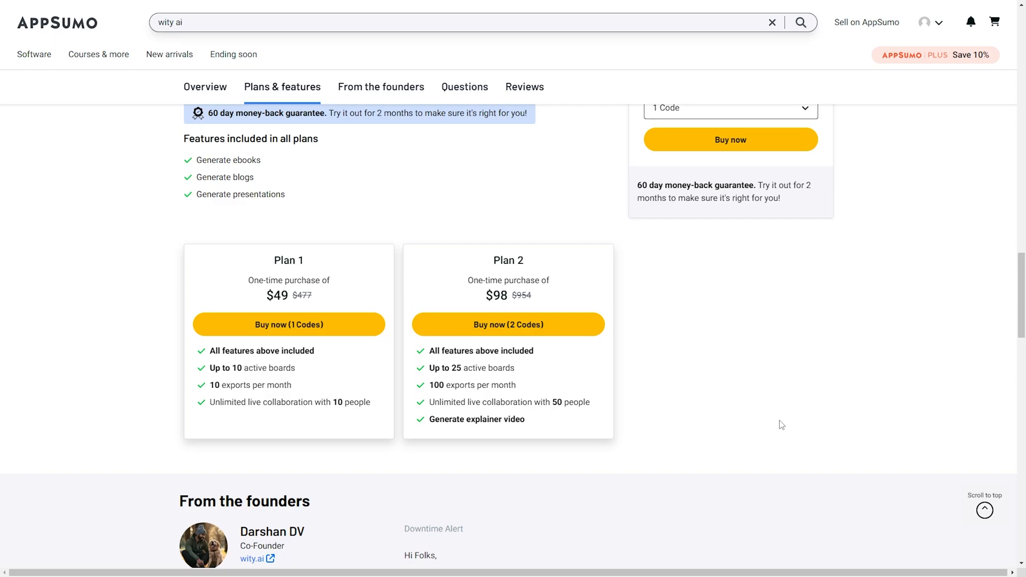
- Bring up the Wity AI template dashboard with blank board, mind map and agent options
{"action": "scroll", "scroll_direction": "up", "scroll_amount": 3}
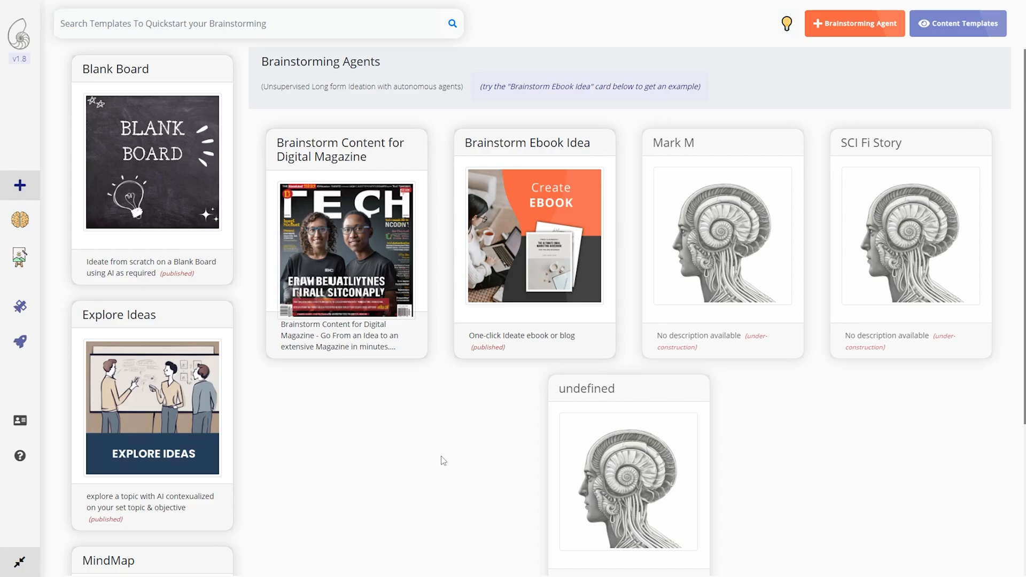
{"action": "mouse_move", "coordinate": [340, 400]}
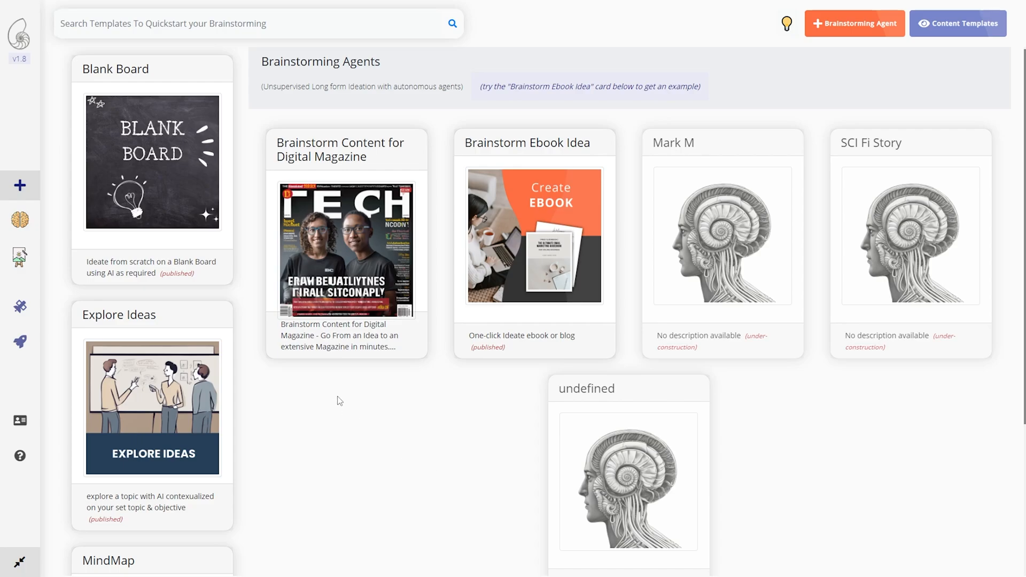
{"action": "mouse_move", "coordinate": [177, 188]}
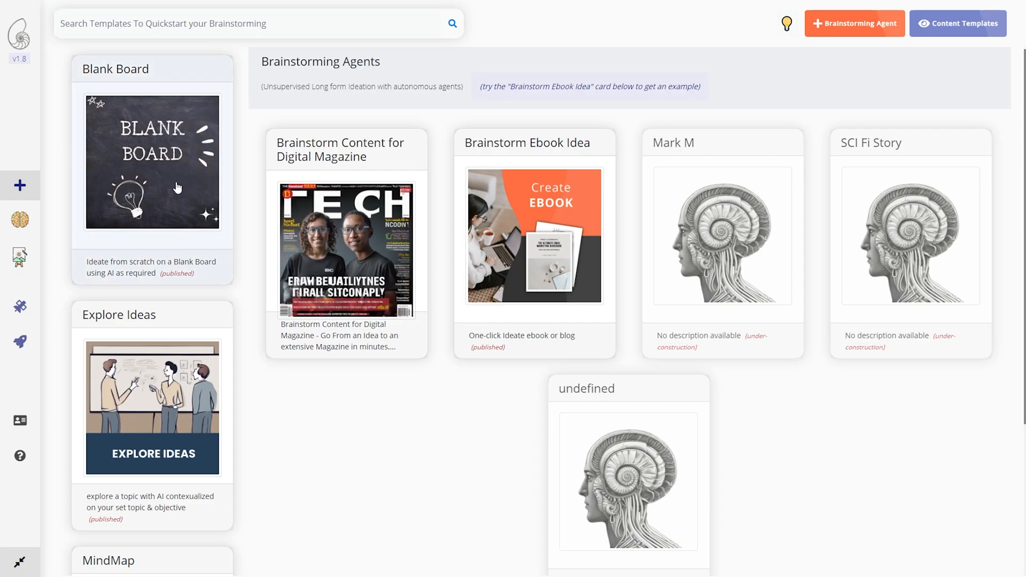
- Create a blank board seeded with 'How to grow a successful Youtube channel'
{"action": "left_click", "coordinate": [152, 163]}
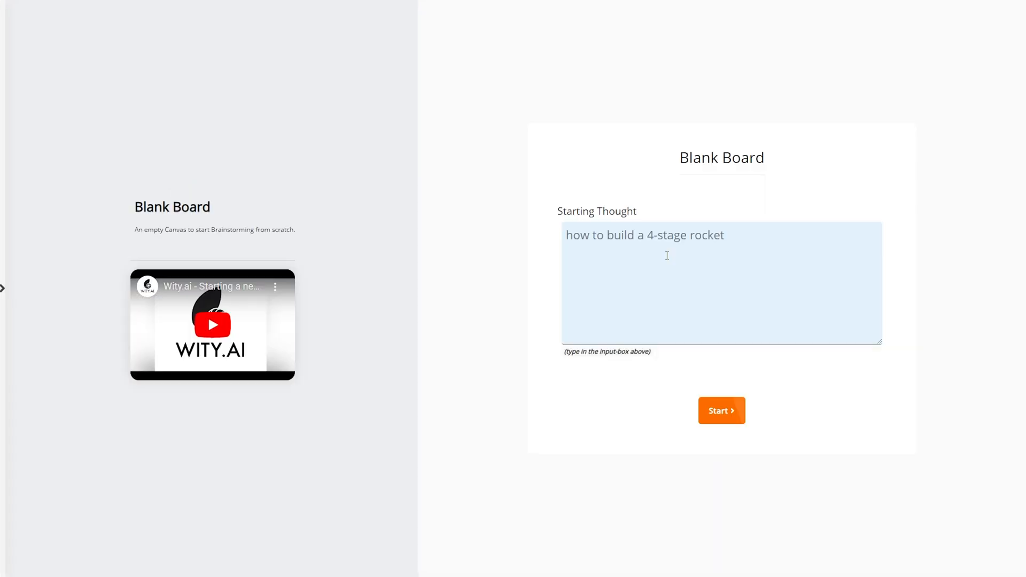
{"action": "type", "text": "How to grow a successful Youtube channel"}
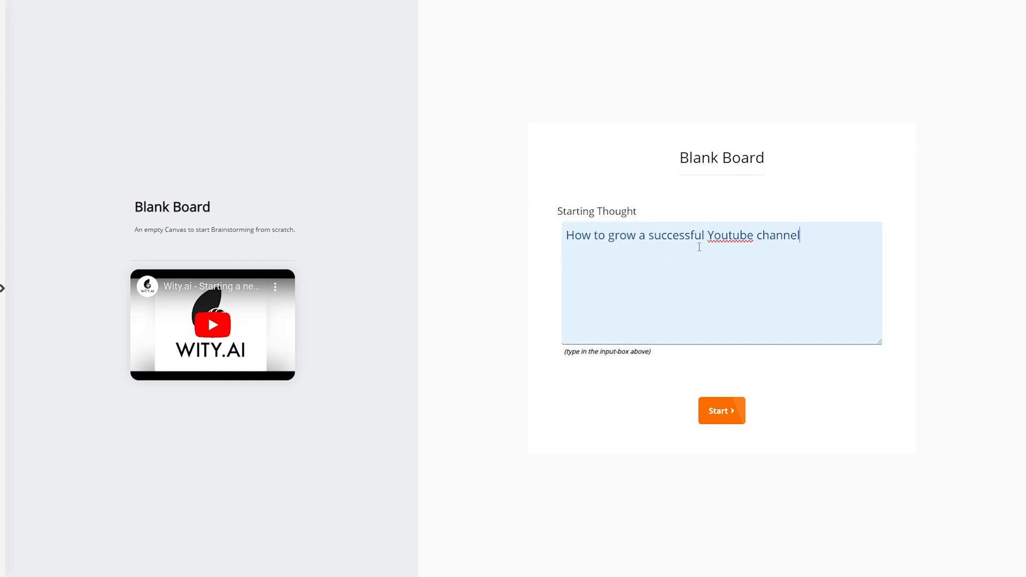
{"action": "left_click", "coordinate": [721, 410]}
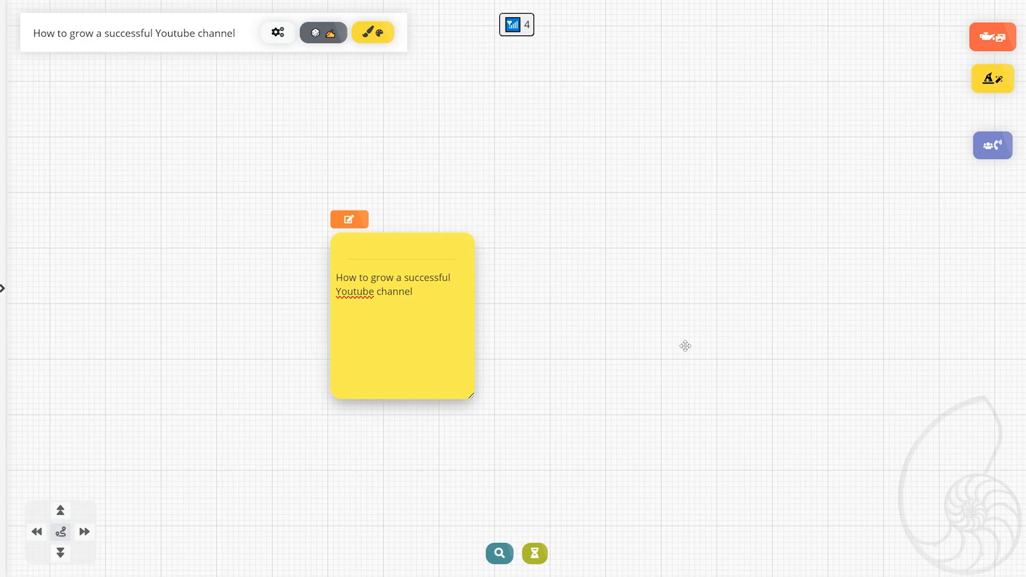
{"action": "mouse_move", "coordinate": [677, 349]}
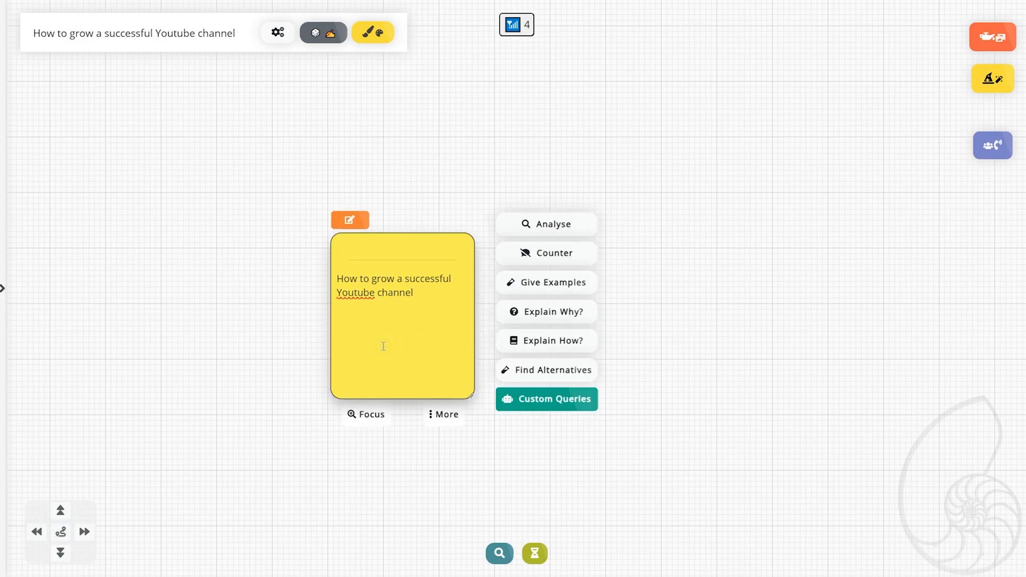
{"action": "mouse_move", "coordinate": [565, 224]}
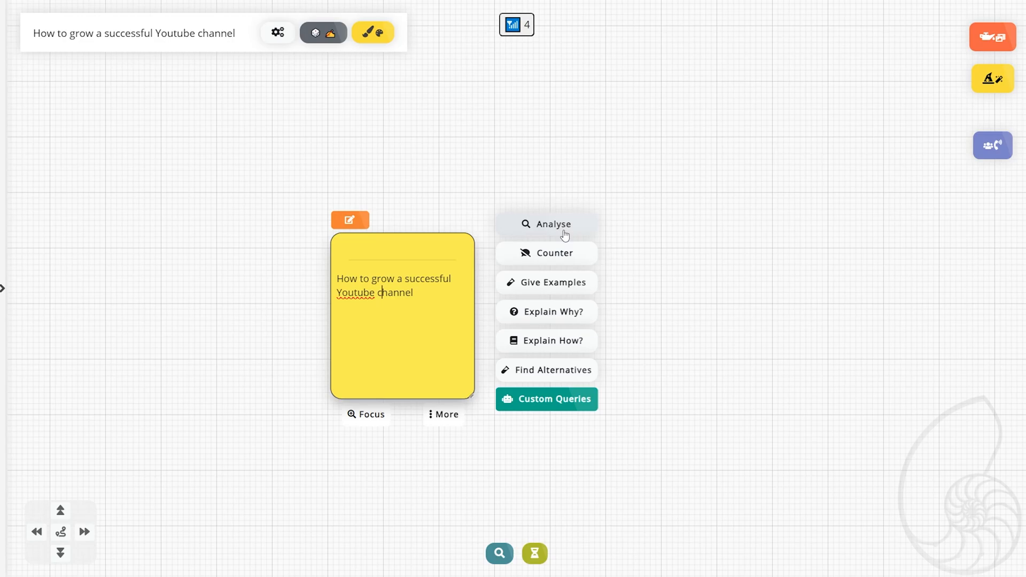
- Analyse the starting note into ideas like Consistent Content Creation and Utilize Analytics
{"action": "left_click", "coordinate": [551, 223]}
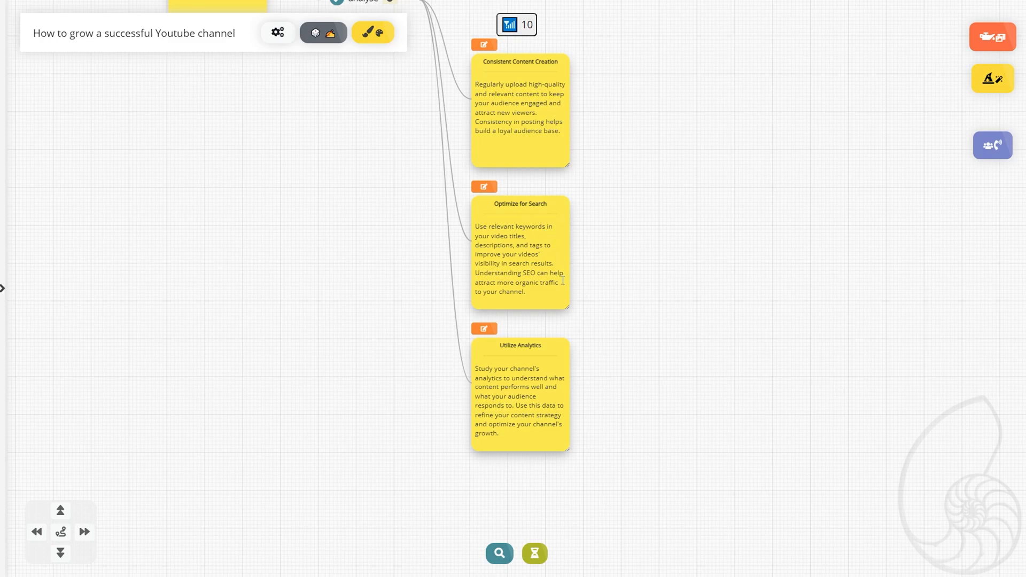
{"action": "mouse_move", "coordinate": [677, 359]}
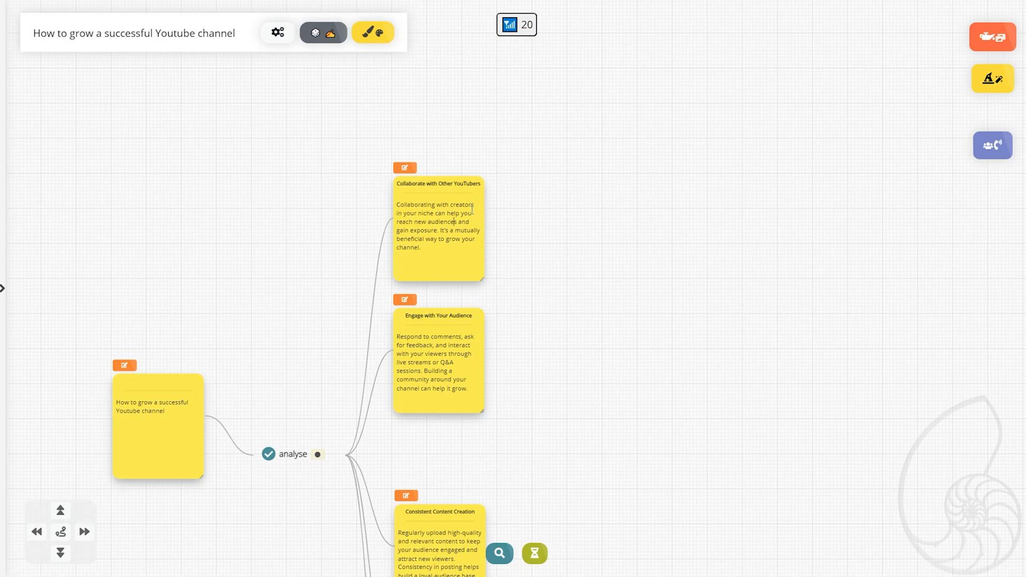
- Counter the Collaborate with Other YouTubers note, yielding Risk of diluting your brand and similar objections
{"action": "left_click", "coordinate": [438, 226]}
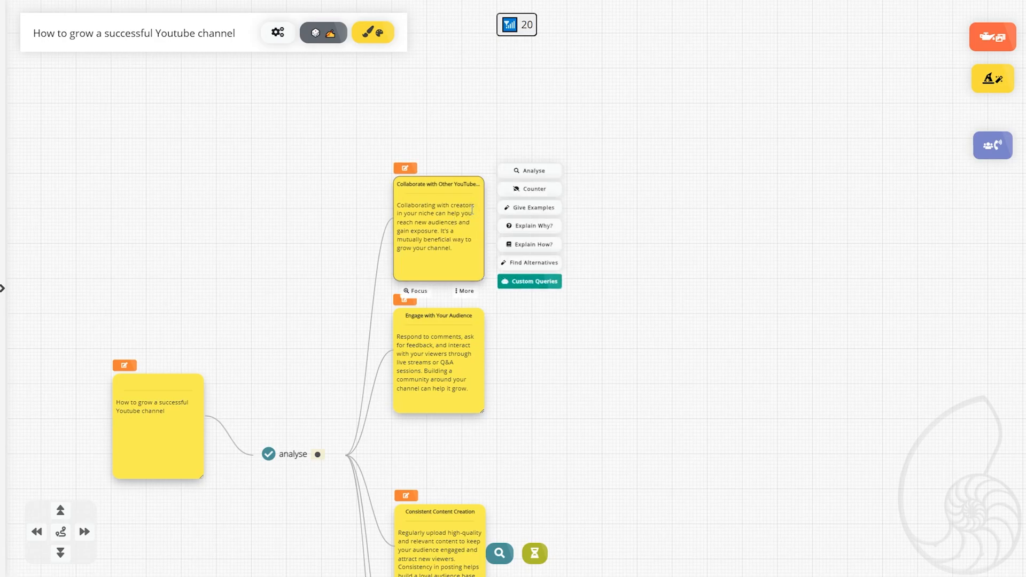
{"action": "mouse_move", "coordinate": [510, 199]}
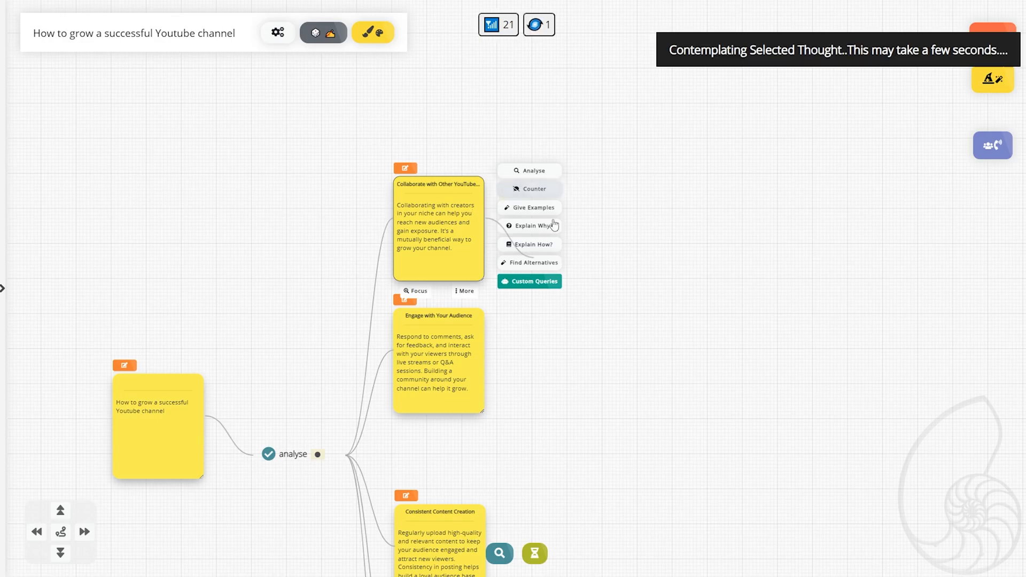
{"action": "left_click", "coordinate": [534, 188]}
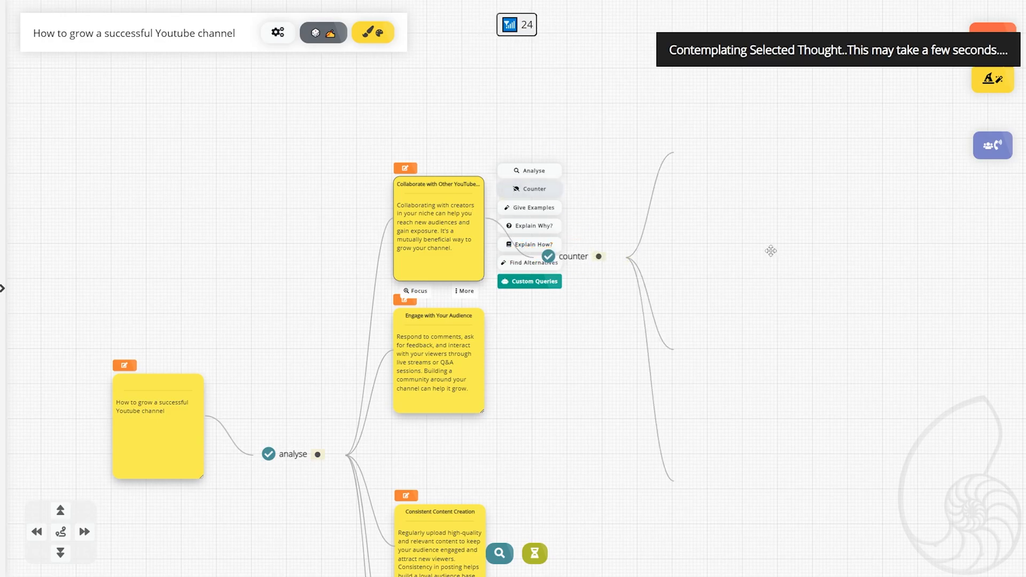
{"action": "left_click", "coordinate": [533, 189]}
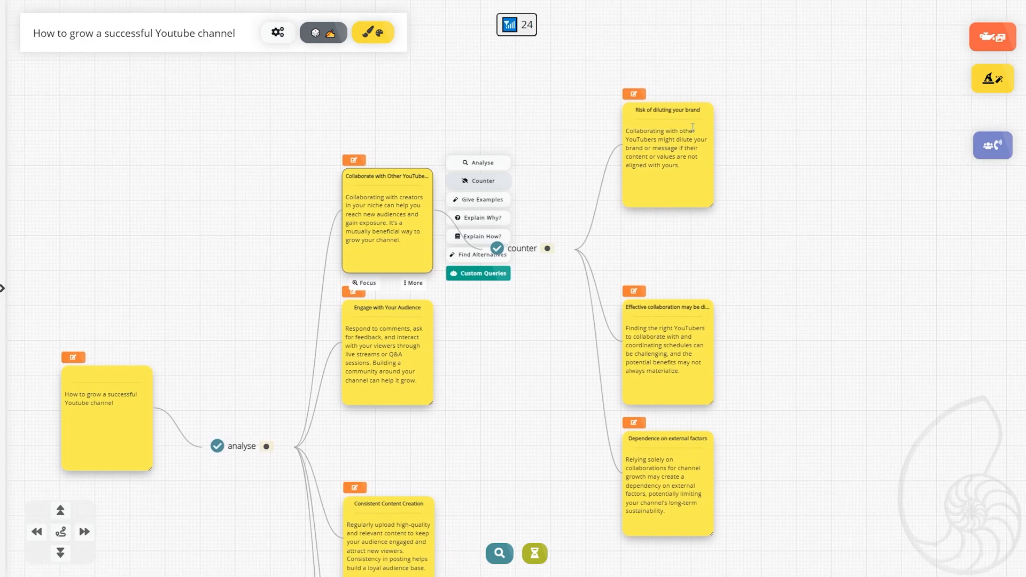
{"action": "mouse_move", "coordinate": [810, 324]}
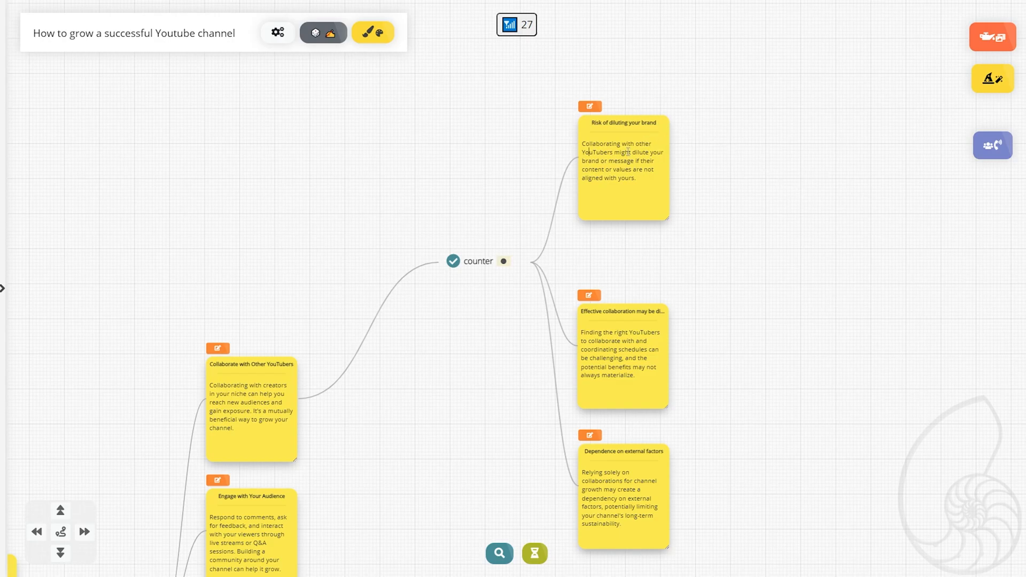
- Generate examples, a why-explanation and a how-explanation for the Risk of diluting your brand note
{"action": "left_click", "coordinate": [622, 169]}
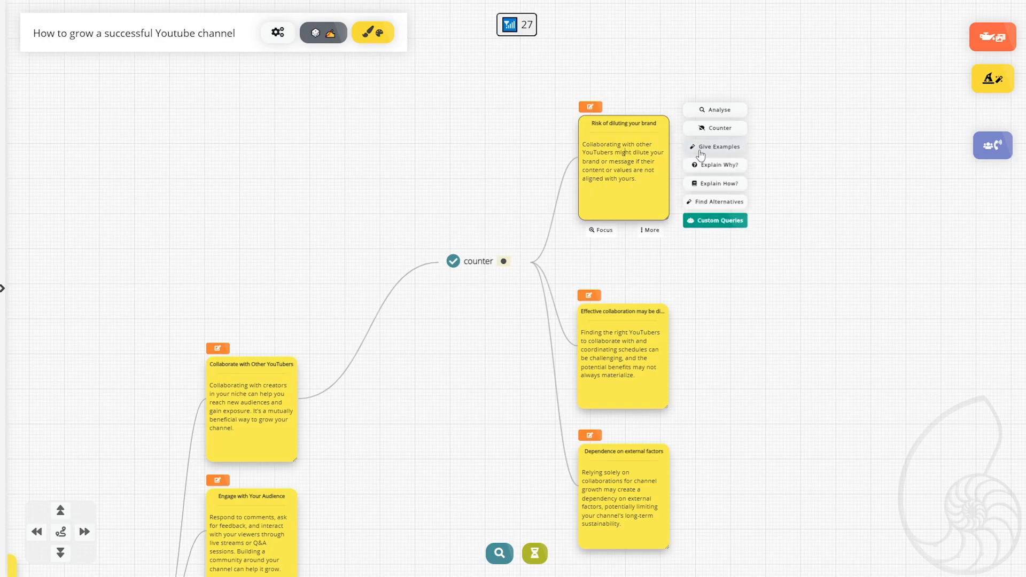
{"action": "left_click", "coordinate": [714, 147]}
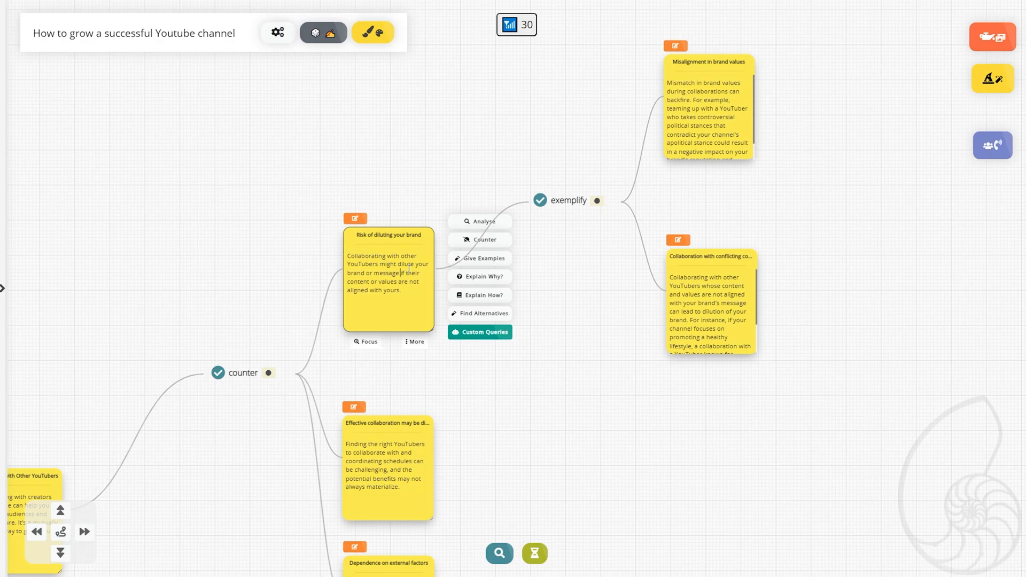
{"action": "mouse_move", "coordinate": [480, 276]}
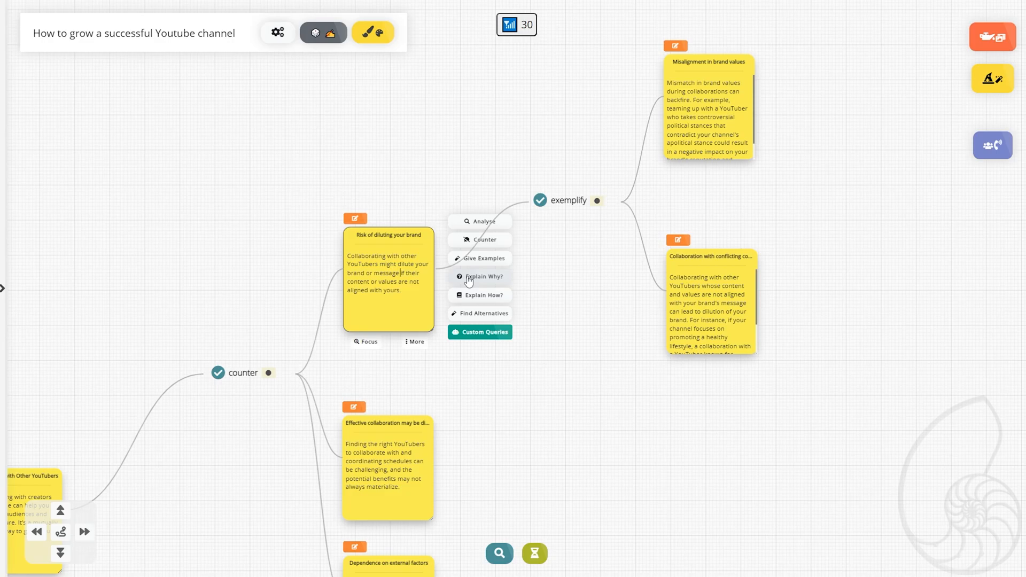
{"action": "left_click", "coordinate": [483, 276]}
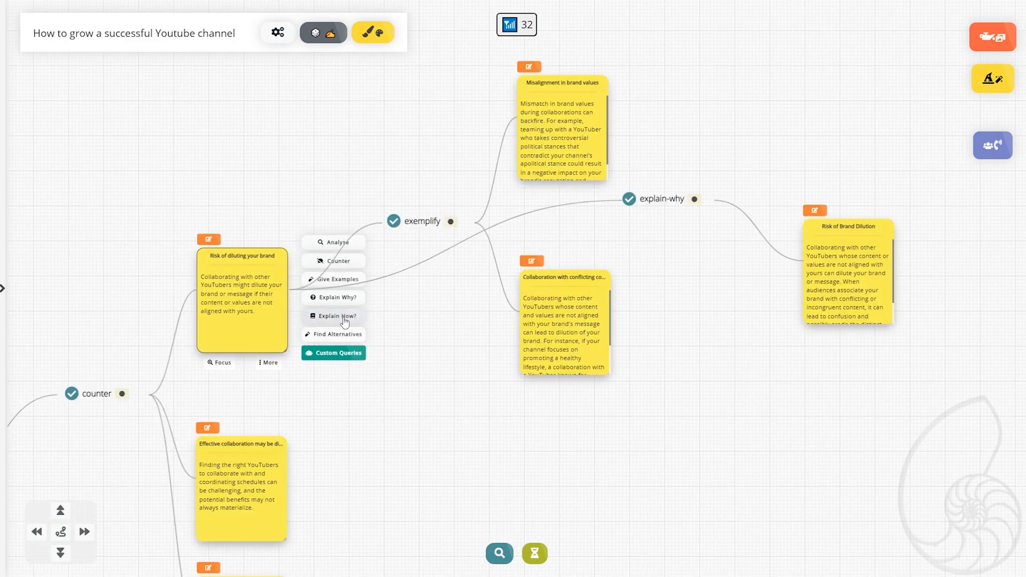
{"action": "left_click", "coordinate": [333, 316]}
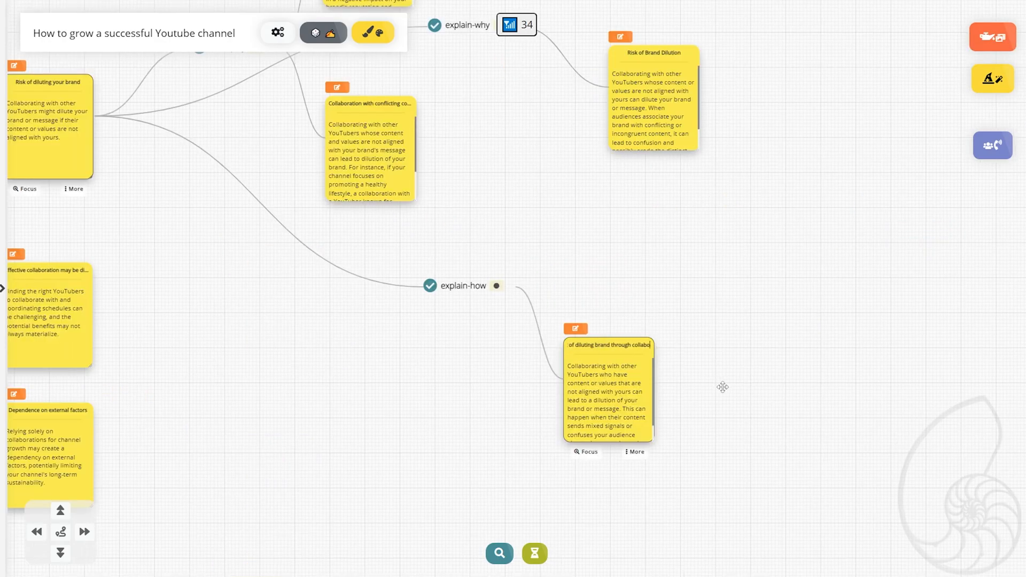
{"action": "left_click", "coordinate": [607, 345]}
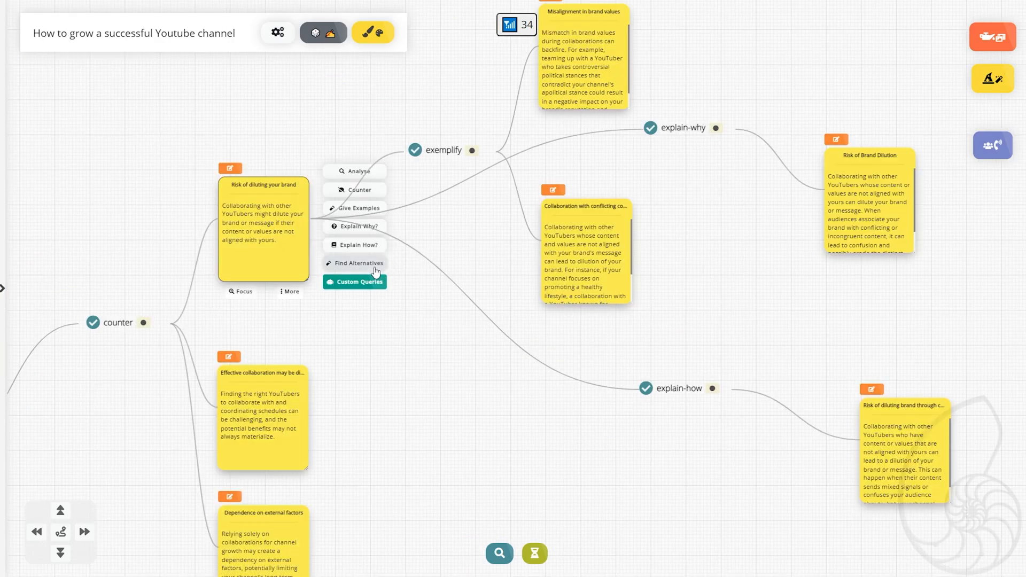
{"action": "left_click", "coordinate": [358, 263]}
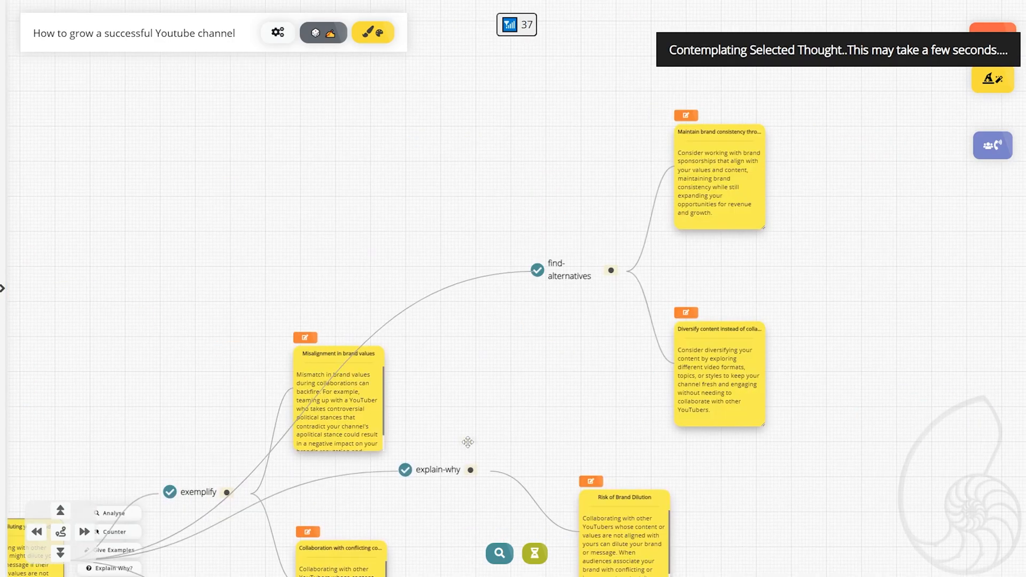
{"action": "left_click", "coordinate": [718, 176]}
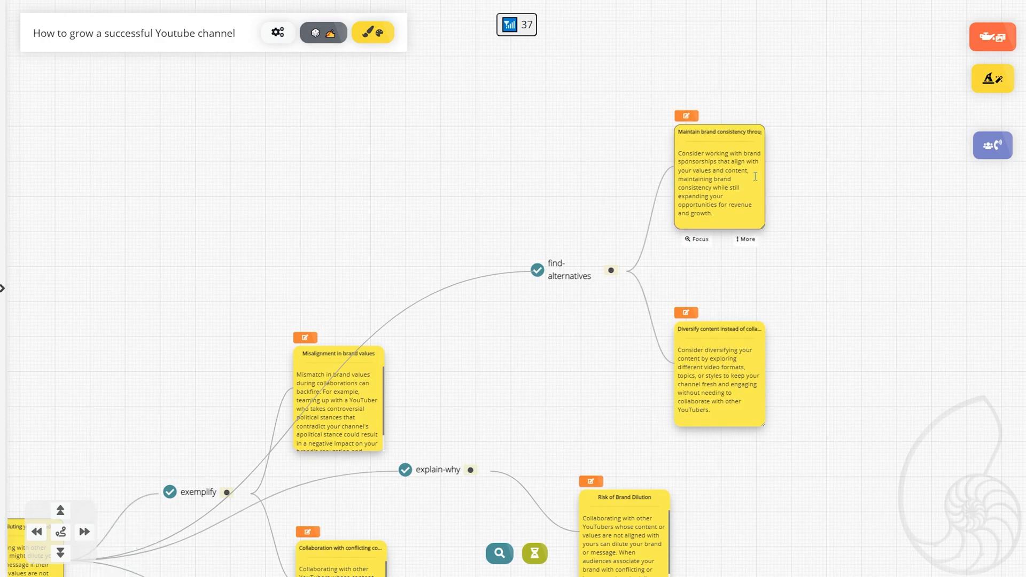
{"action": "mouse_move", "coordinate": [825, 282]}
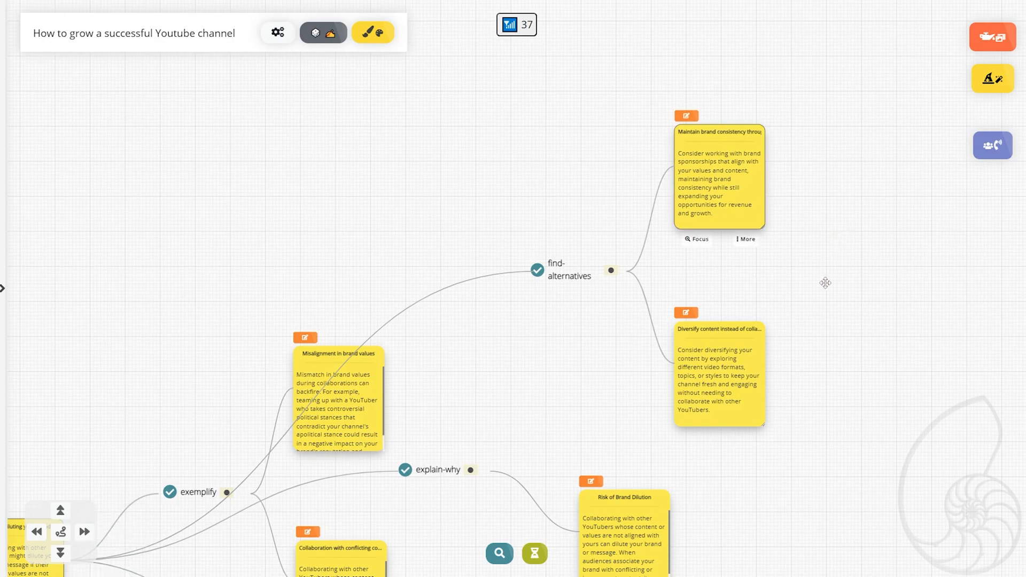
{"action": "mouse_move", "coordinate": [400, 304]}
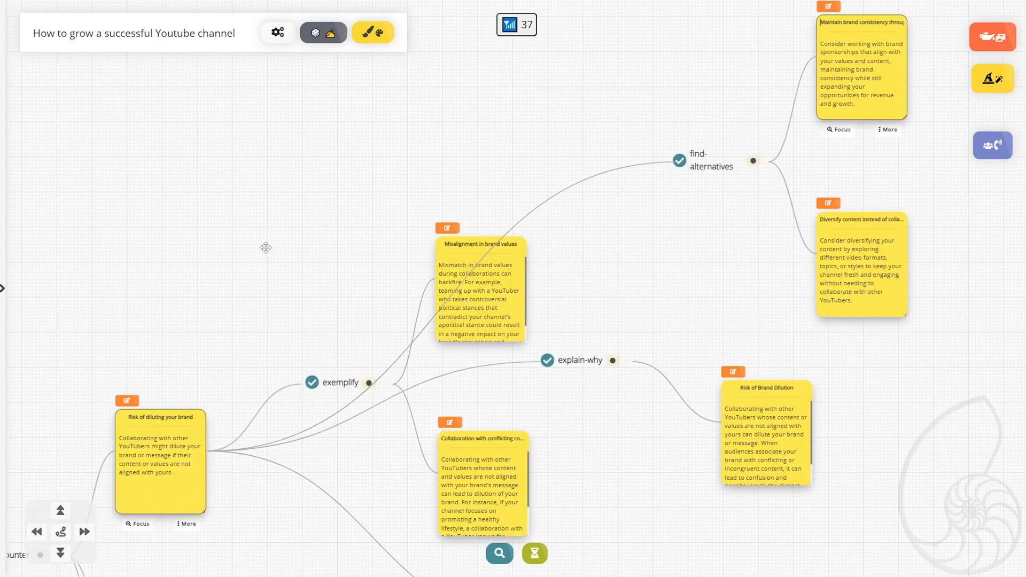
{"action": "mouse_move", "coordinate": [289, 263]}
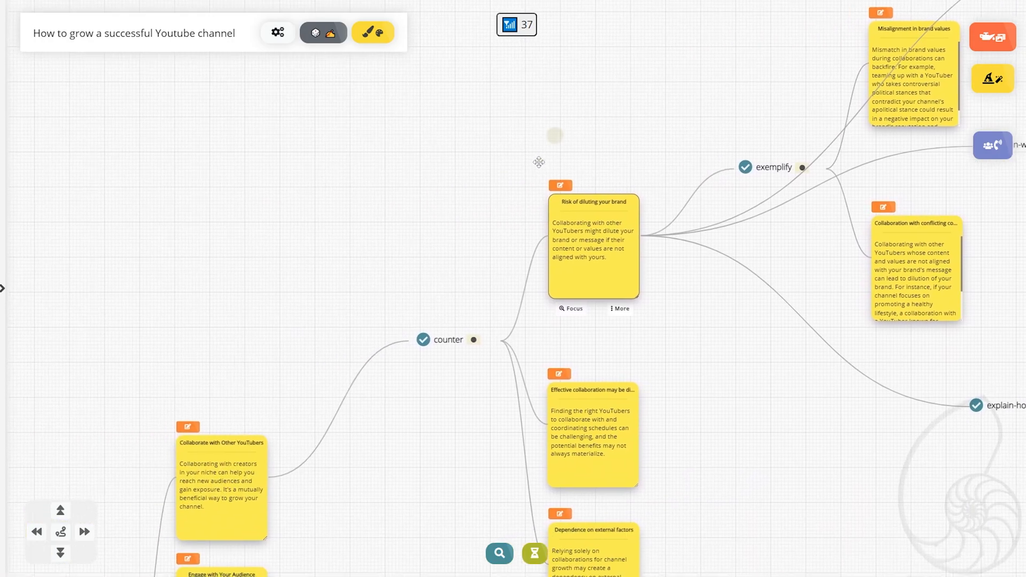
{"action": "mouse_move", "coordinate": [485, 155]}
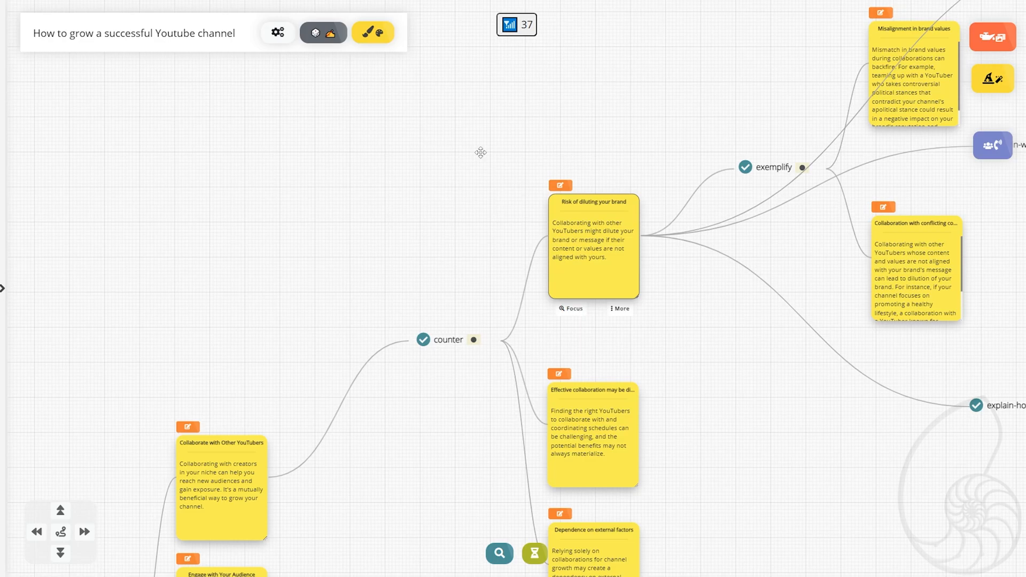
{"action": "mouse_move", "coordinate": [470, 149]}
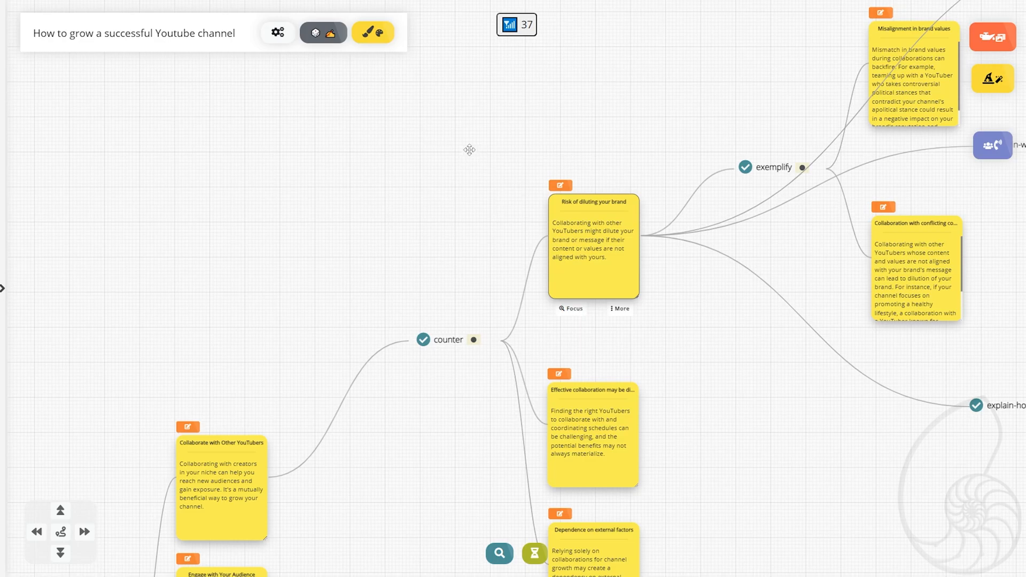
{"action": "mouse_move", "coordinate": [448, 161]}
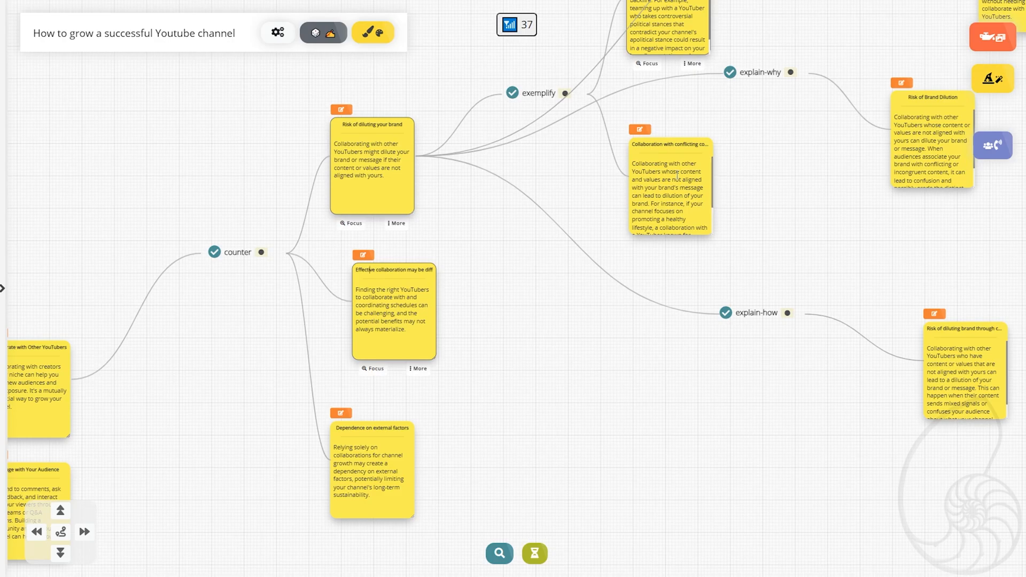
{"action": "scroll", "scroll_direction": "down", "scroll_amount": 3}
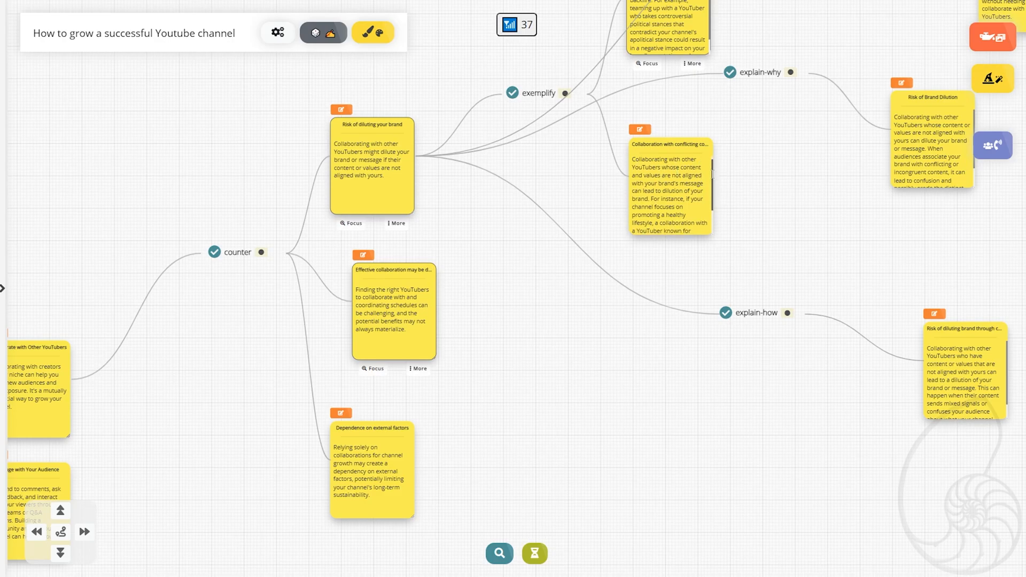
{"action": "scroll", "scroll_direction": "down", "scroll_amount": 3}
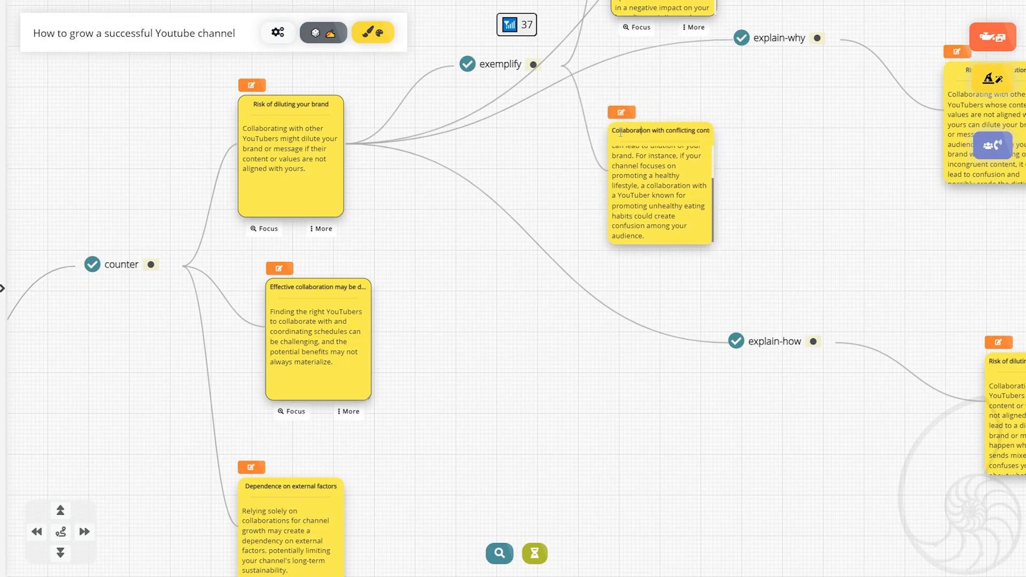
{"action": "left_click", "coordinate": [644, 237]}
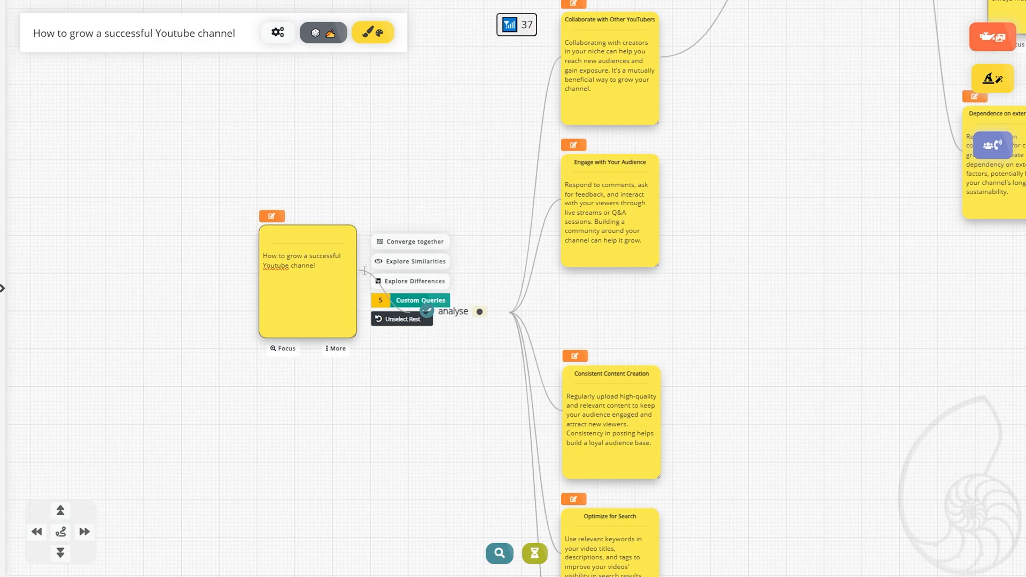
- Select the root YouTube-growth card to reveal Converge, Similarities and Differences options
{"action": "left_click", "coordinate": [420, 300]}
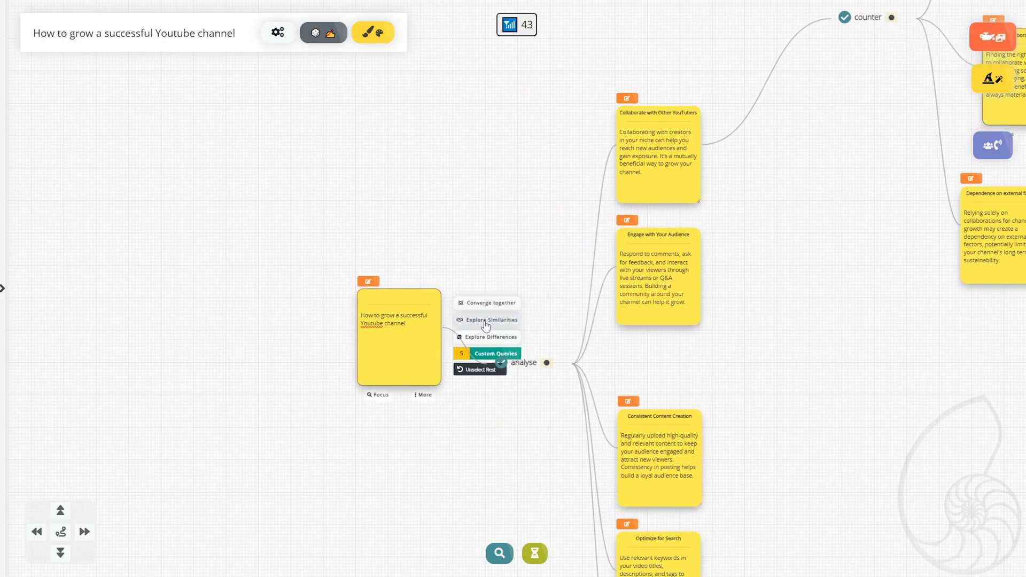
- Run Explore Similarities on the root card, adding Consistent upload schedule and Create high-quality content
{"action": "left_click", "coordinate": [490, 320]}
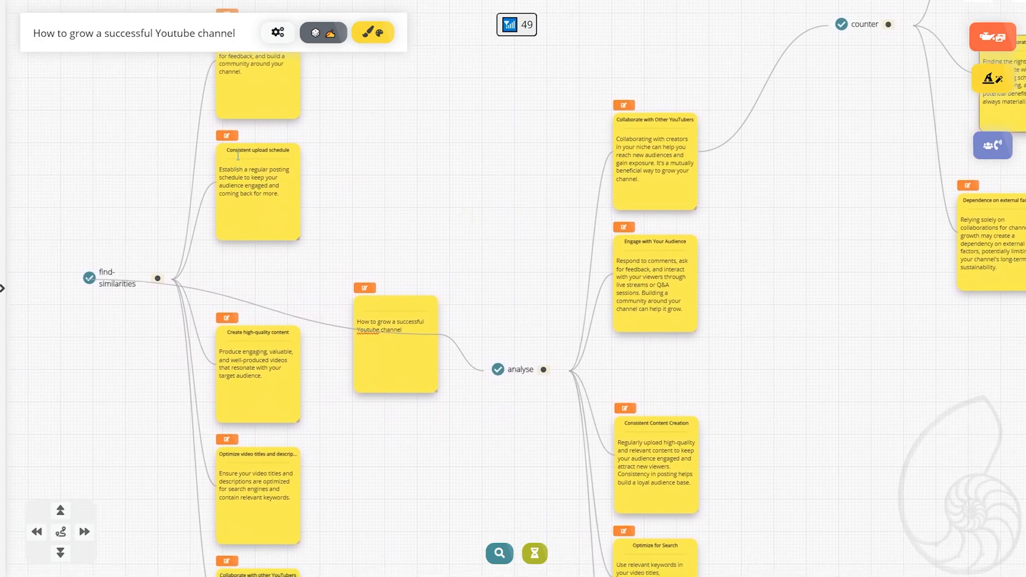
{"action": "left_click", "coordinate": [257, 189]}
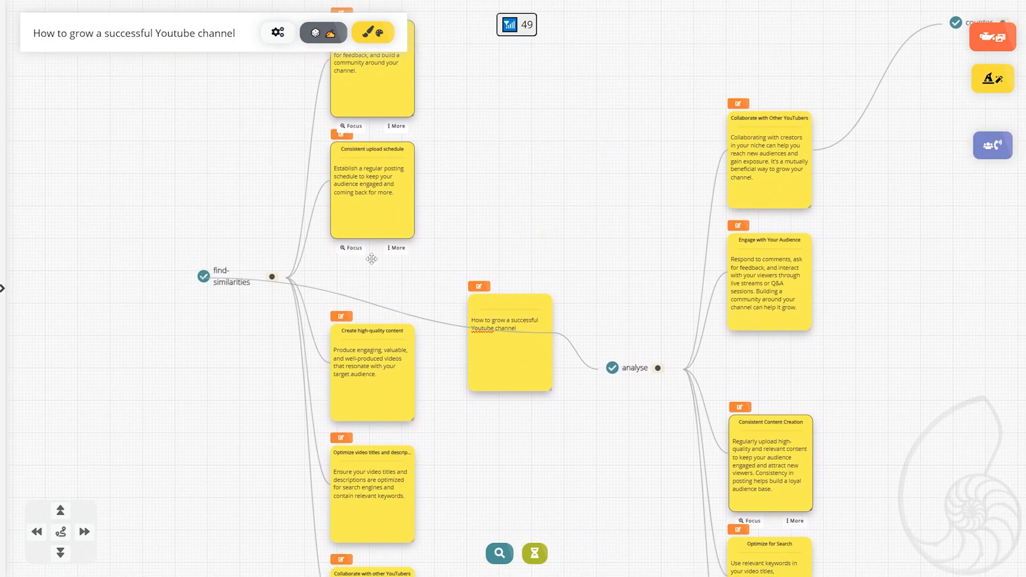
{"action": "mouse_move", "coordinate": [535, 330]}
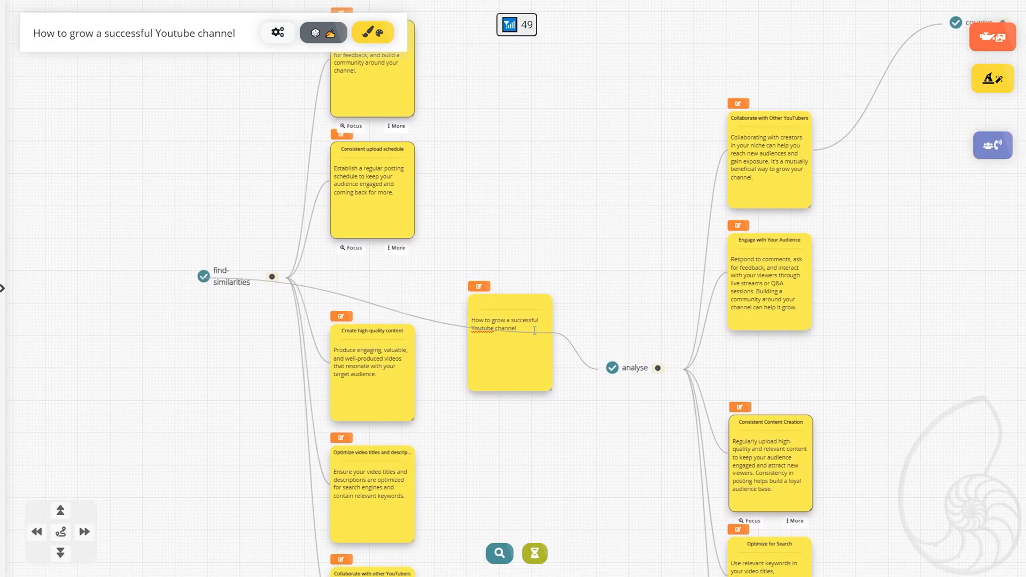
- Run Explore Differences on the root card, adding Optimize your videos and Create engaging content
{"action": "left_click", "coordinate": [510, 343]}
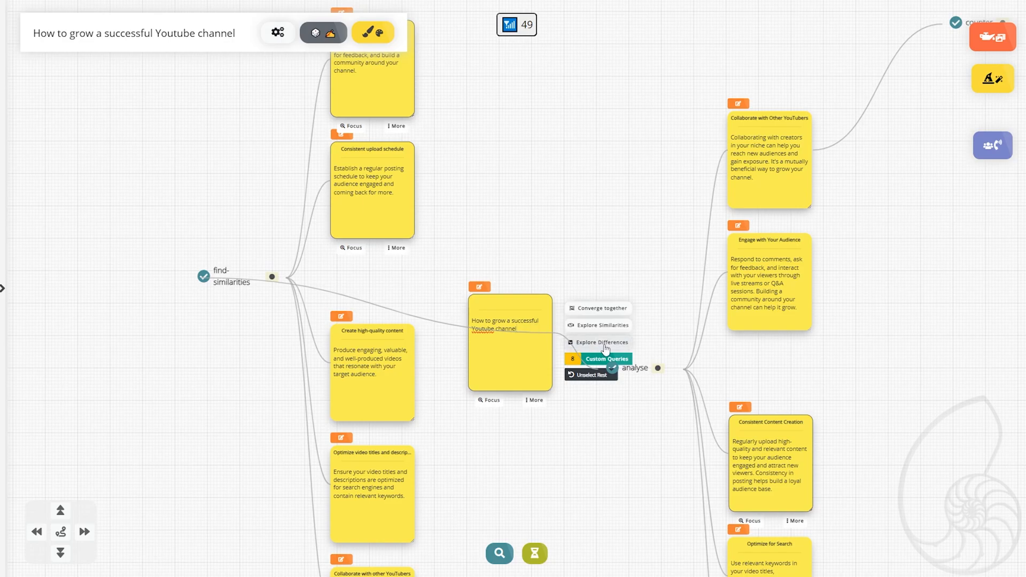
{"action": "left_click", "coordinate": [602, 342]}
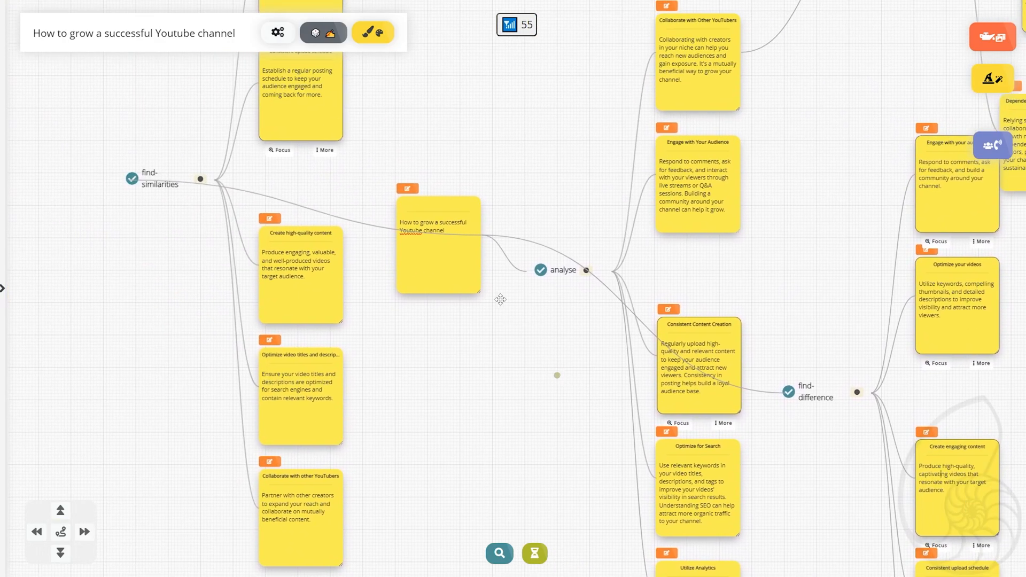
{"action": "left_click", "coordinate": [438, 245]}
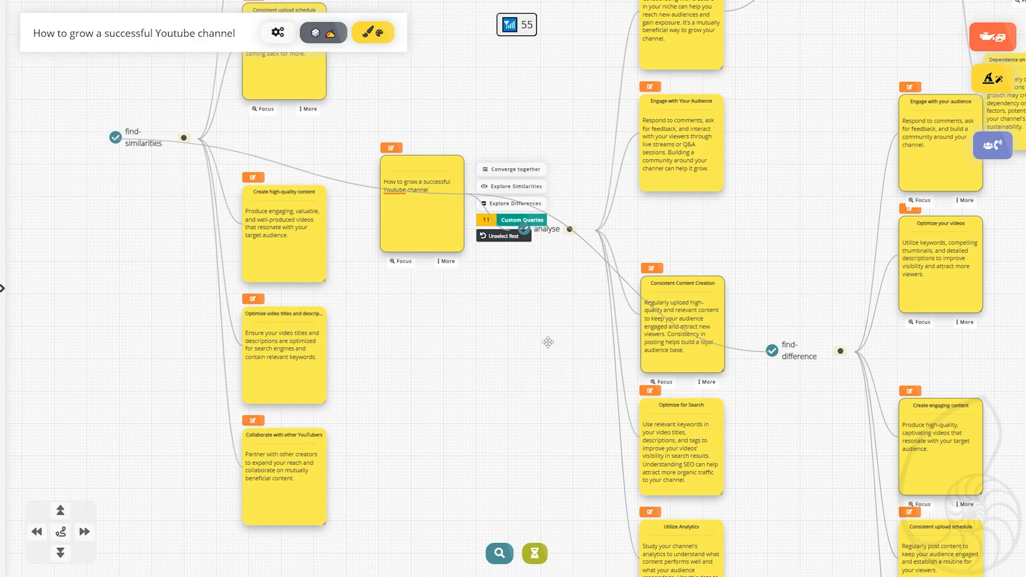
{"action": "mouse_move", "coordinate": [482, 353]}
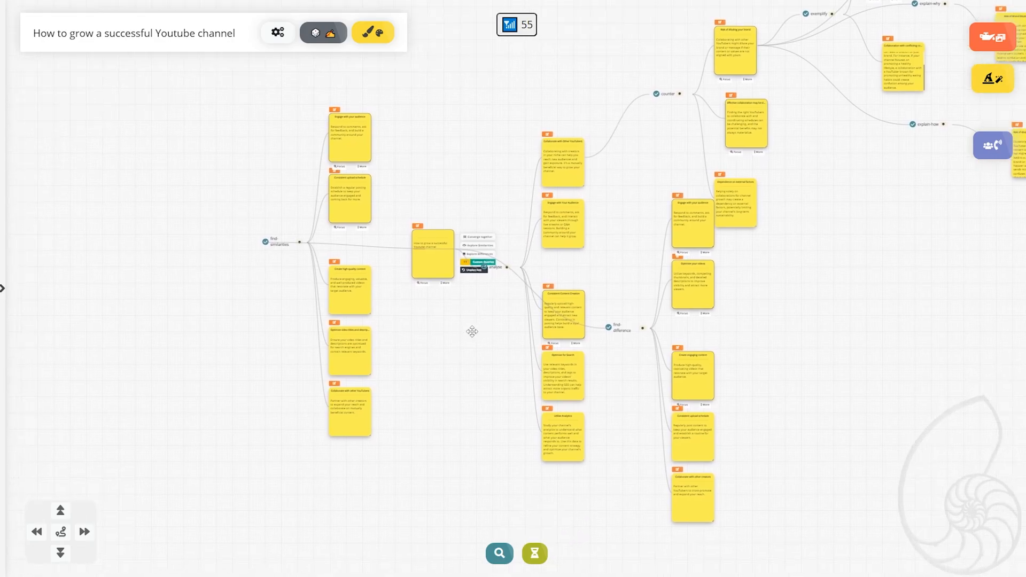
{"action": "mouse_move", "coordinate": [476, 327]}
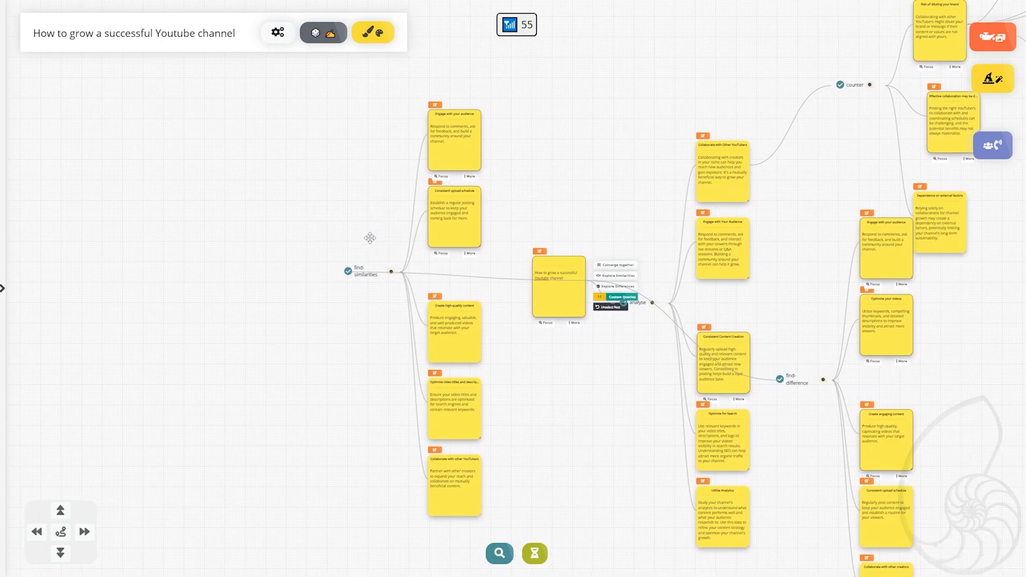
{"action": "scroll", "scroll_direction": "up", "scroll_amount": 3}
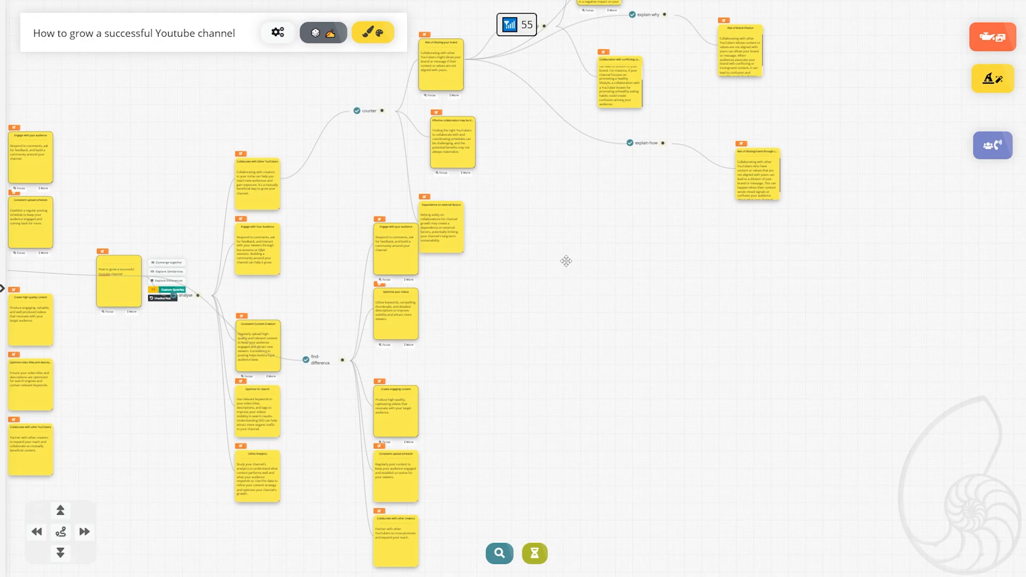
{"action": "mouse_move", "coordinate": [577, 274]}
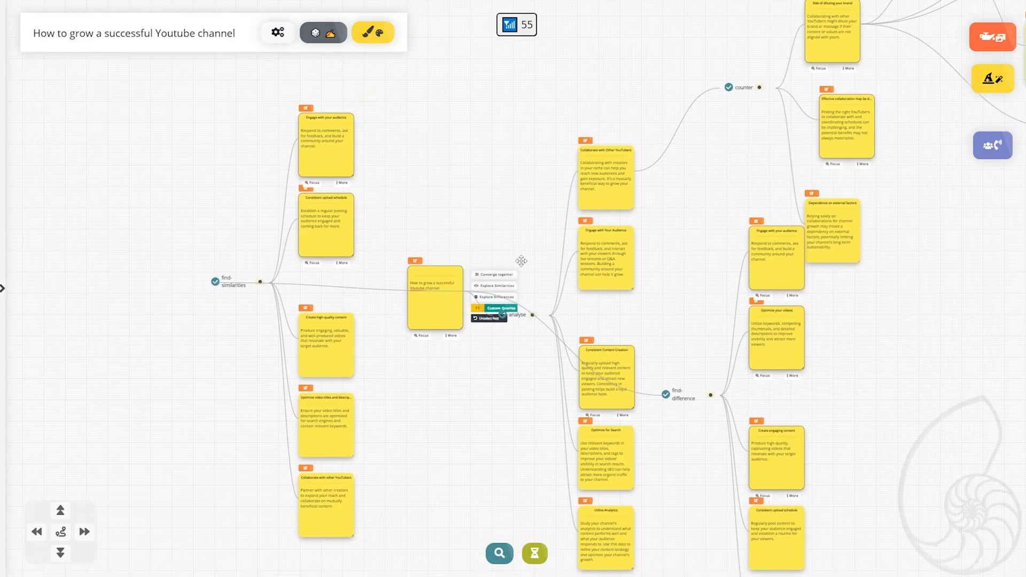
{"action": "mouse_move", "coordinate": [539, 324]}
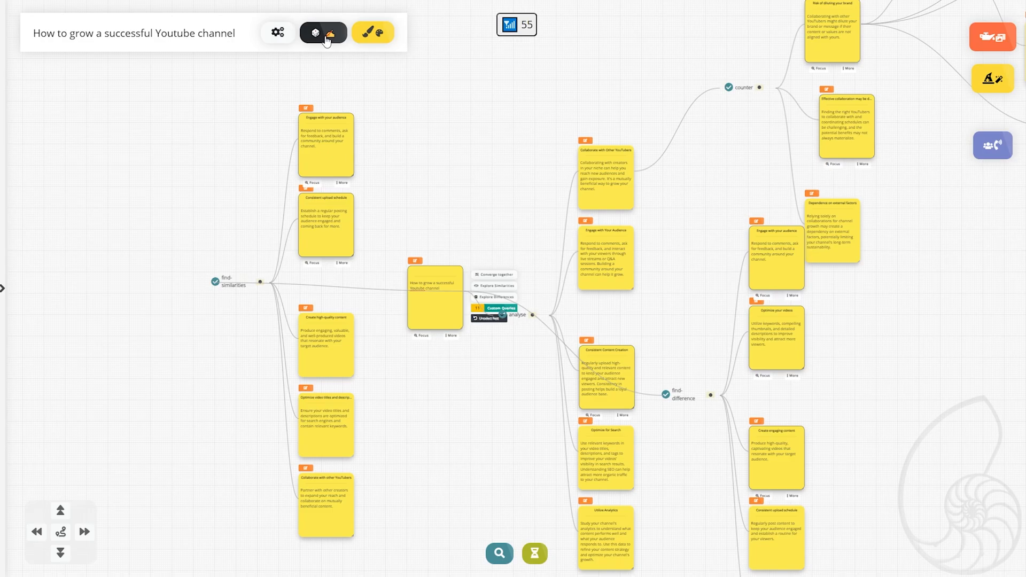
- Browse the macro settings' Used on this Board, Create New Macro and All Available Macros views
{"action": "left_click", "coordinate": [318, 33]}
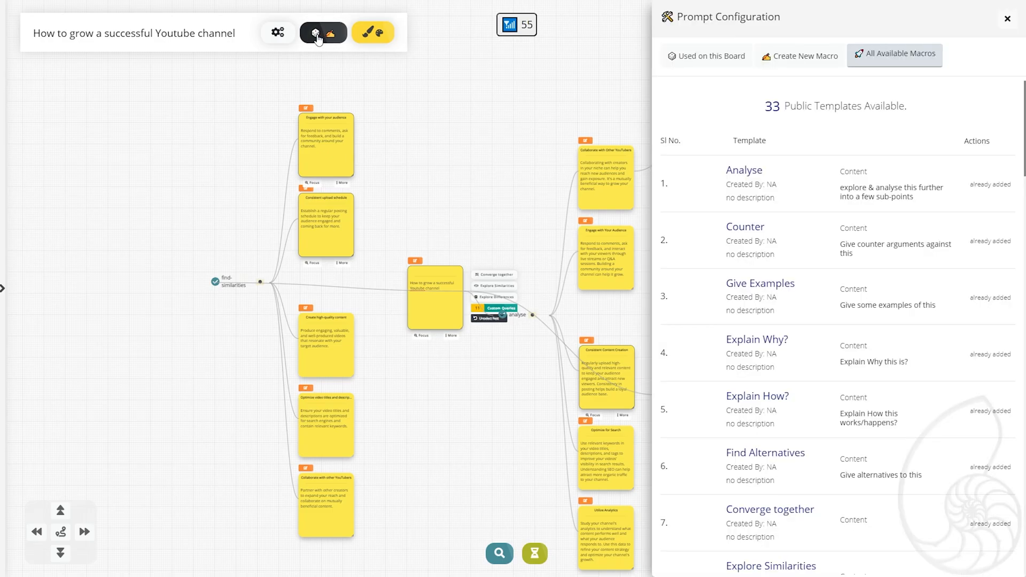
{"action": "left_click", "coordinate": [705, 55]}
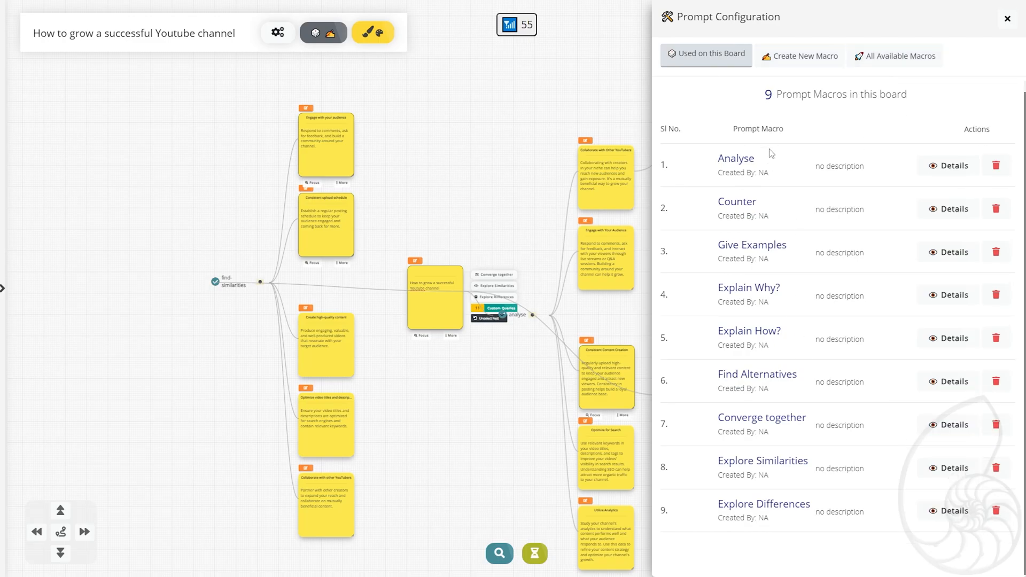
{"action": "mouse_move", "coordinate": [816, 122]}
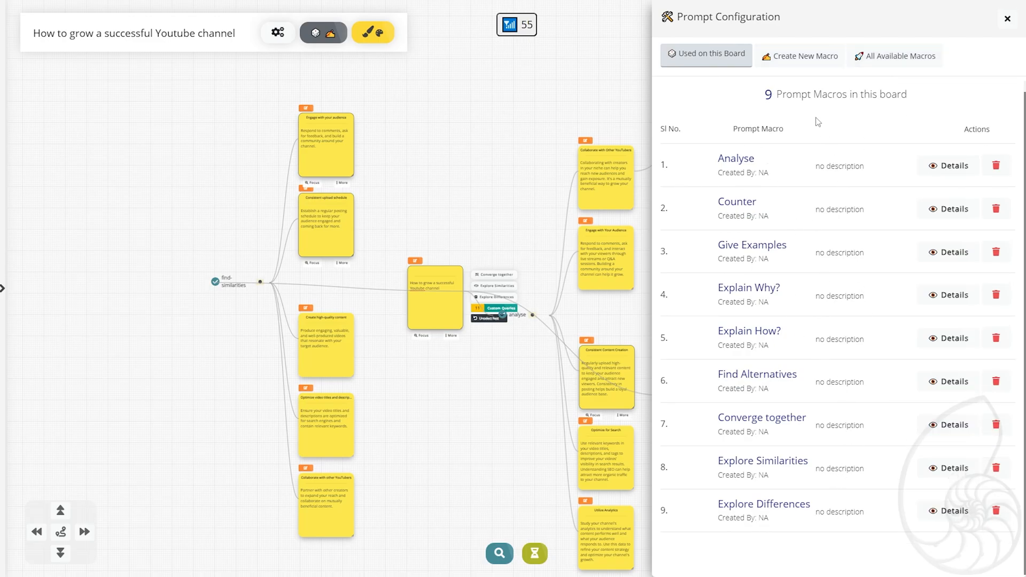
{"action": "left_click", "coordinate": [799, 56]}
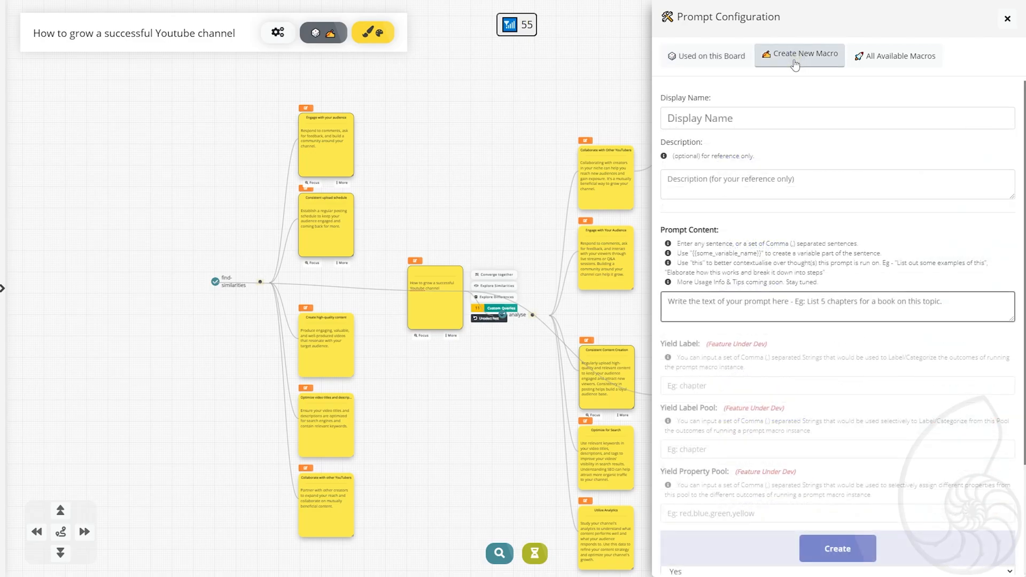
{"action": "left_click", "coordinate": [775, 118]}
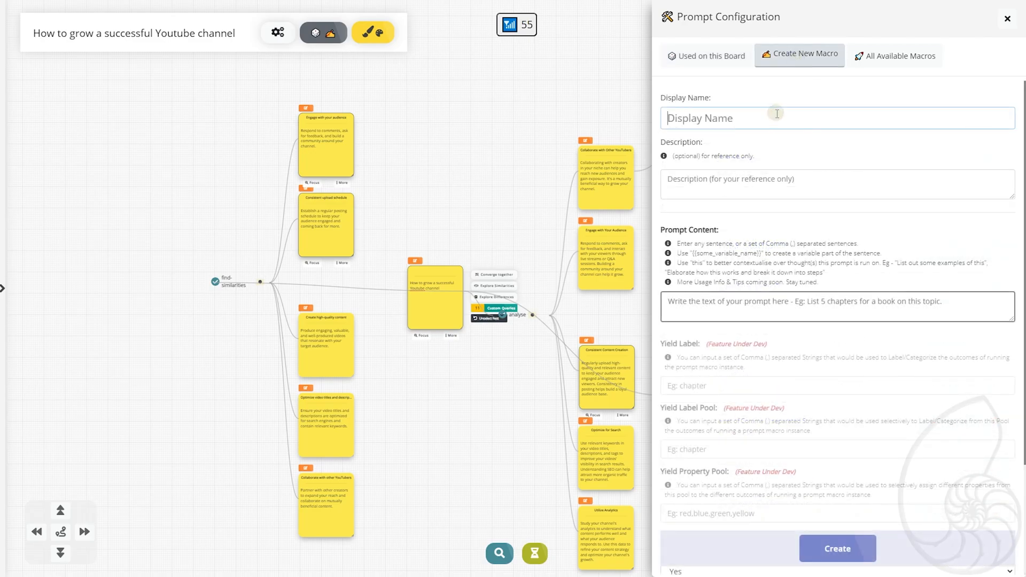
{"action": "left_click", "coordinate": [895, 56]}
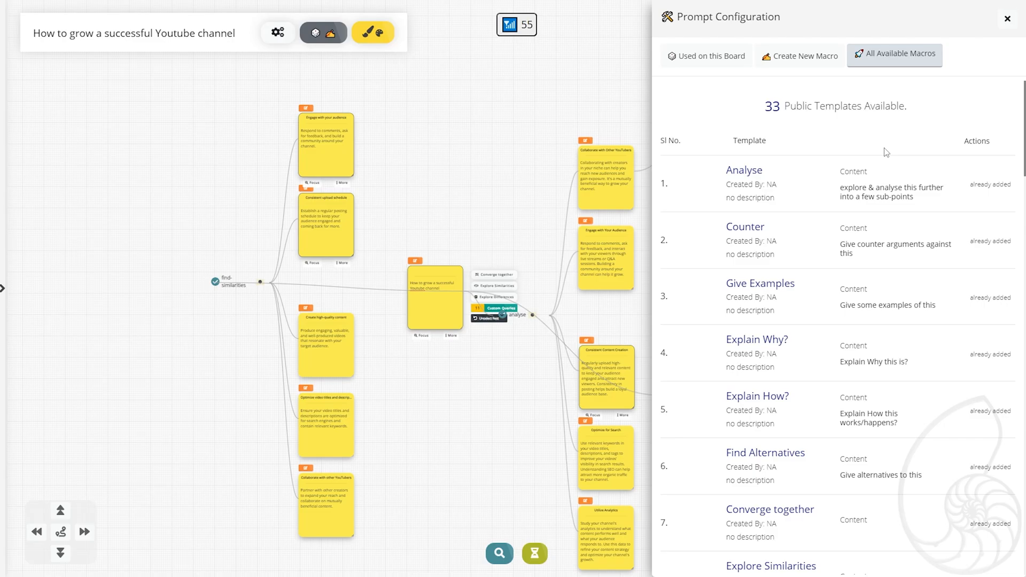
{"action": "scroll", "scroll_direction": "down", "scroll_amount": 3}
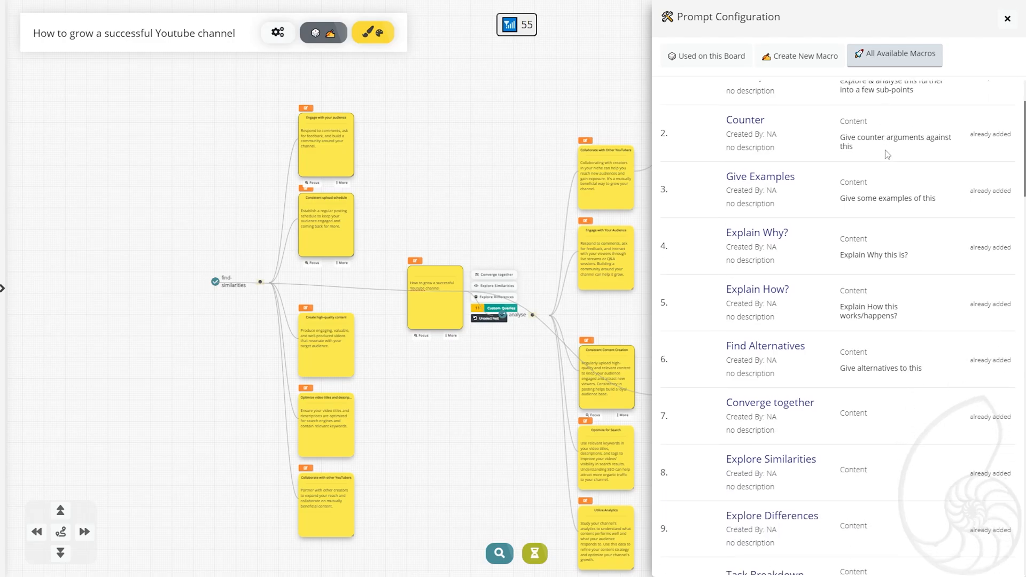
{"action": "scroll", "scroll_direction": "down", "scroll_amount": 3}
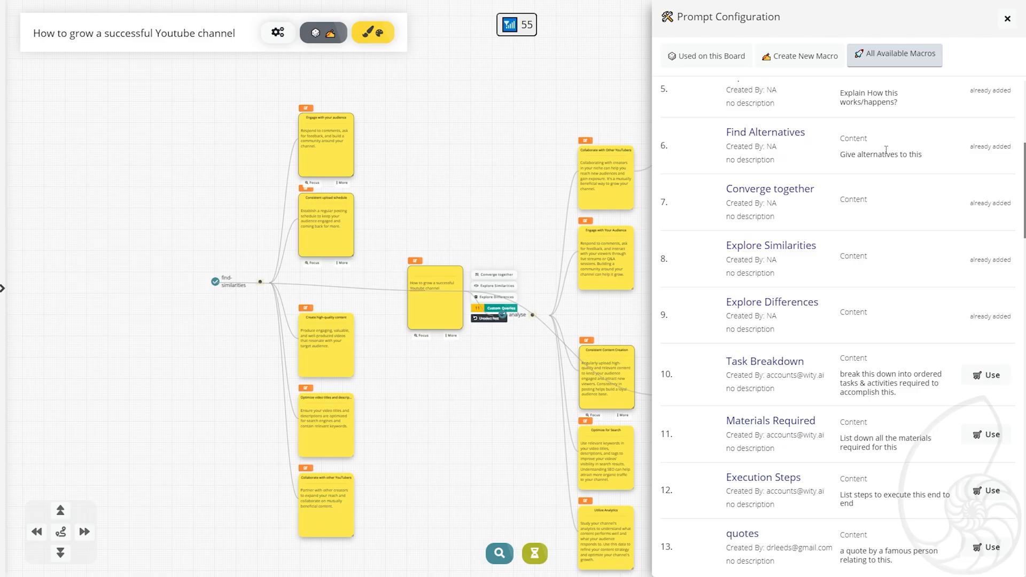
{"action": "scroll", "scroll_direction": "down", "scroll_amount": 3}
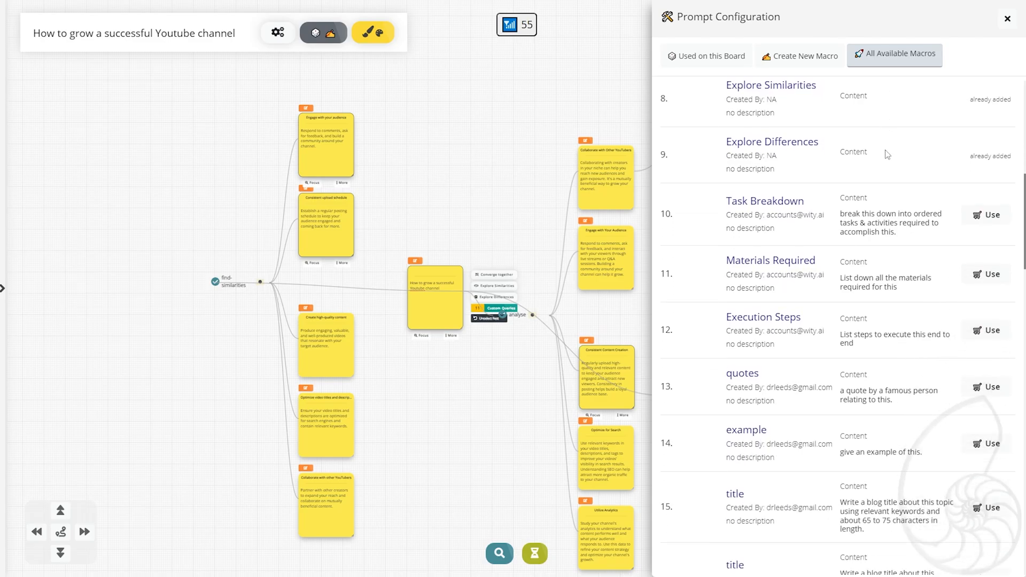
{"action": "scroll", "scroll_direction": "down", "scroll_amount": 3}
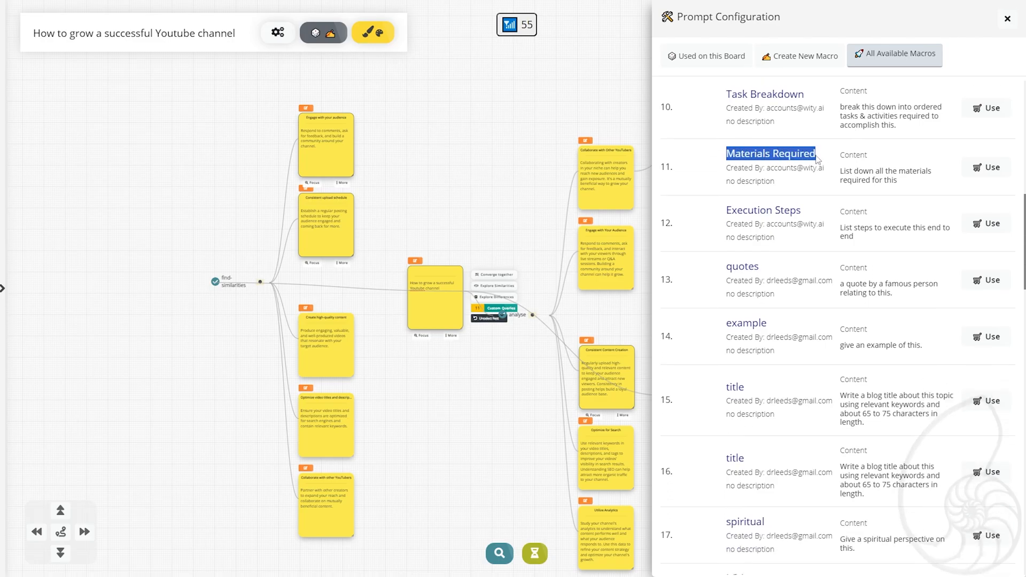
{"action": "scroll", "scroll_direction": "down", "scroll_amount": 3}
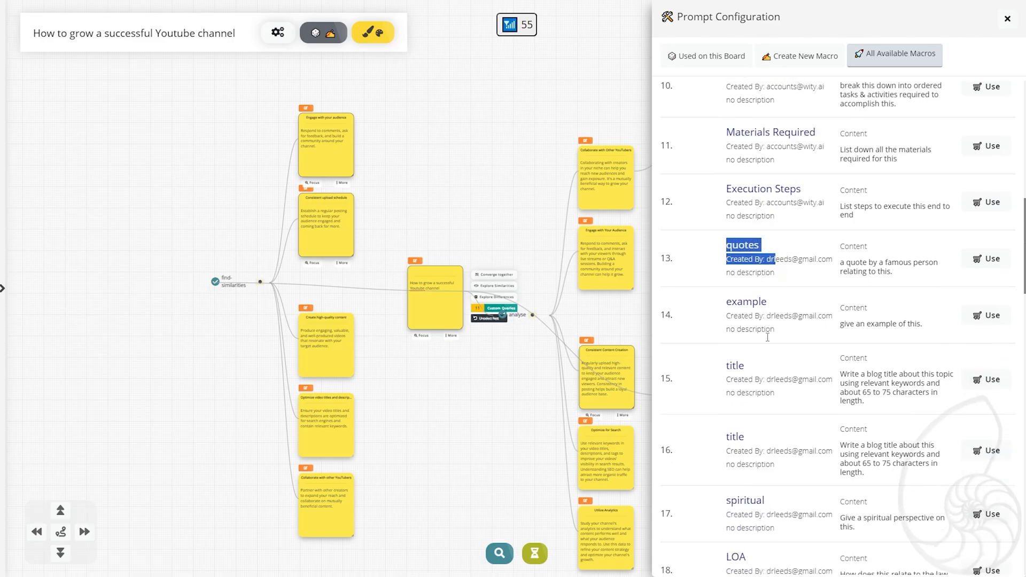
{"action": "scroll", "scroll_direction": "down", "scroll_amount": 3}
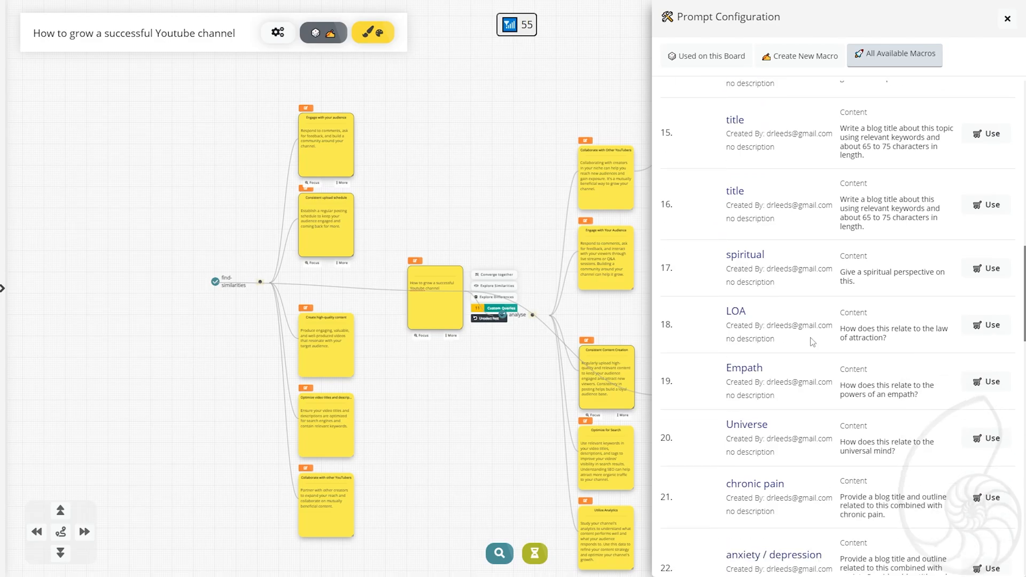
{"action": "scroll", "scroll_direction": "down", "scroll_amount": 3}
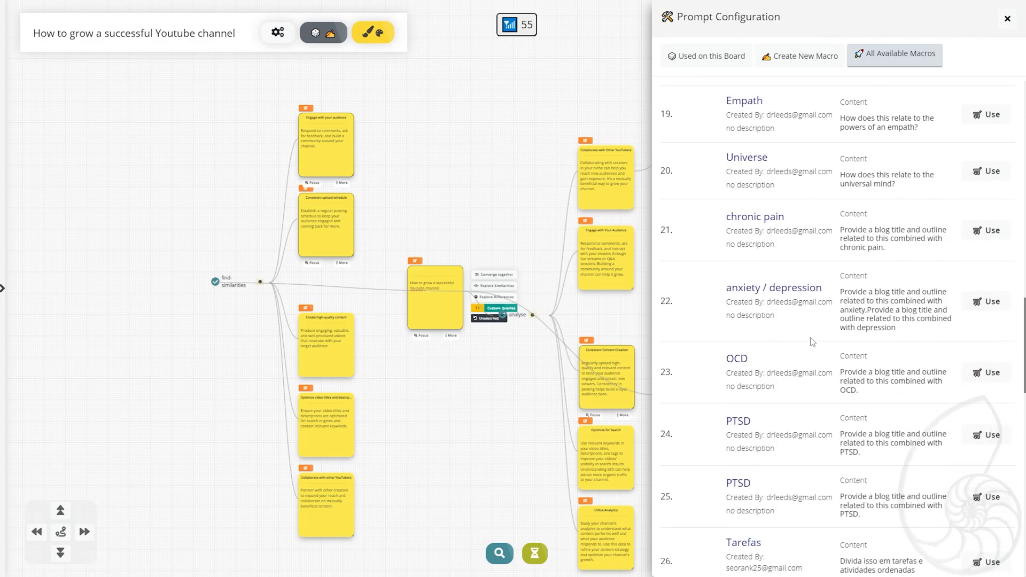
{"action": "scroll", "scroll_direction": "up", "scroll_amount": 3}
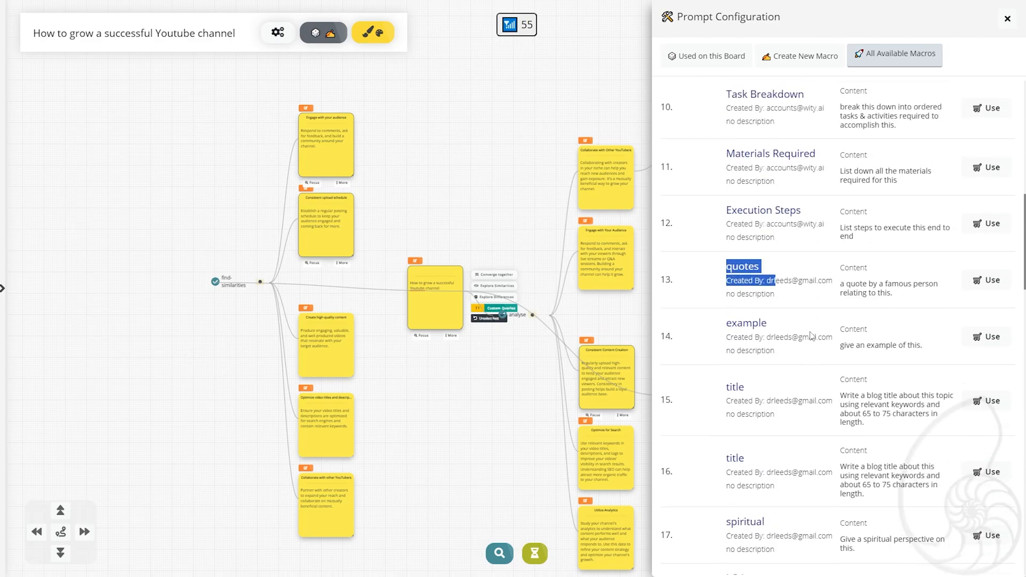
{"action": "scroll", "scroll_direction": "up", "scroll_amount": 3}
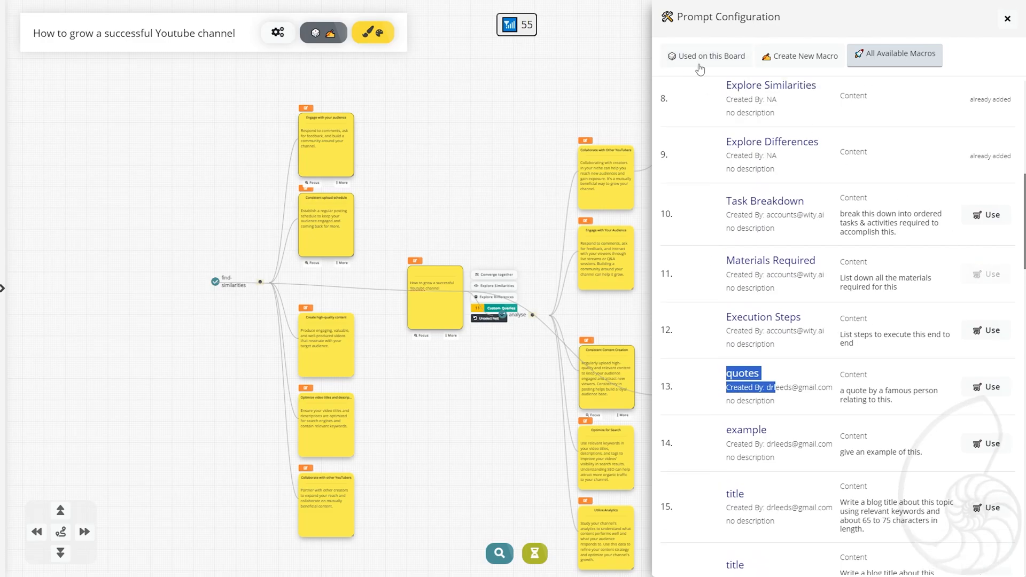
{"action": "left_click", "coordinate": [706, 55]}
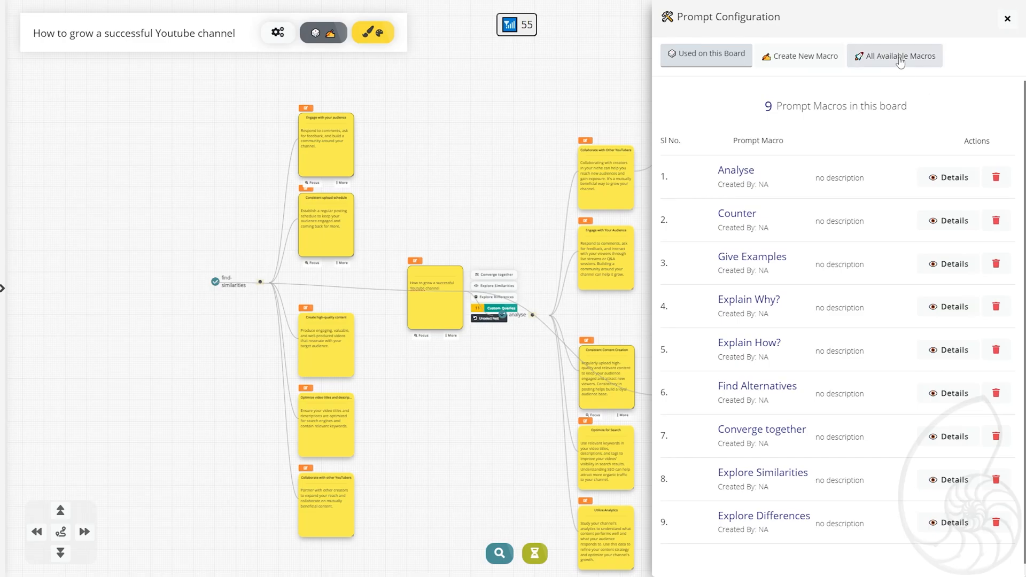
{"action": "left_click", "coordinate": [894, 56]}
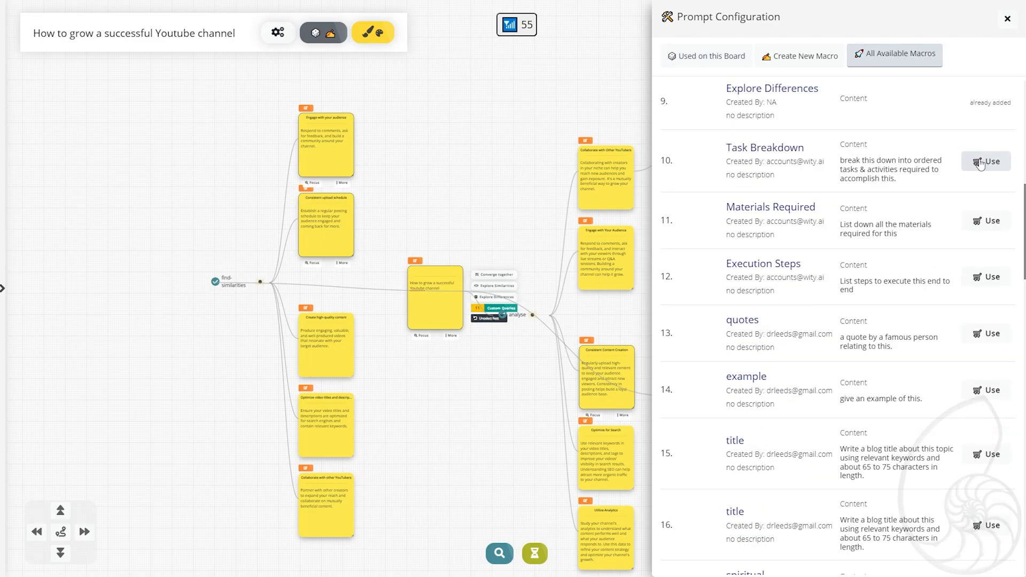
{"action": "left_click", "coordinate": [986, 161]}
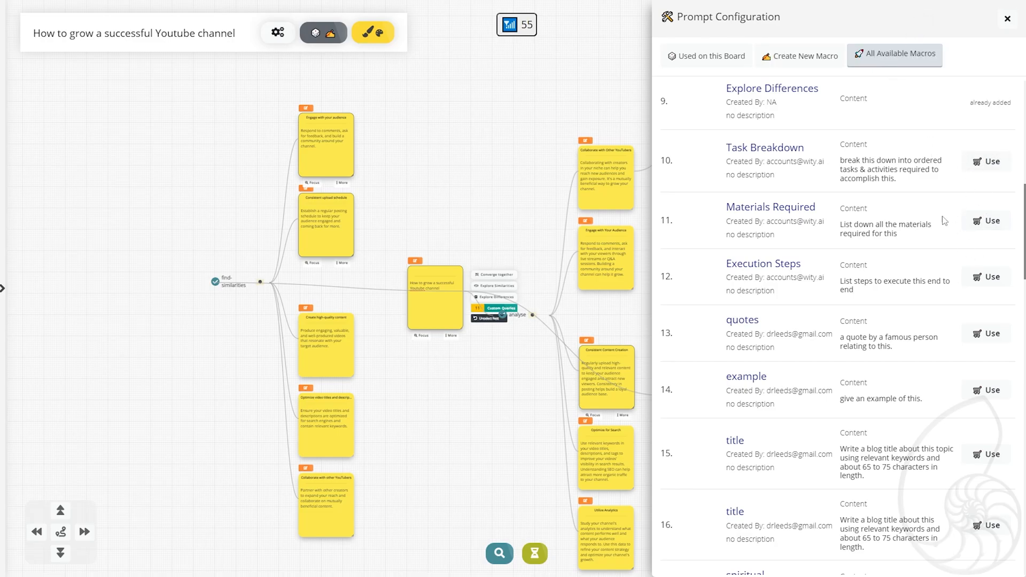
{"action": "mouse_move", "coordinate": [784, 144]}
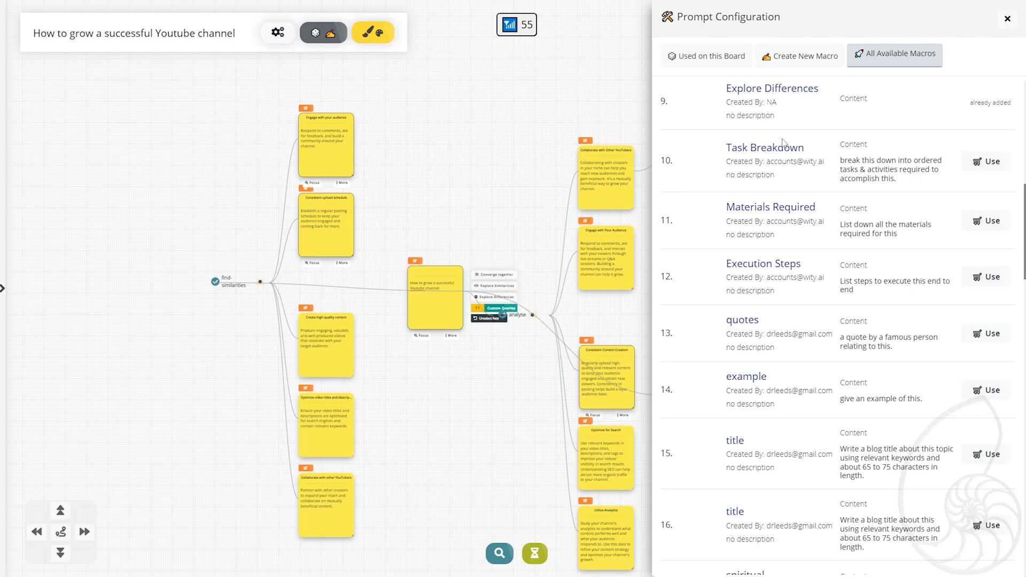
{"action": "mouse_move", "coordinate": [826, 70]}
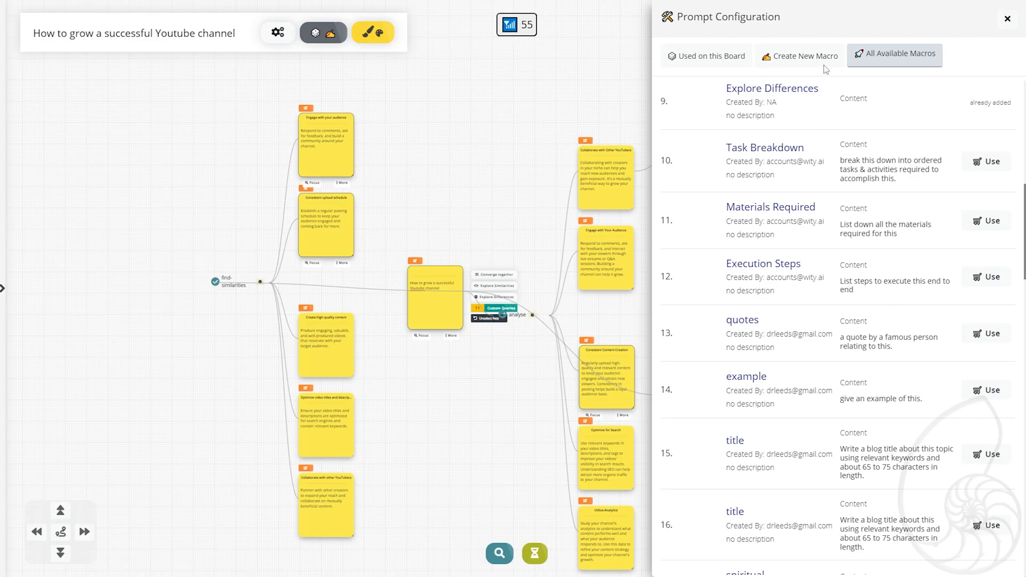
{"action": "mouse_move", "coordinate": [987, 383]}
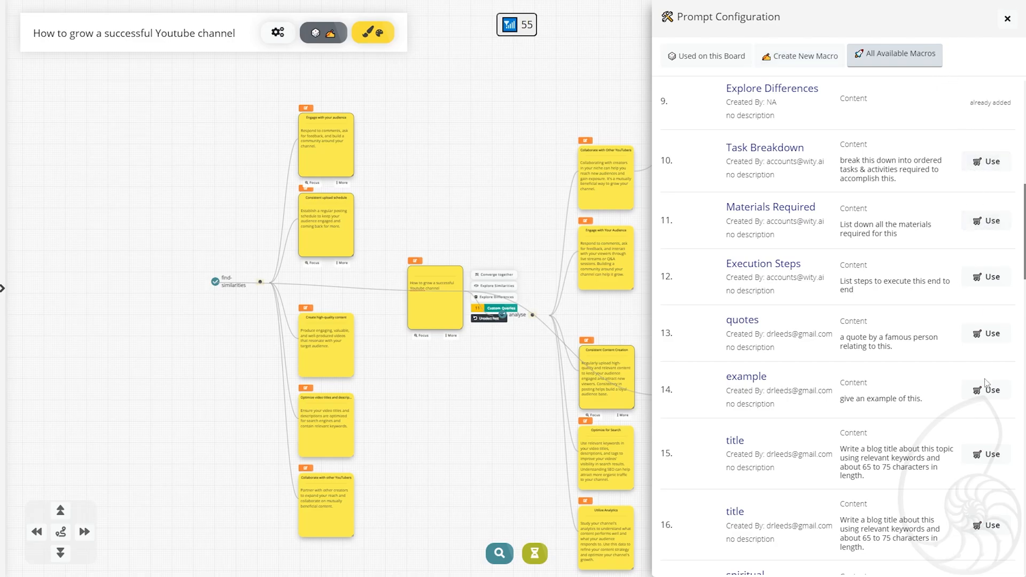
{"action": "scroll", "scroll_direction": "down", "scroll_amount": 3}
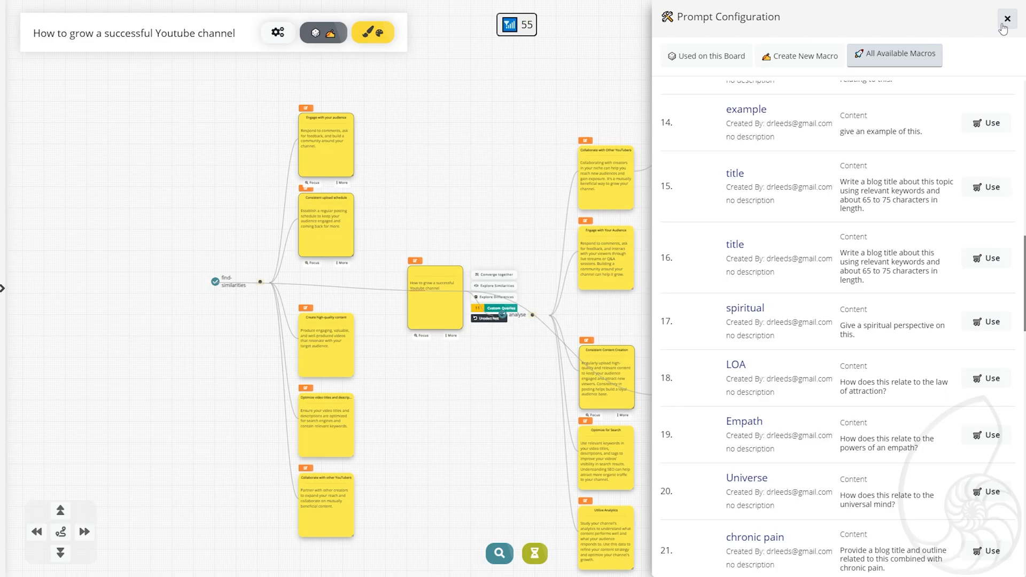
- Close Prompt Configuration and open live collaboration settings showing the shareable board link
{"action": "left_click", "coordinate": [1008, 18]}
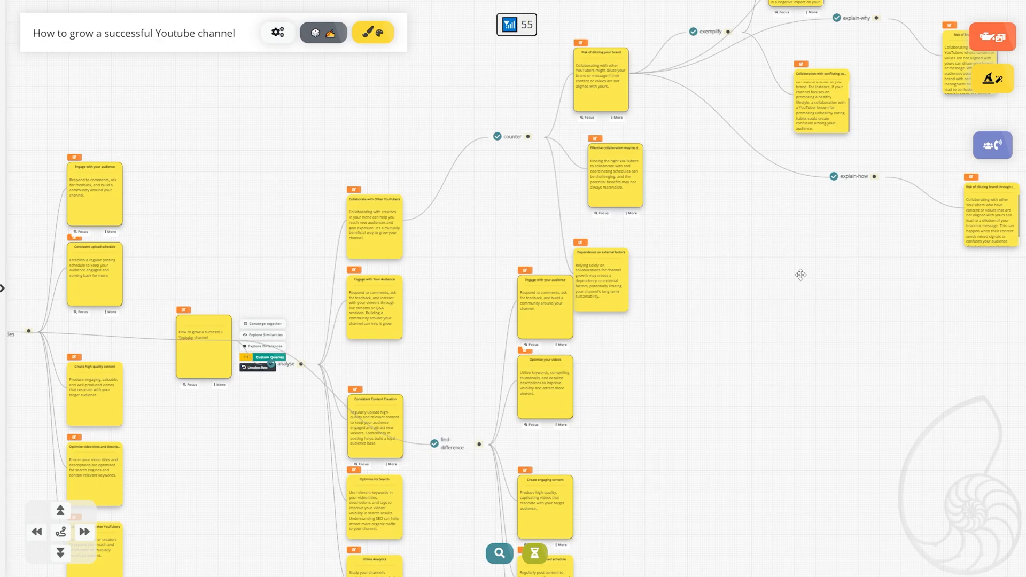
{"action": "mouse_move", "coordinate": [790, 273]}
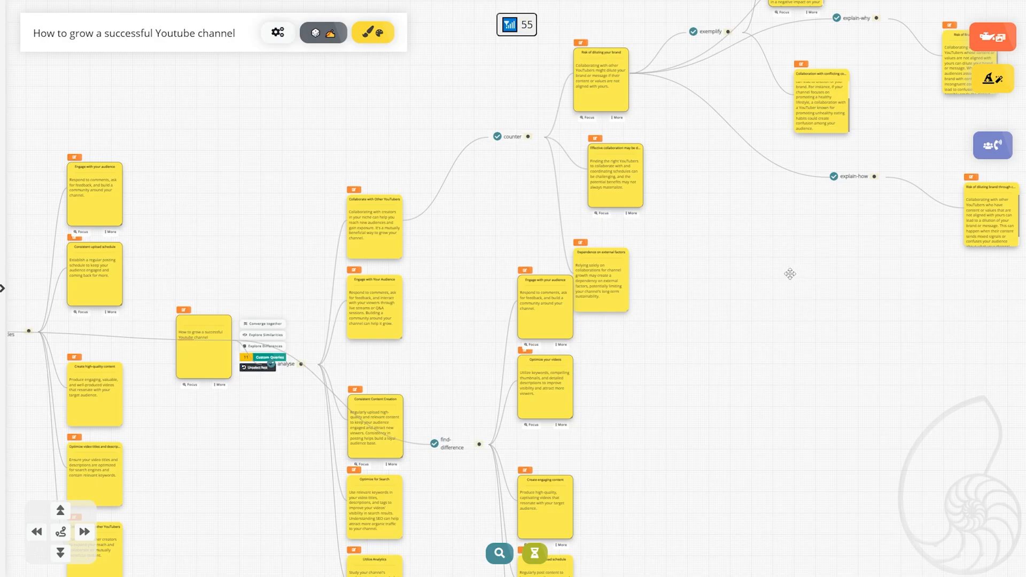
{"action": "mouse_move", "coordinate": [783, 269]}
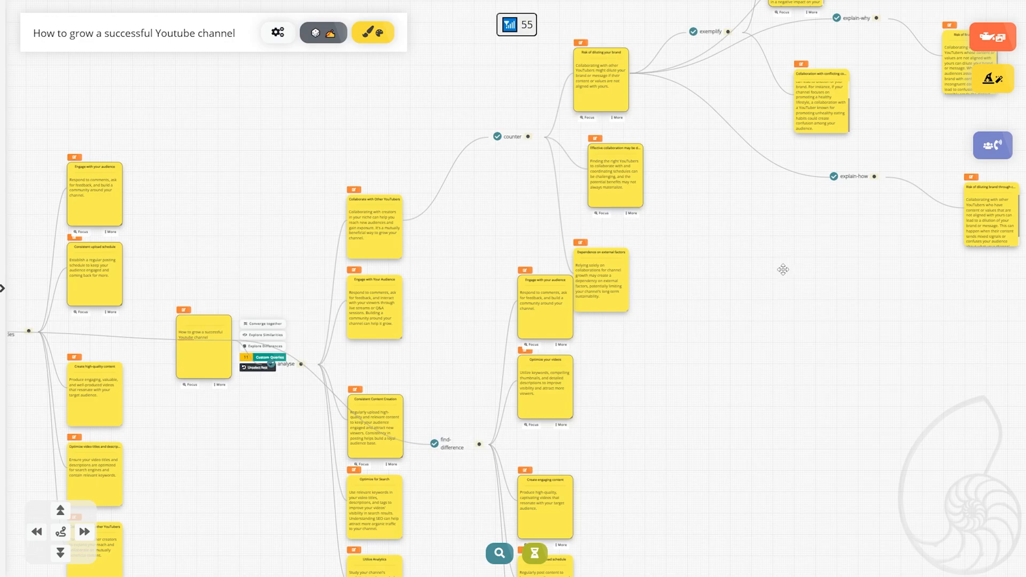
{"action": "mouse_move", "coordinate": [697, 234]}
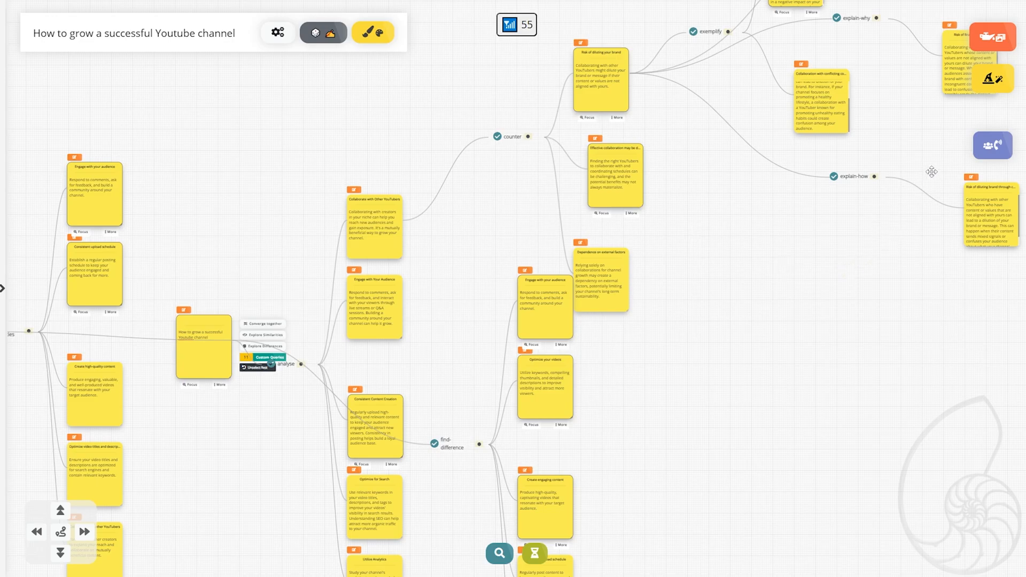
{"action": "mouse_move", "coordinate": [992, 145]}
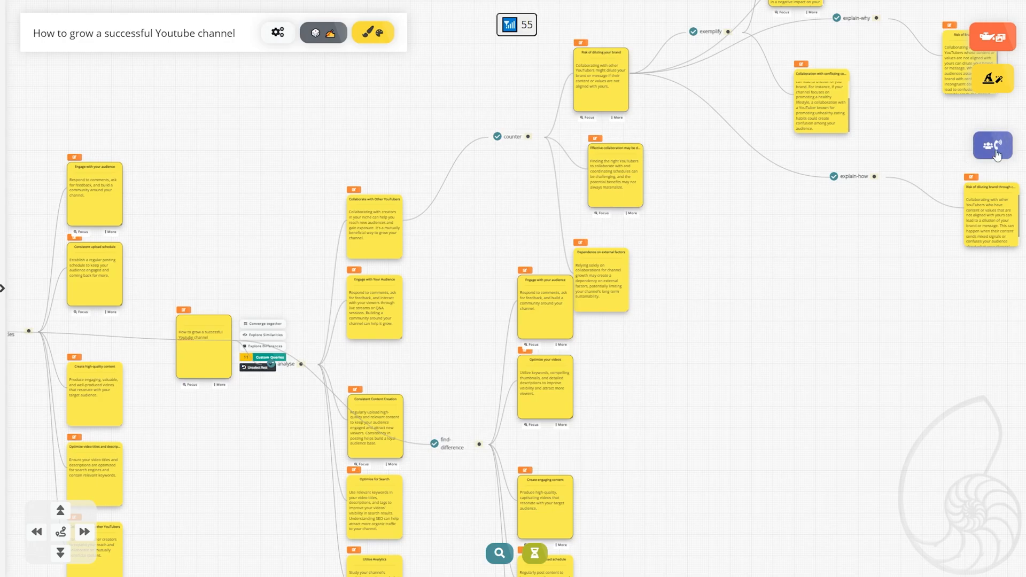
{"action": "left_click", "coordinate": [992, 145]}
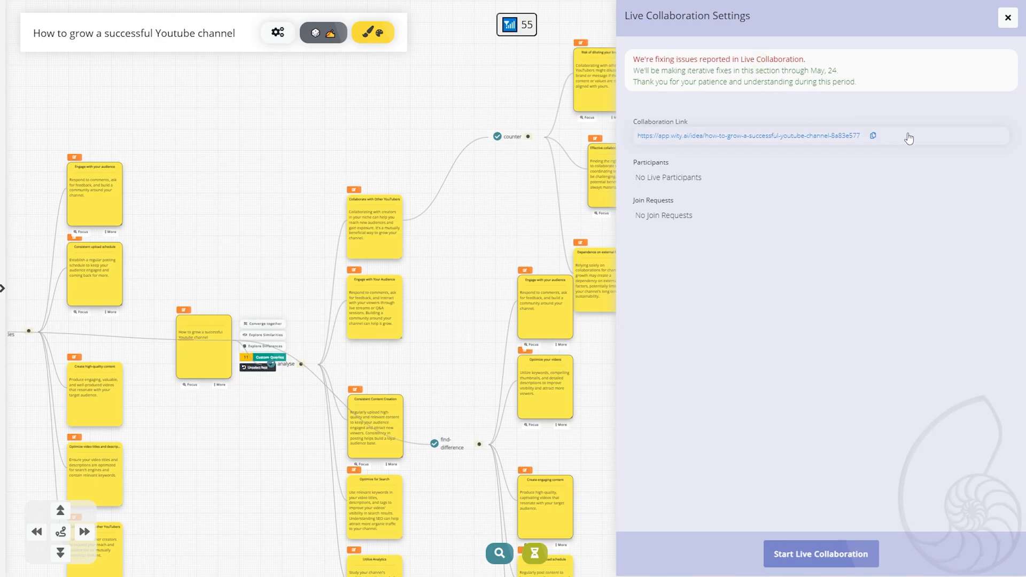
{"action": "mouse_move", "coordinate": [875, 142]}
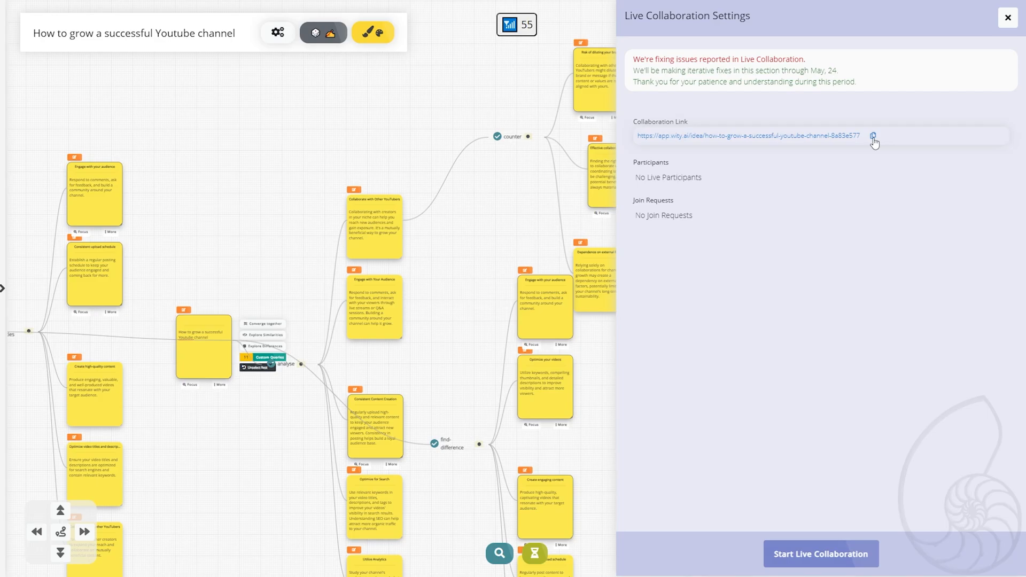
{"action": "mouse_move", "coordinate": [820, 553]}
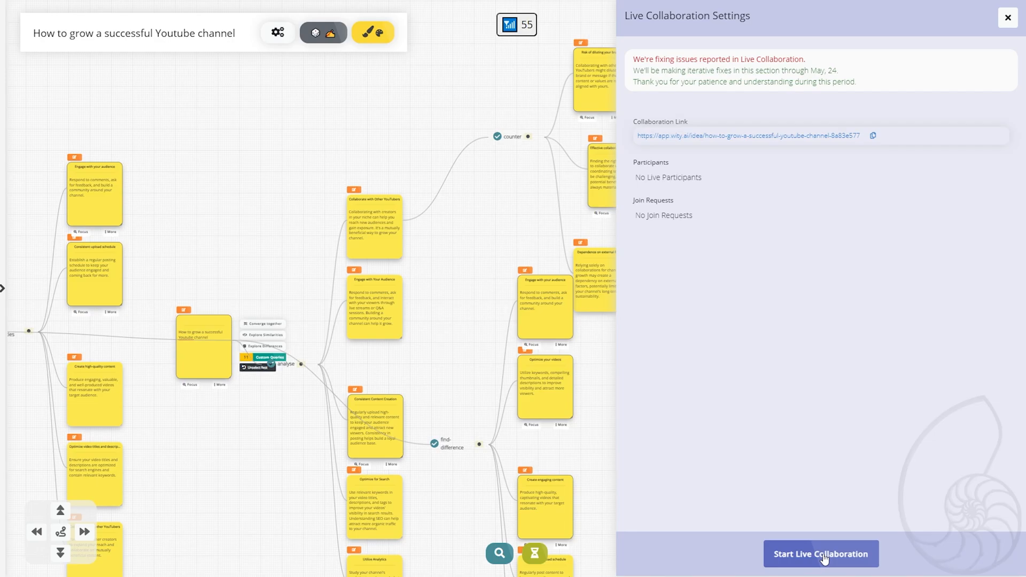
{"action": "mouse_move", "coordinate": [822, 556]}
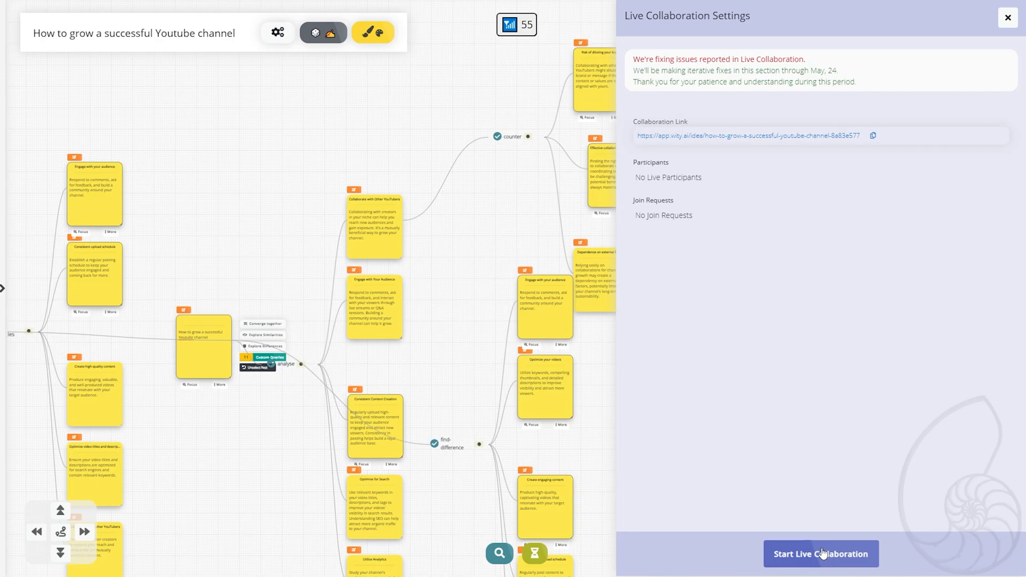
{"action": "mouse_move", "coordinate": [829, 563]}
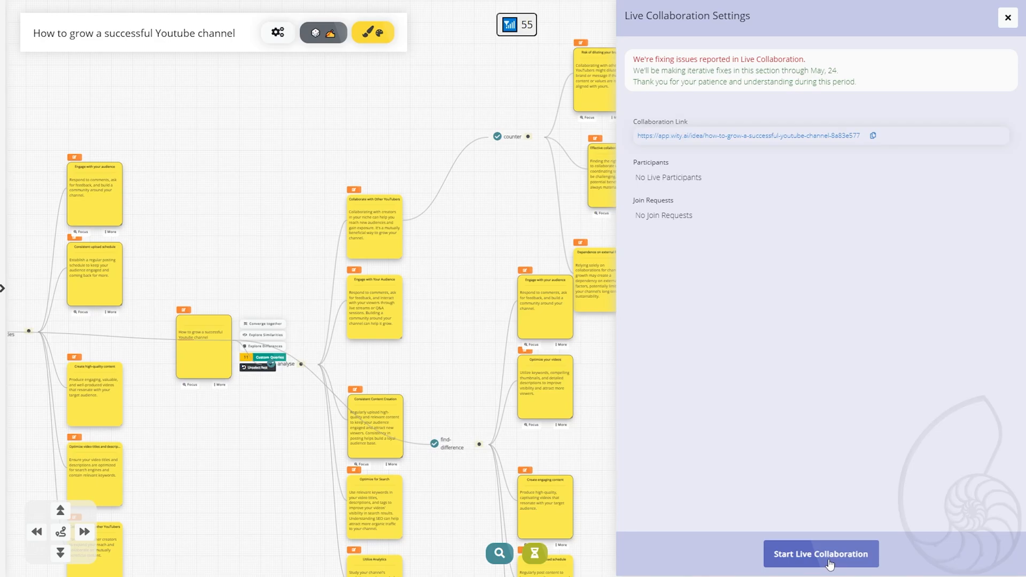
{"action": "mouse_move", "coordinate": [791, 421]}
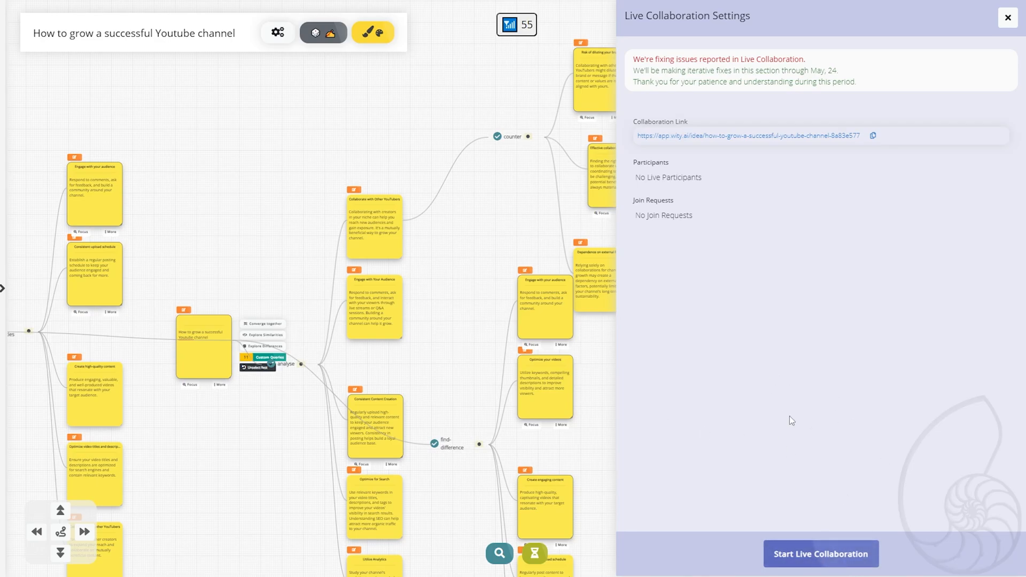
- Dismiss Live Collaboration Settings, leaving the 55-note YouTube growth board in view
{"action": "left_click", "coordinate": [1007, 18]}
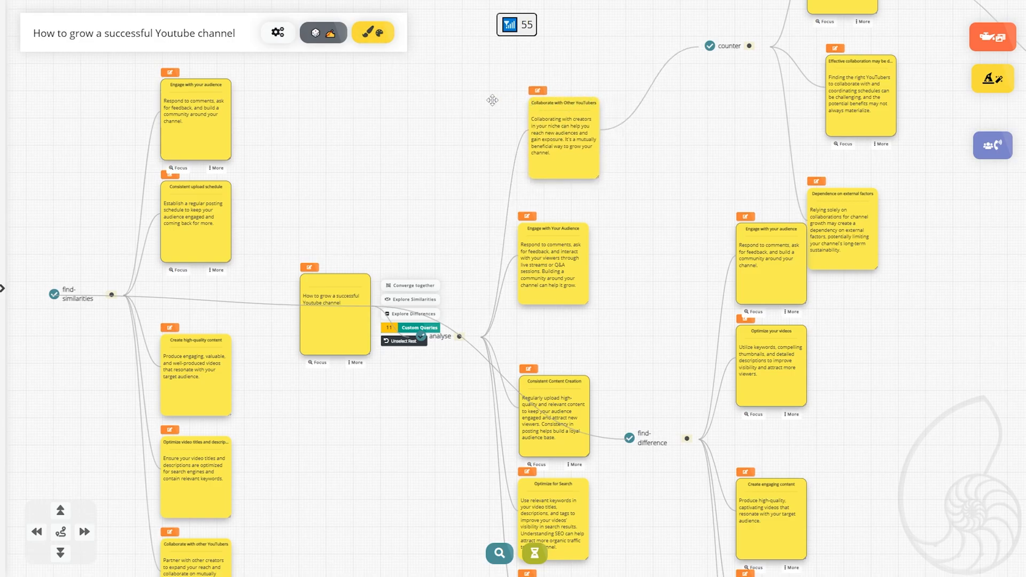
- Quick-switch the graph theme so cards show full descriptions, then close Graph Settings
{"action": "left_click", "coordinate": [277, 32]}
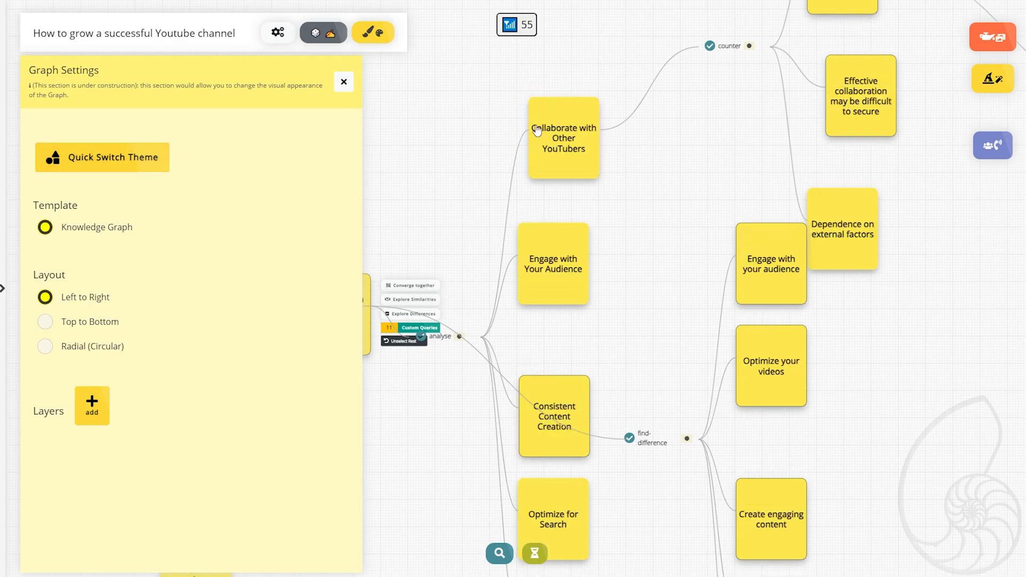
{"action": "mouse_move", "coordinate": [560, 142]}
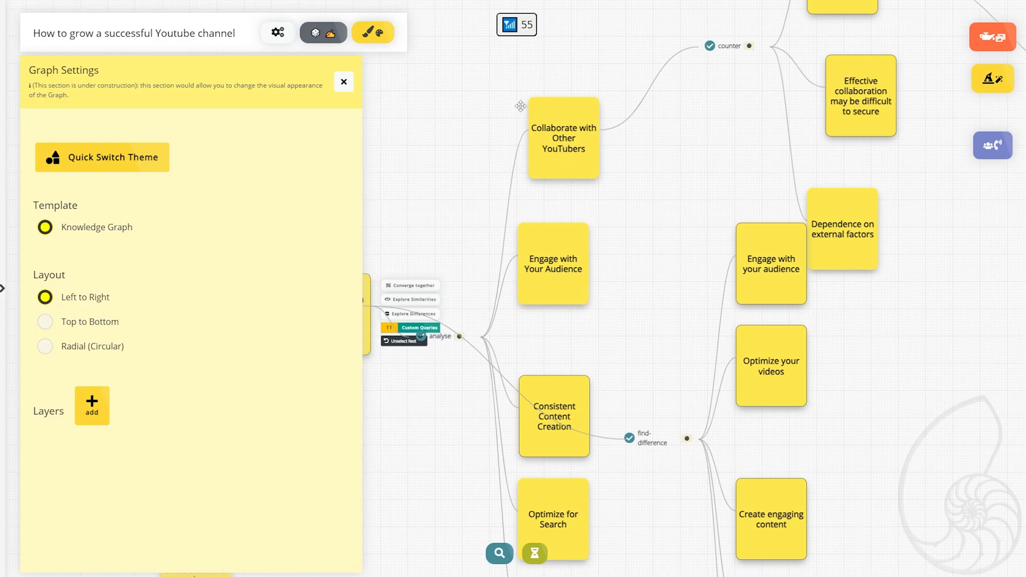
{"action": "mouse_move", "coordinate": [551, 172]}
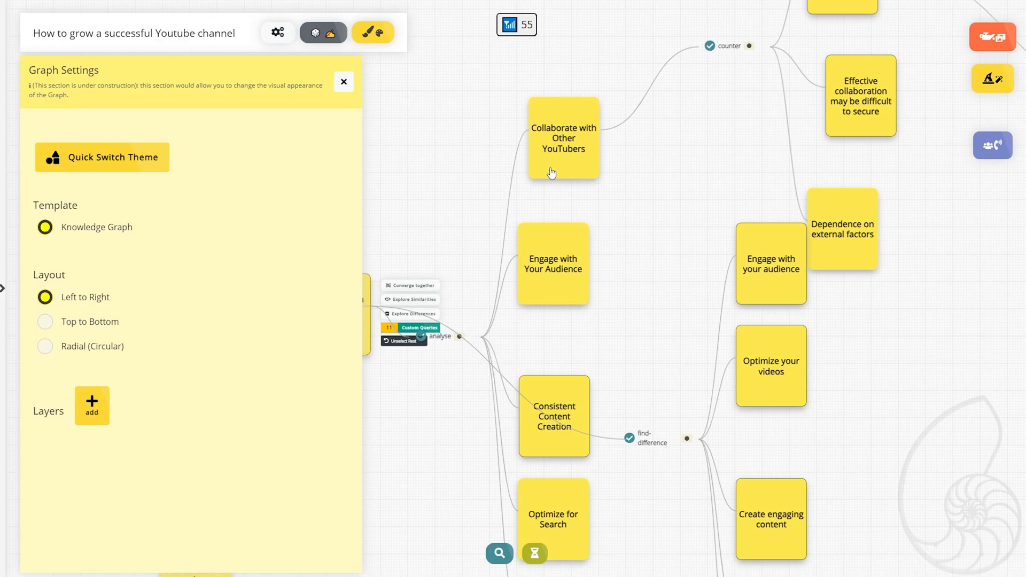
{"action": "mouse_move", "coordinate": [86, 327]}
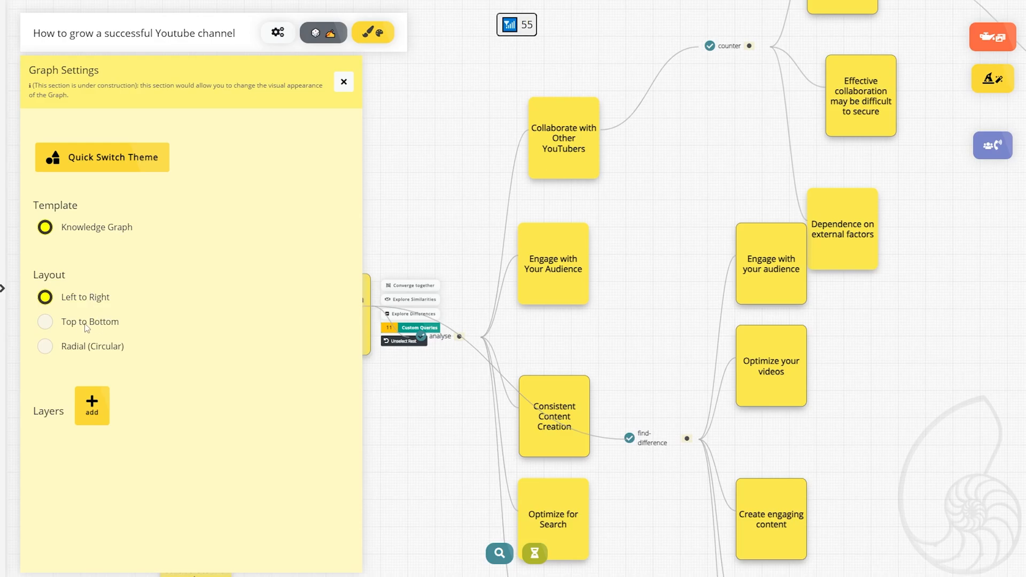
{"action": "mouse_move", "coordinate": [55, 339]}
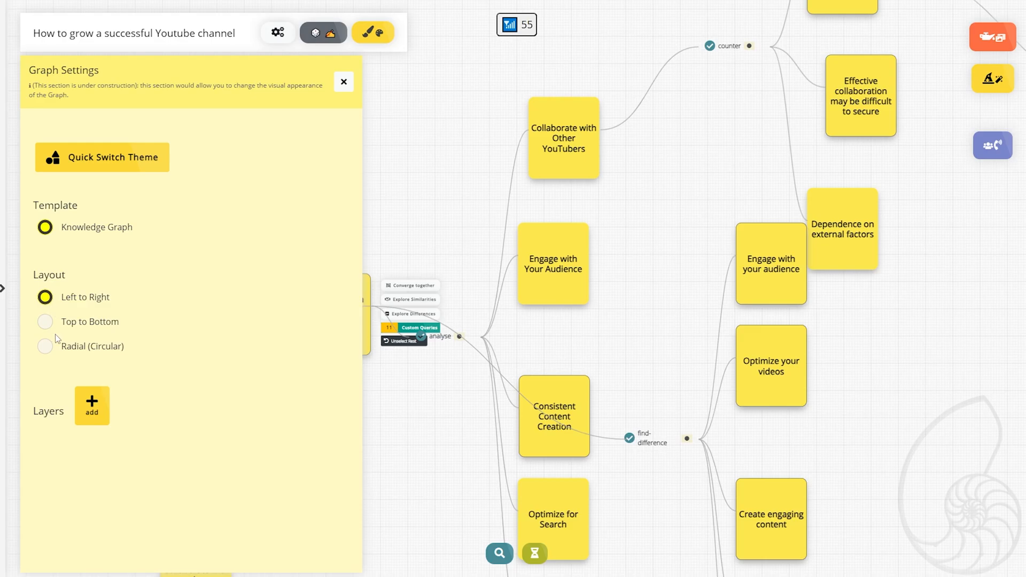
{"action": "mouse_move", "coordinate": [78, 355]}
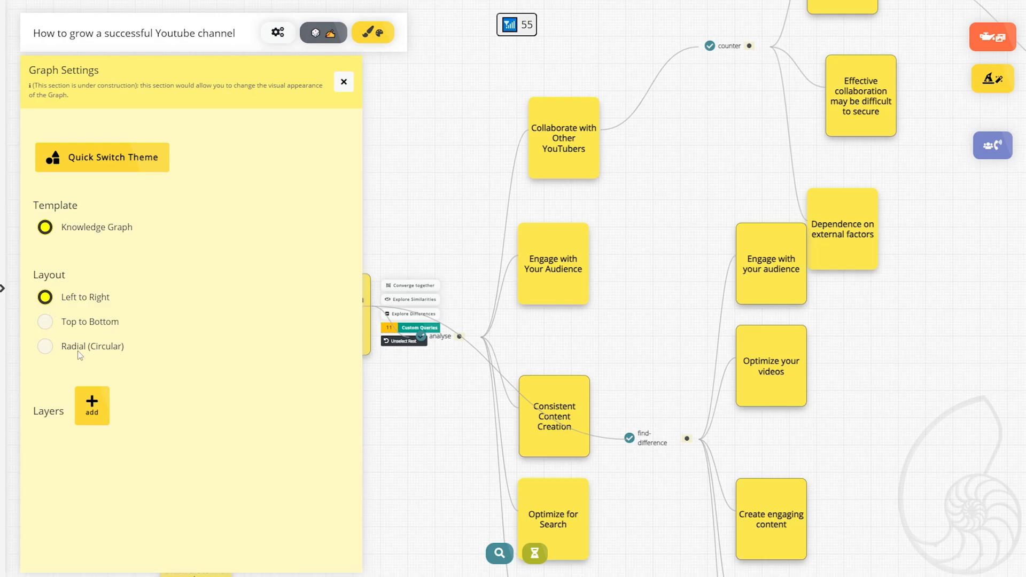
{"action": "mouse_move", "coordinate": [85, 345]}
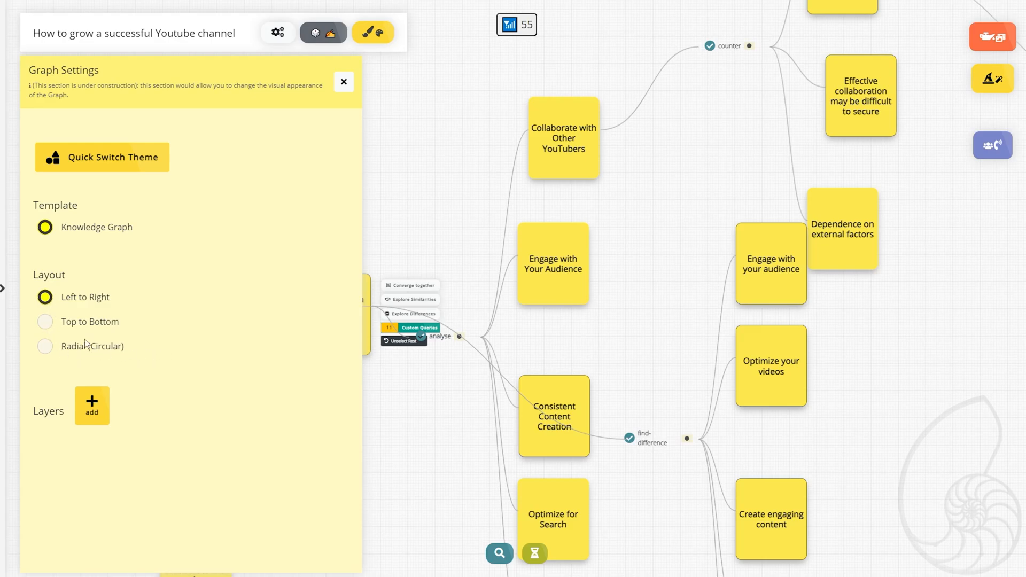
{"action": "mouse_move", "coordinate": [103, 162]}
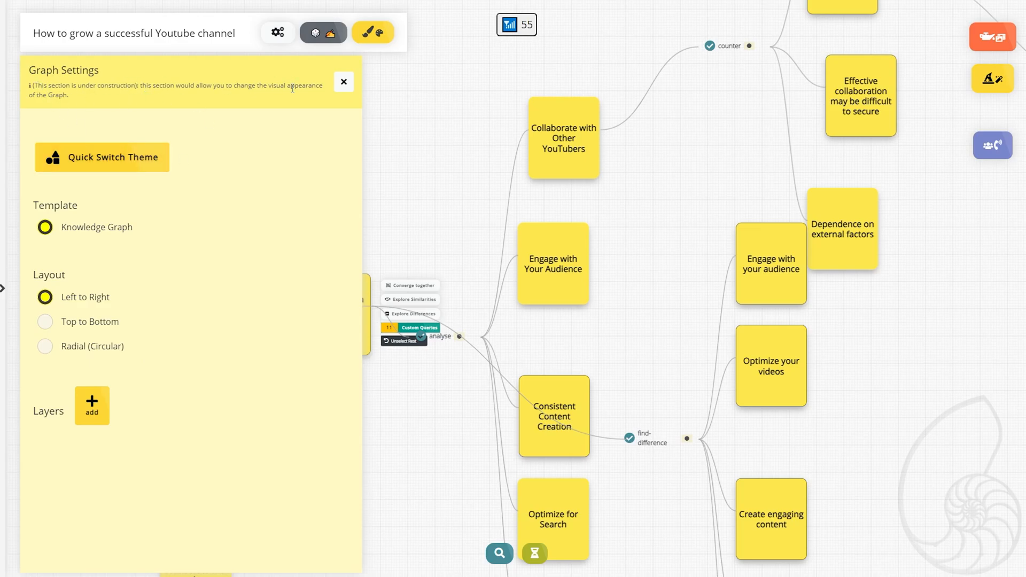
{"action": "mouse_move", "coordinate": [221, 105]}
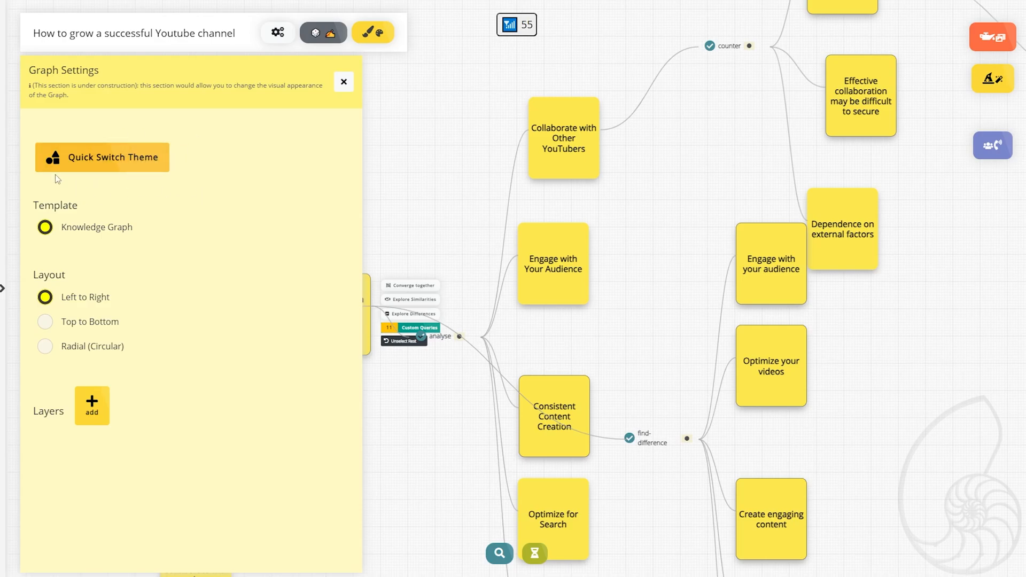
{"action": "mouse_move", "coordinate": [98, 172]}
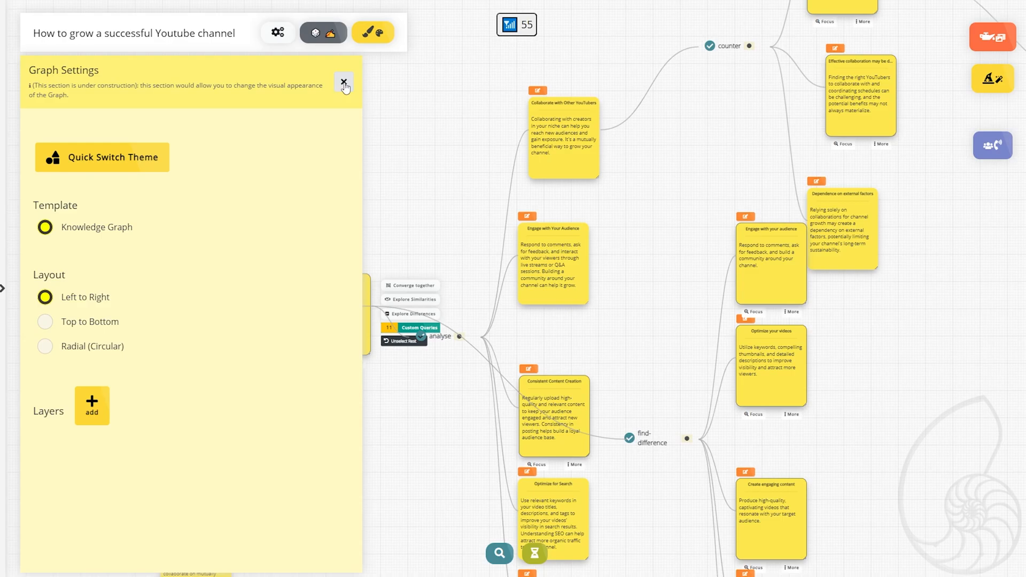
{"action": "left_click", "coordinate": [344, 83]}
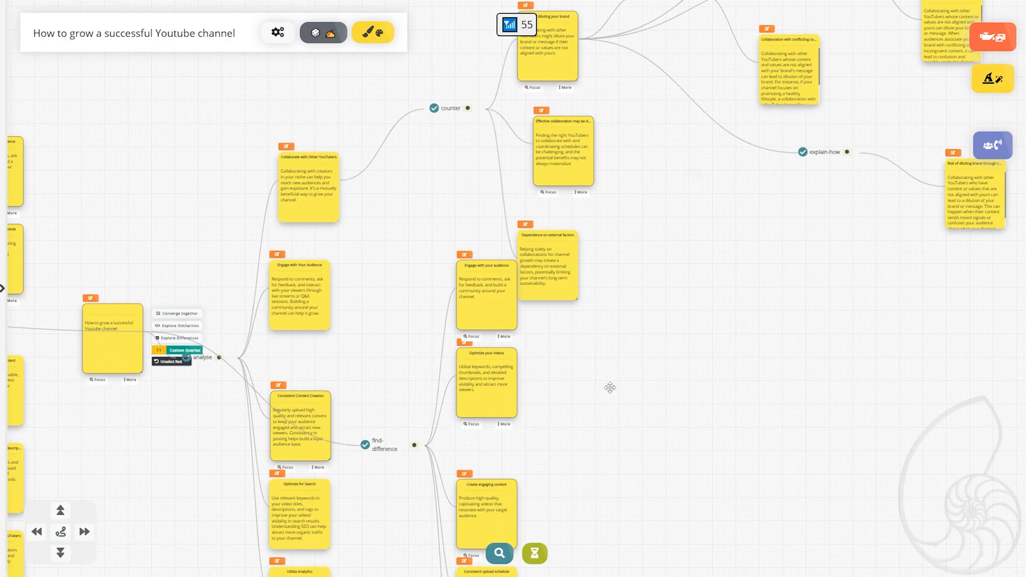
{"action": "mouse_move", "coordinate": [856, 172]}
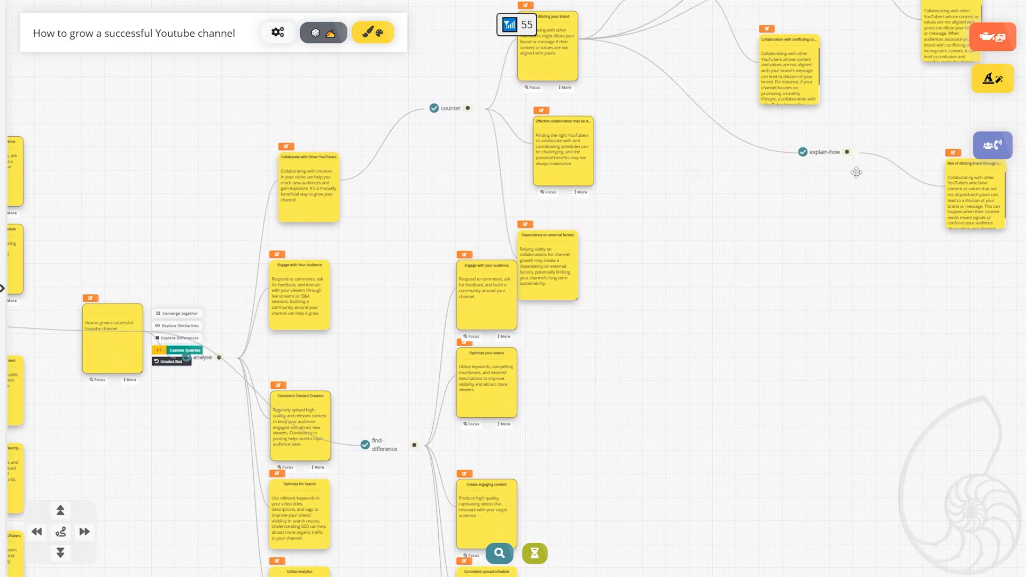
{"action": "mouse_move", "coordinate": [905, 116]}
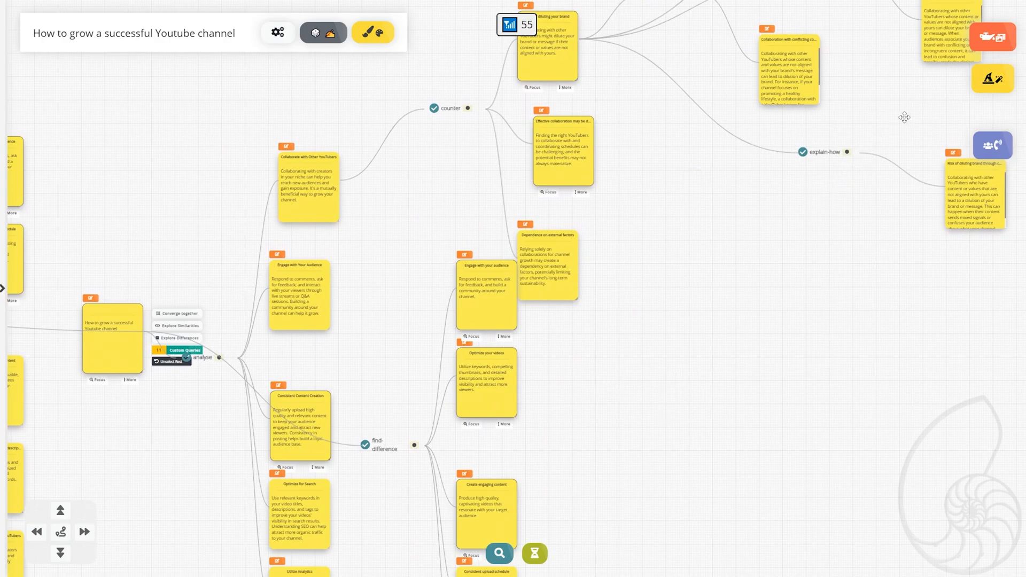
{"action": "mouse_move", "coordinate": [992, 37]}
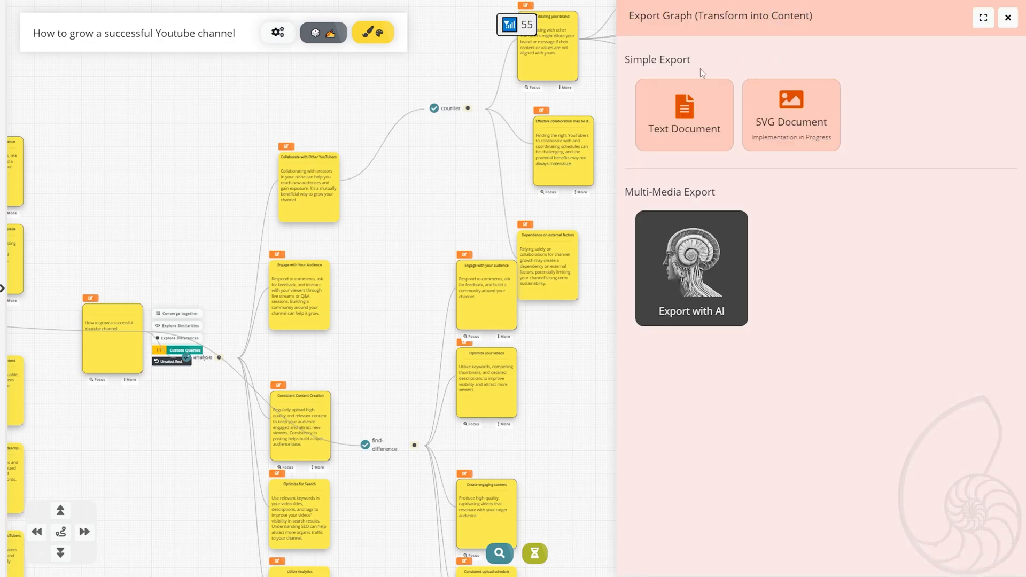
{"action": "mouse_move", "coordinate": [731, 117]}
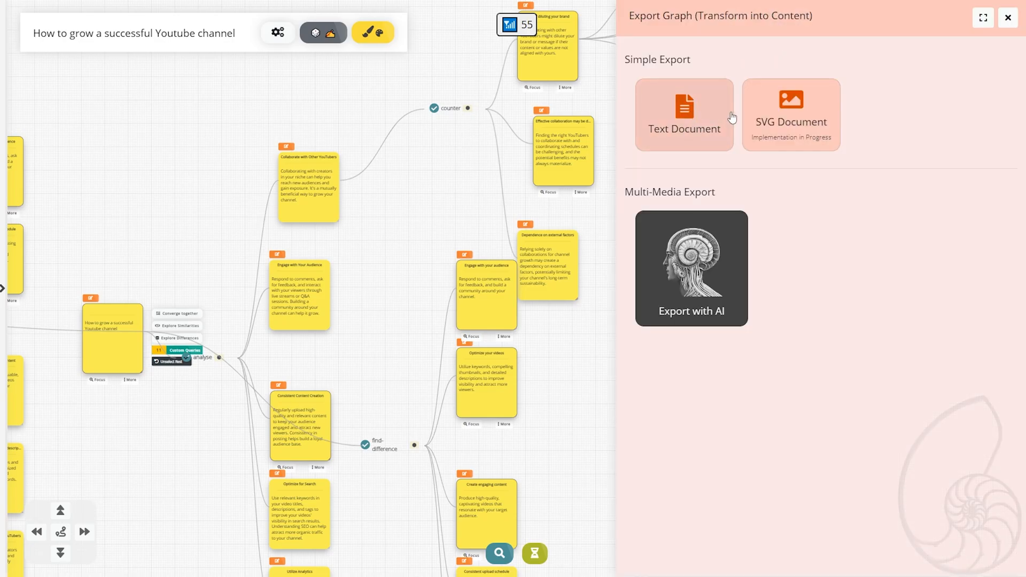
{"action": "mouse_move", "coordinate": [825, 134]}
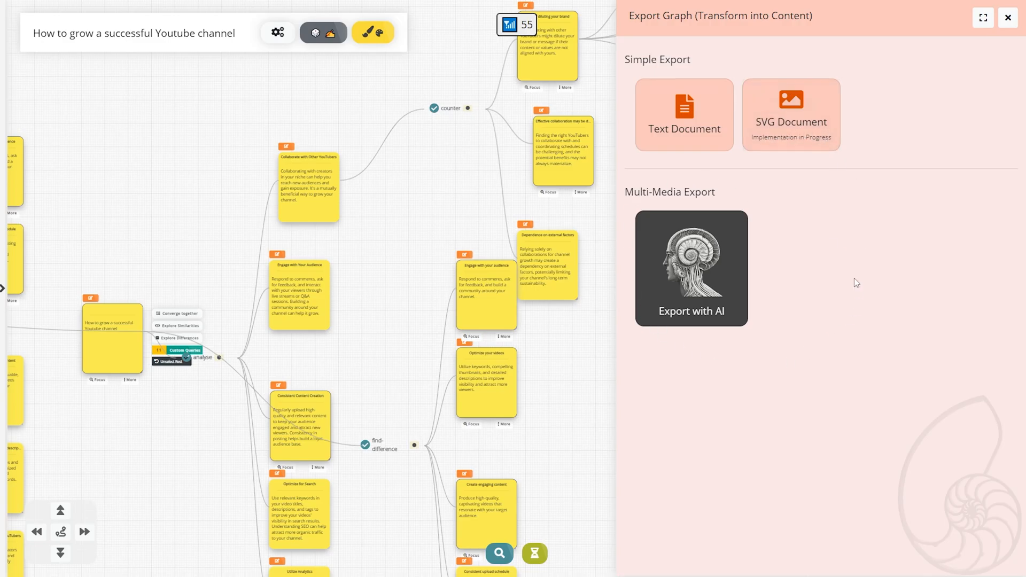
- Launch Export with AI, reaching the Poster, Ebook, Magazine, Website and Video Reel categories
{"action": "left_click", "coordinate": [691, 268]}
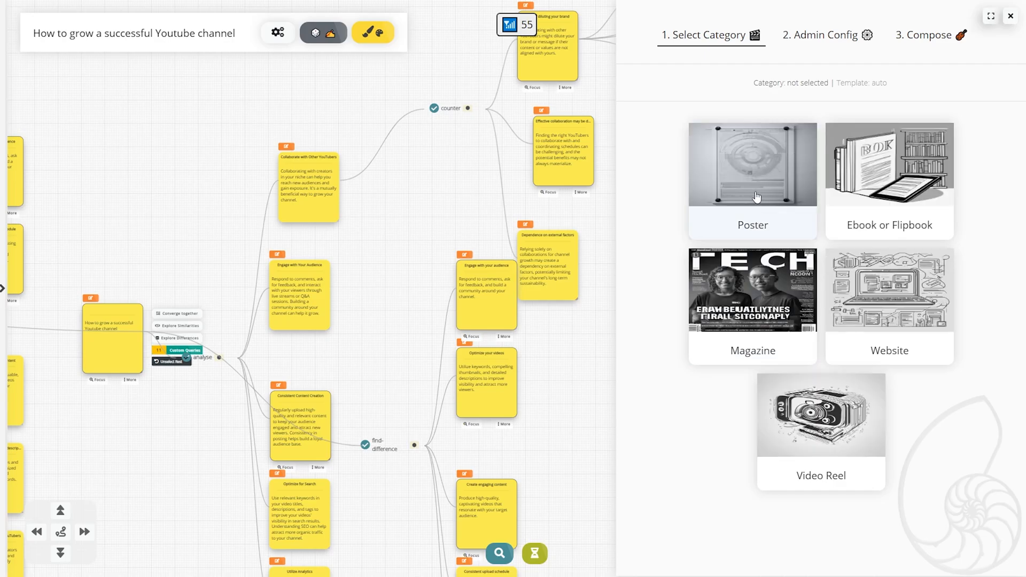
{"action": "mouse_move", "coordinate": [874, 297]}
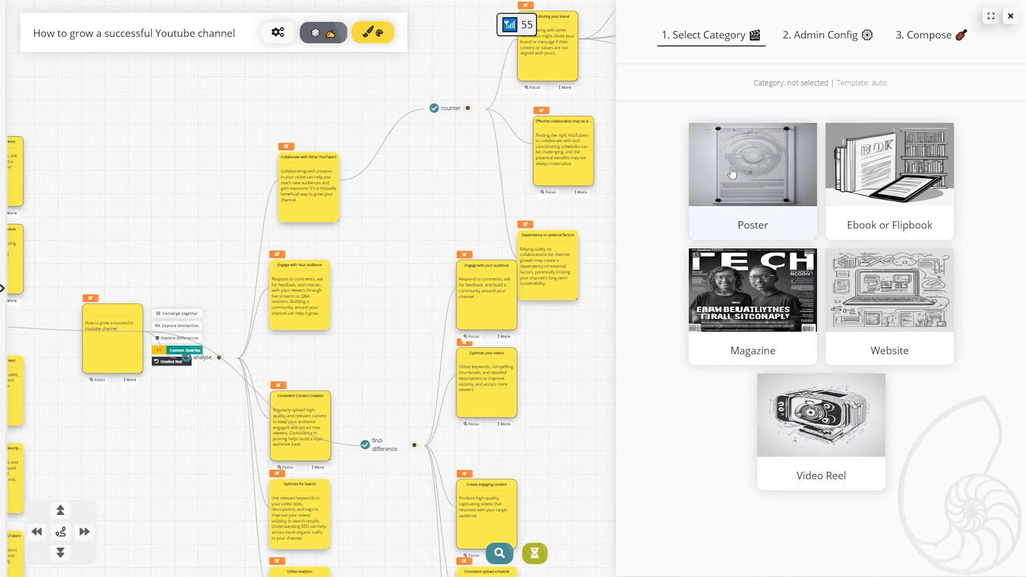
- Pick Poster as the AI export category, advancing to admin settings
{"action": "left_click", "coordinate": [752, 166]}
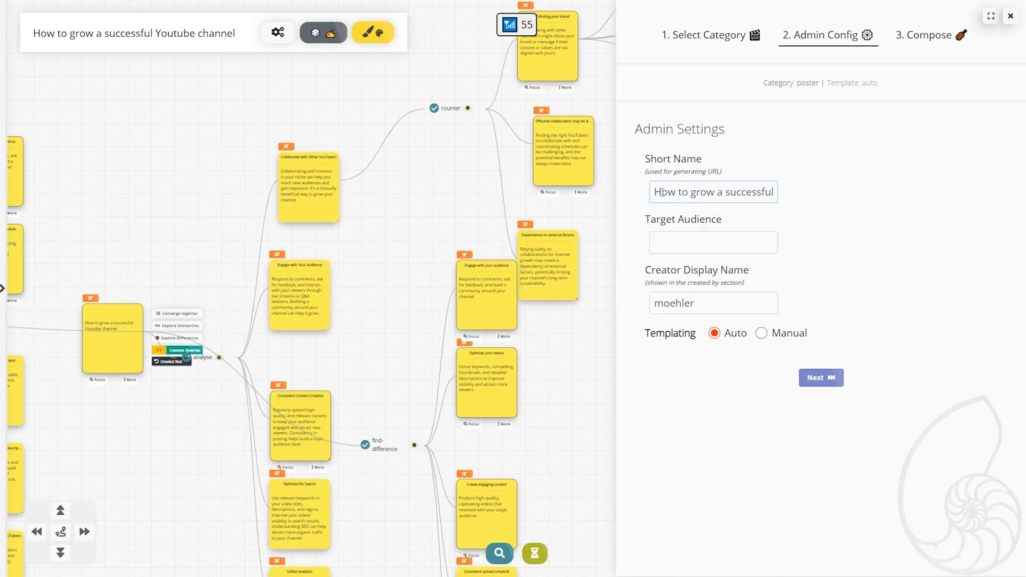
{"action": "mouse_move", "coordinate": [700, 224]}
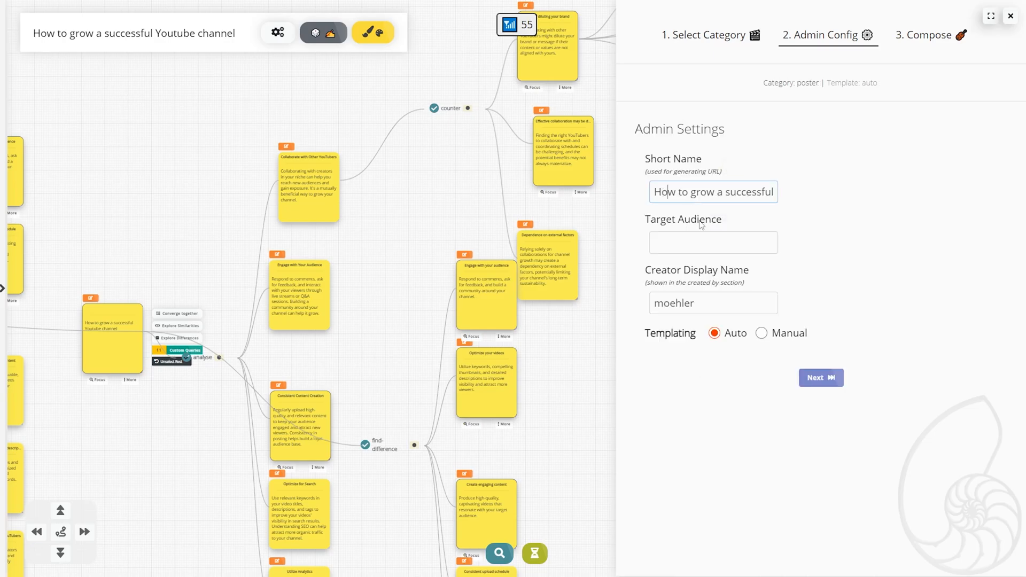
- Set short name YOUTUBE and audience Everyone, continue, then return to export options
{"action": "left_click", "coordinate": [714, 242]}
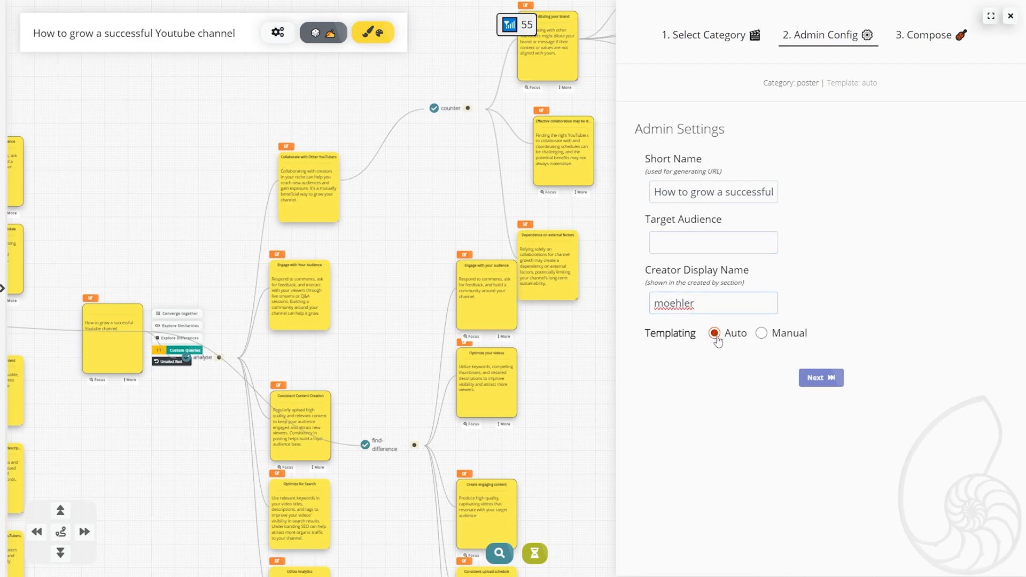
{"action": "mouse_move", "coordinate": [799, 337]}
{"action": "type", "text": "E"}
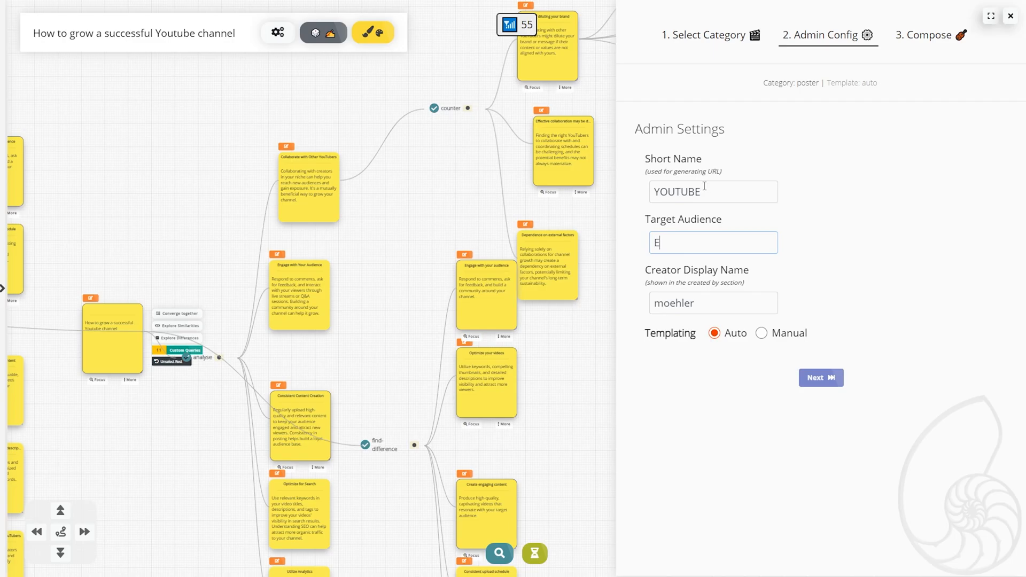
{"action": "type", "text": "veryone"}
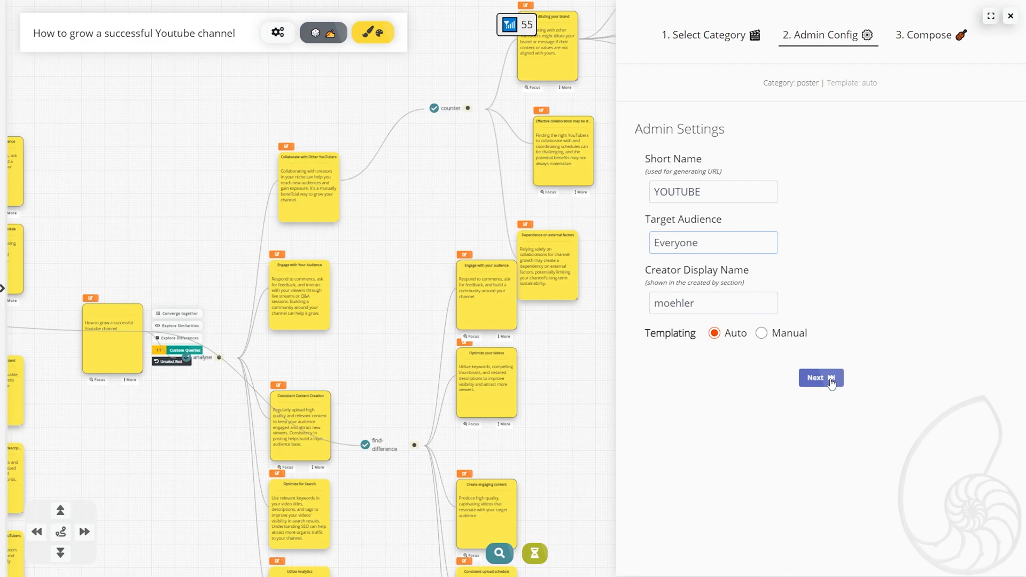
{"action": "left_click", "coordinate": [819, 378]}
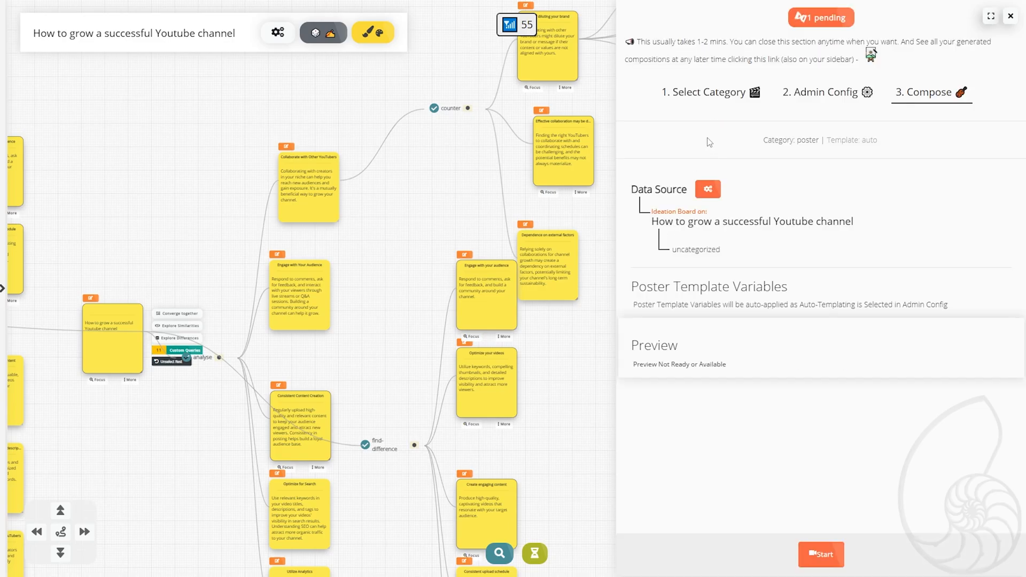
{"action": "mouse_move", "coordinate": [781, 75]}
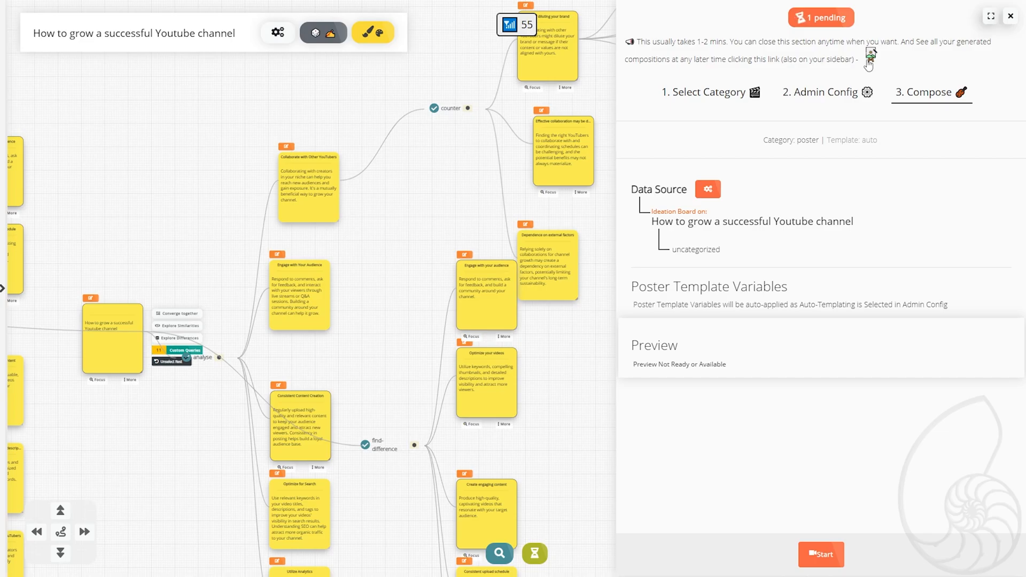
{"action": "double_click", "coordinate": [709, 41]}
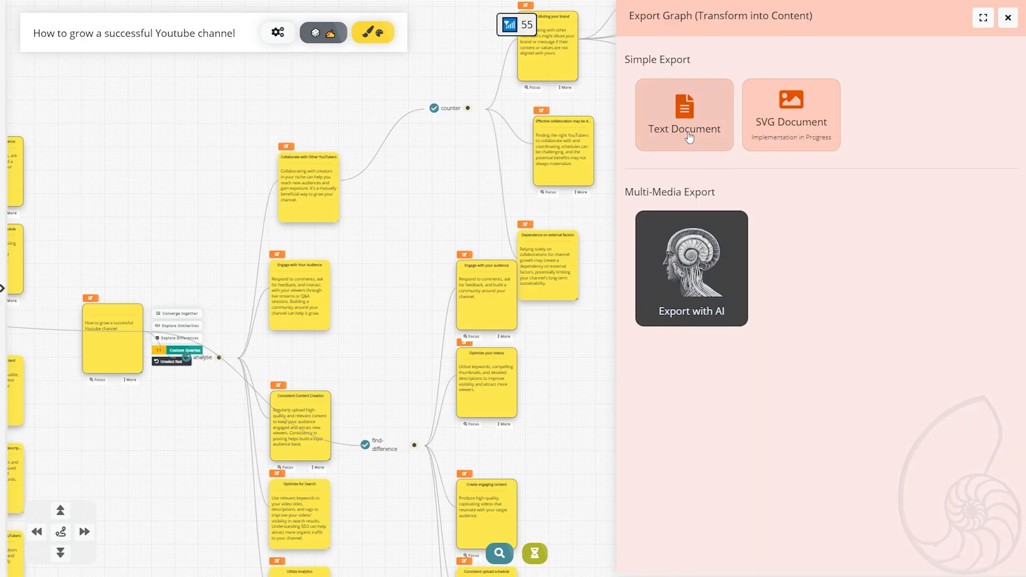
- Preview the board as a text document, select PDF format, and close the preview
{"action": "left_click", "coordinate": [683, 113]}
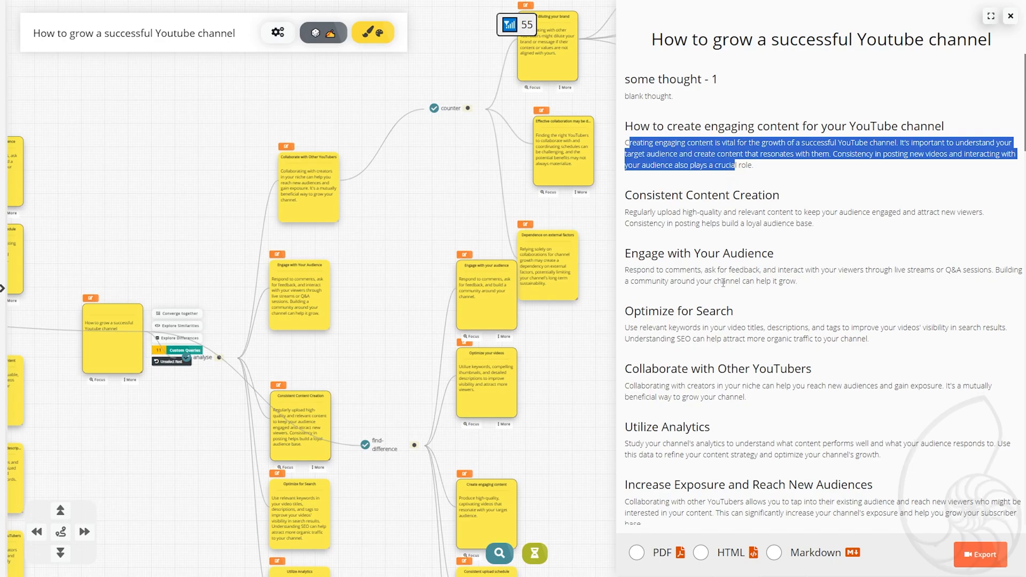
{"action": "scroll", "scroll_direction": "down", "scroll_amount": 3}
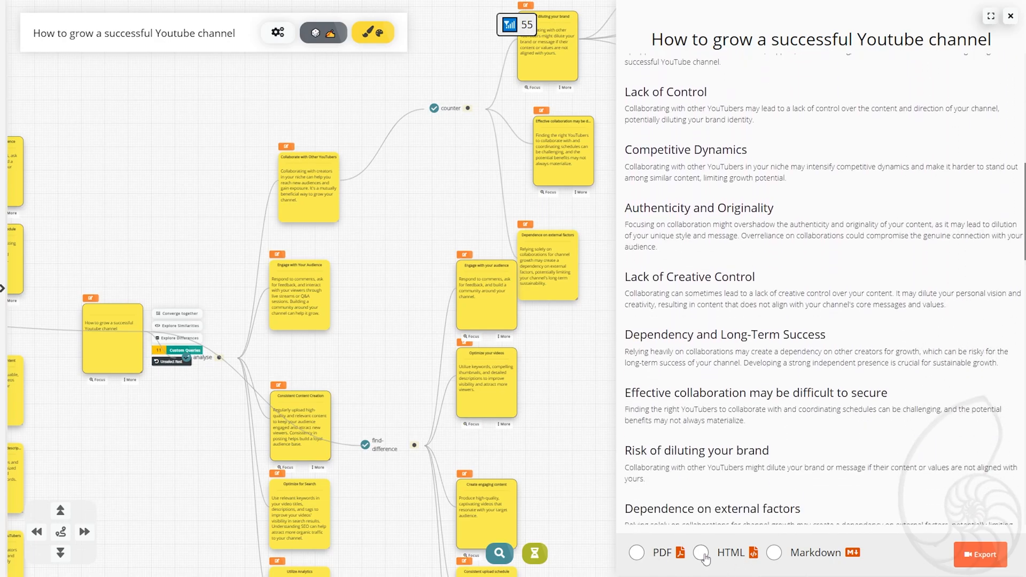
{"action": "left_click", "coordinate": [635, 552]}
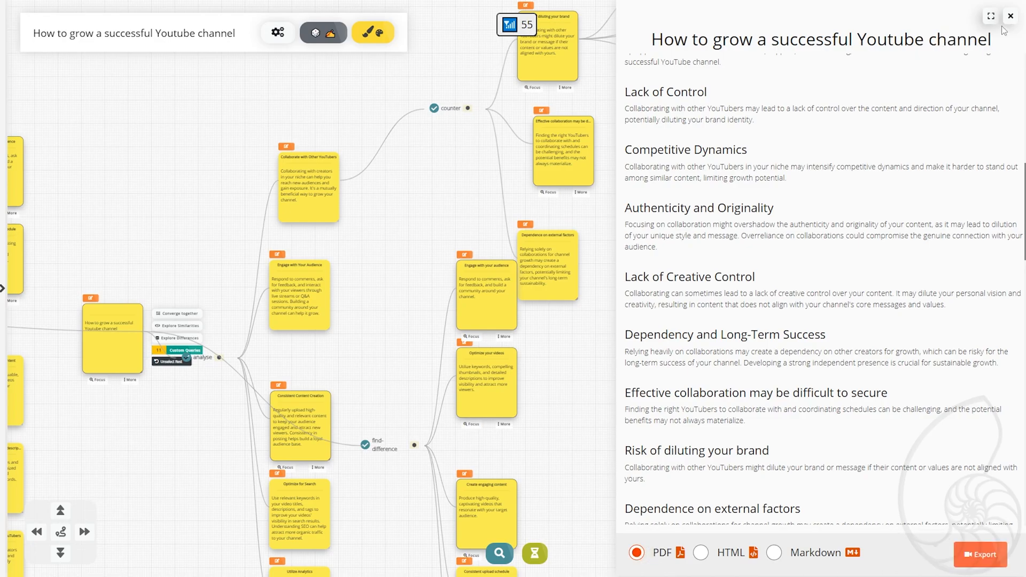
{"action": "left_click", "coordinate": [1010, 15]}
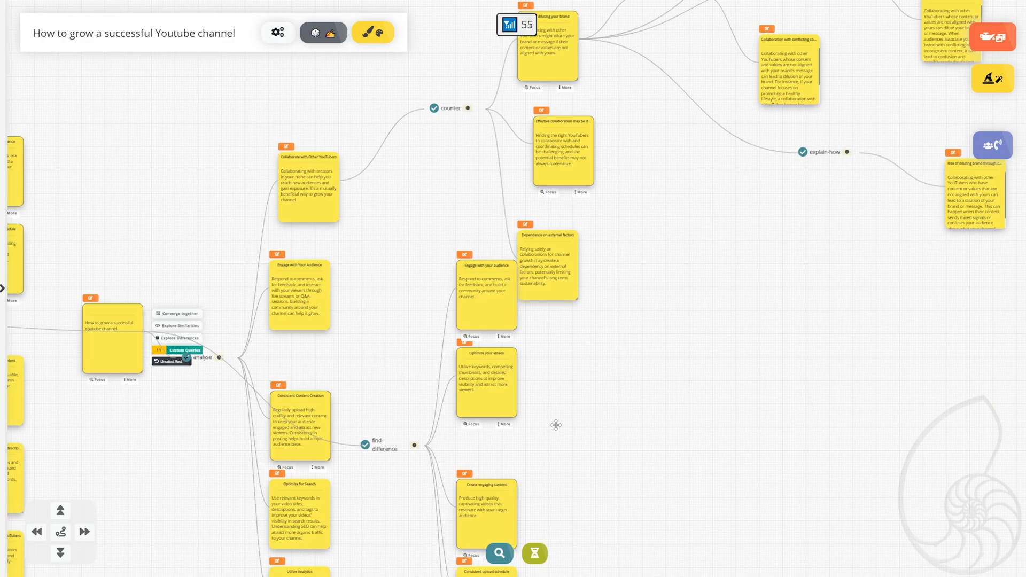
{"action": "mouse_move", "coordinate": [722, 430]}
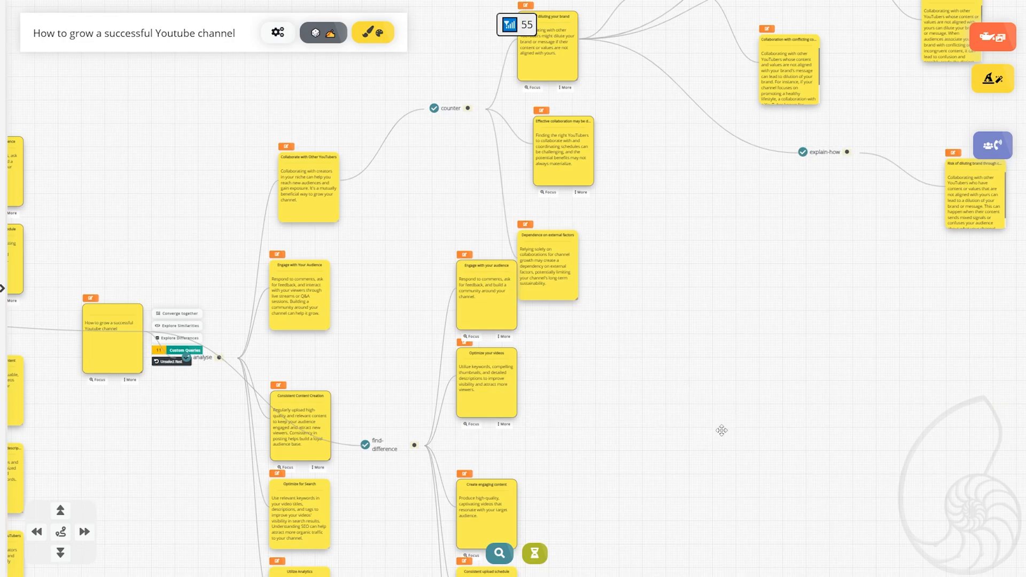
{"action": "mouse_move", "coordinate": [716, 460]}
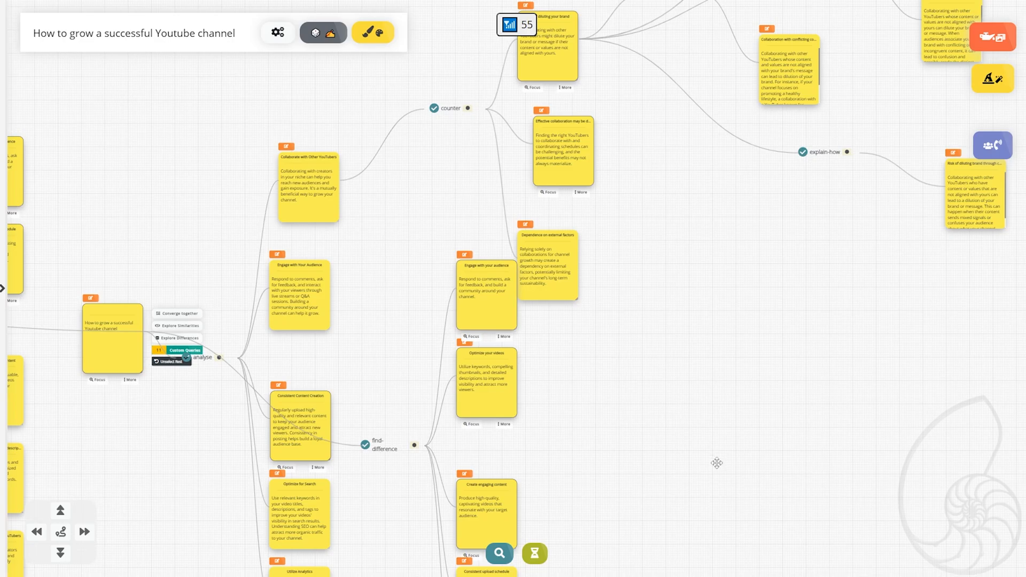
{"action": "mouse_move", "coordinate": [556, 568]}
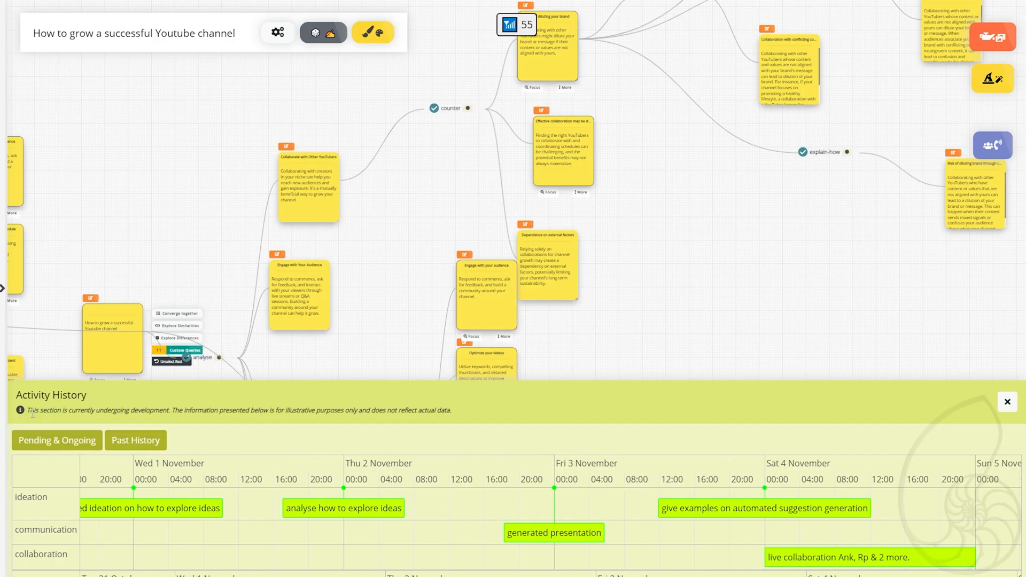
{"action": "mouse_move", "coordinate": [461, 517]}
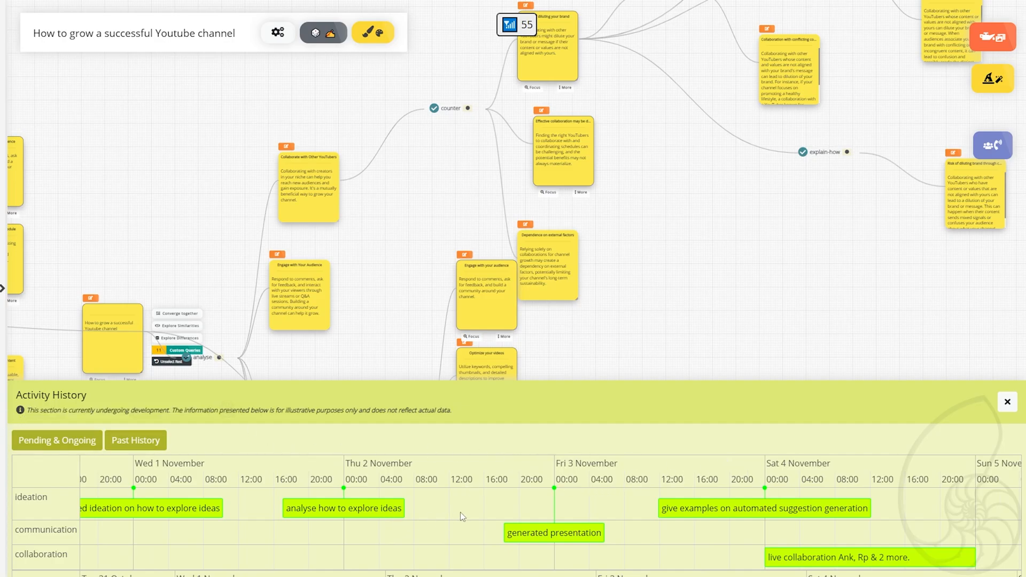
{"action": "mouse_move", "coordinate": [849, 414]}
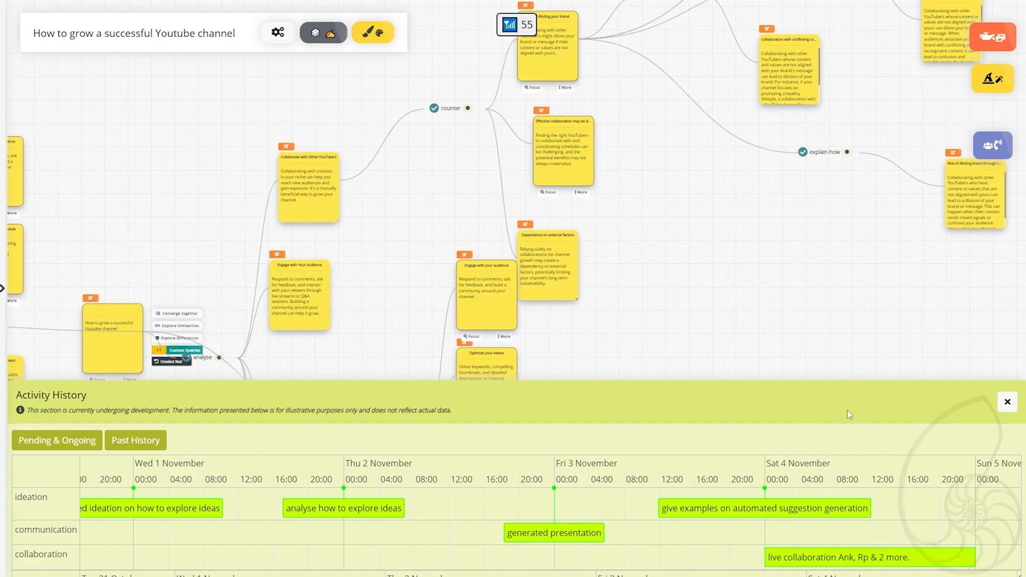
- Close the Activity History panel listing ideation, communication and collaboration events
{"action": "left_click", "coordinate": [1007, 402]}
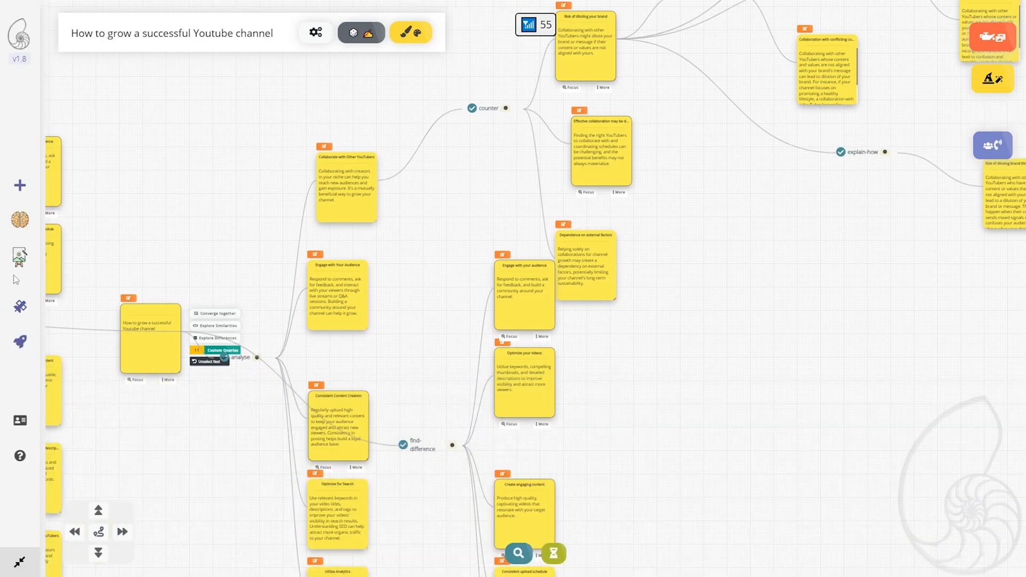
- Open the boards list from the sidebar, then switch to the compositions page
{"action": "left_click", "coordinate": [19, 220]}
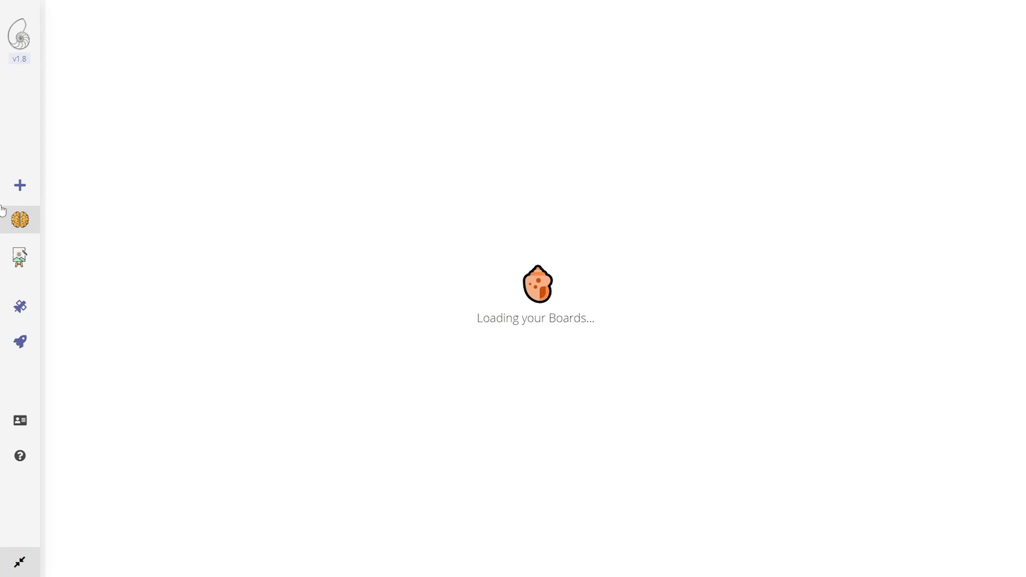
{"action": "mouse_move", "coordinate": [556, 337]}
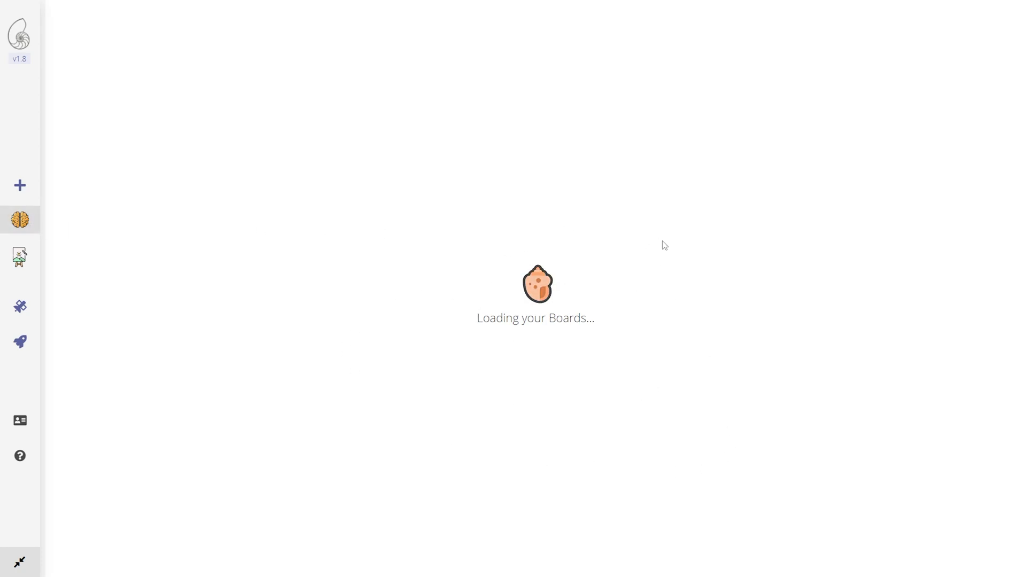
{"action": "mouse_move", "coordinate": [841, 215]}
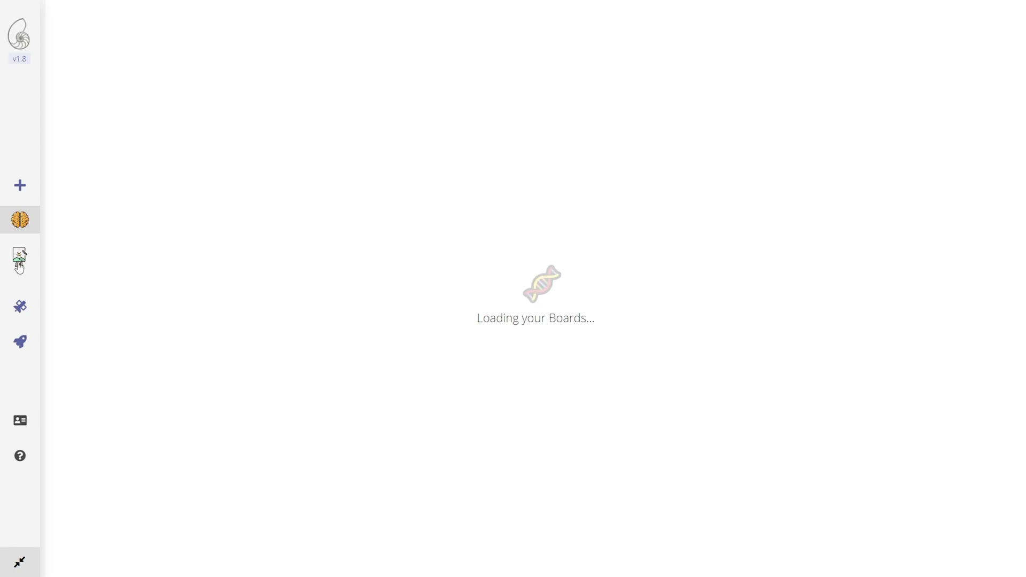
{"action": "left_click", "coordinate": [20, 257]}
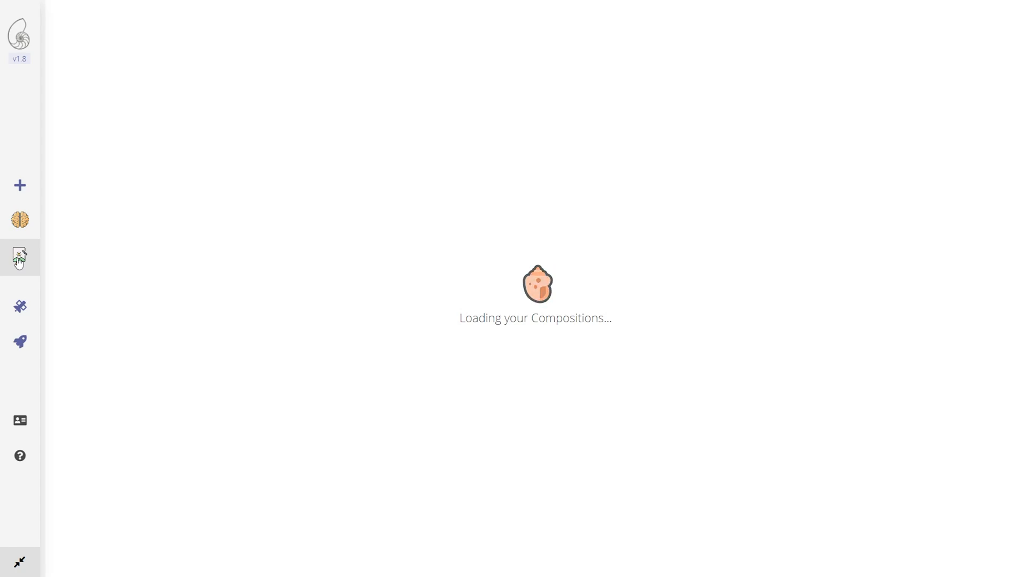
{"action": "mouse_move", "coordinate": [83, 248]}
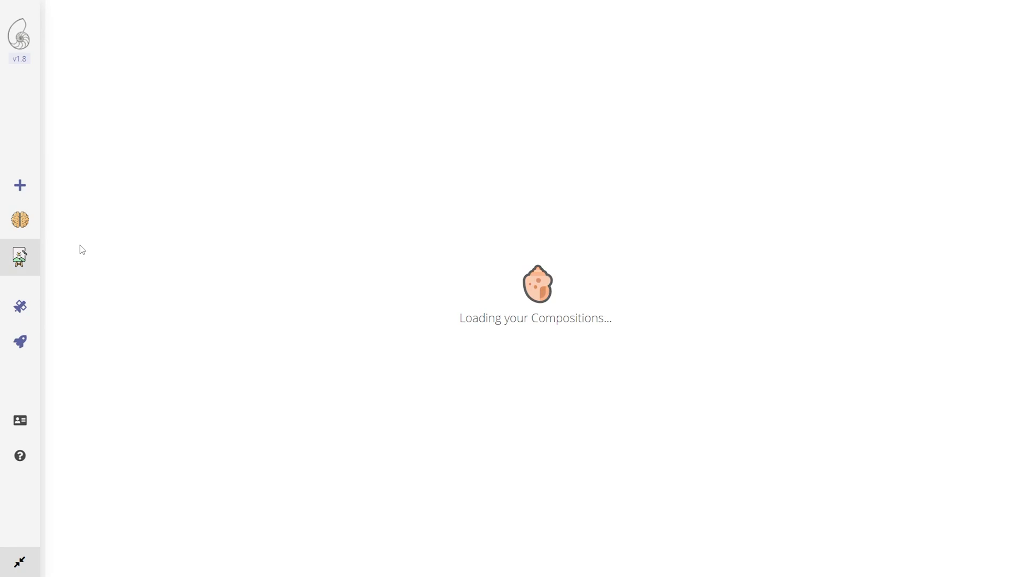
{"action": "mouse_move", "coordinate": [625, 208]}
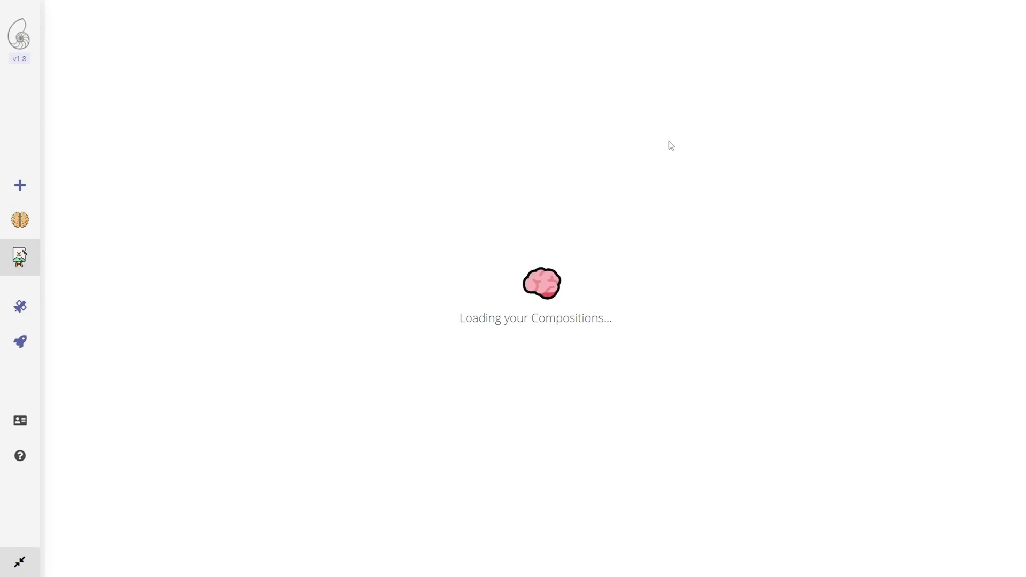
{"action": "mouse_move", "coordinate": [370, 367]}
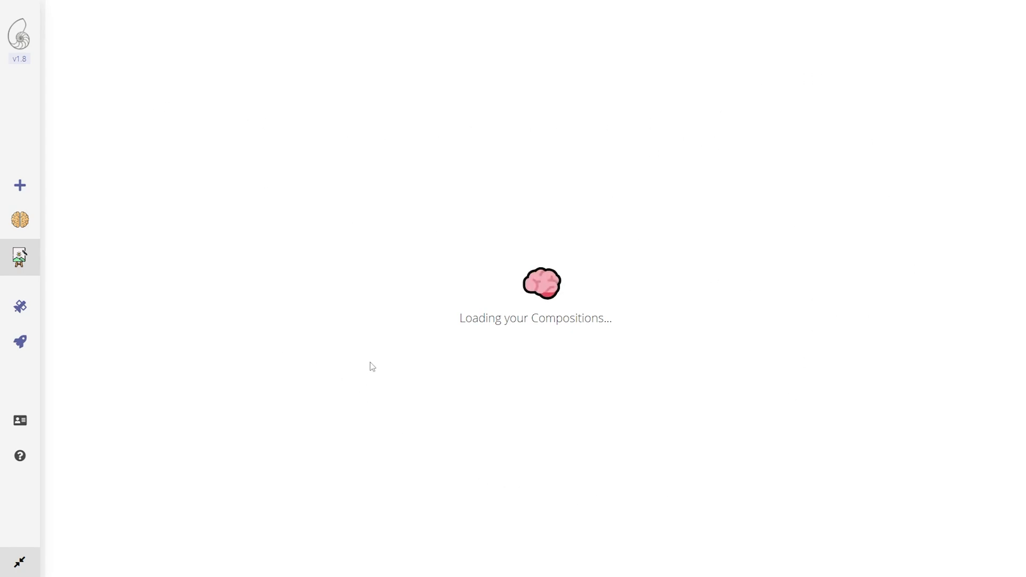
{"action": "mouse_move", "coordinate": [702, 240]}
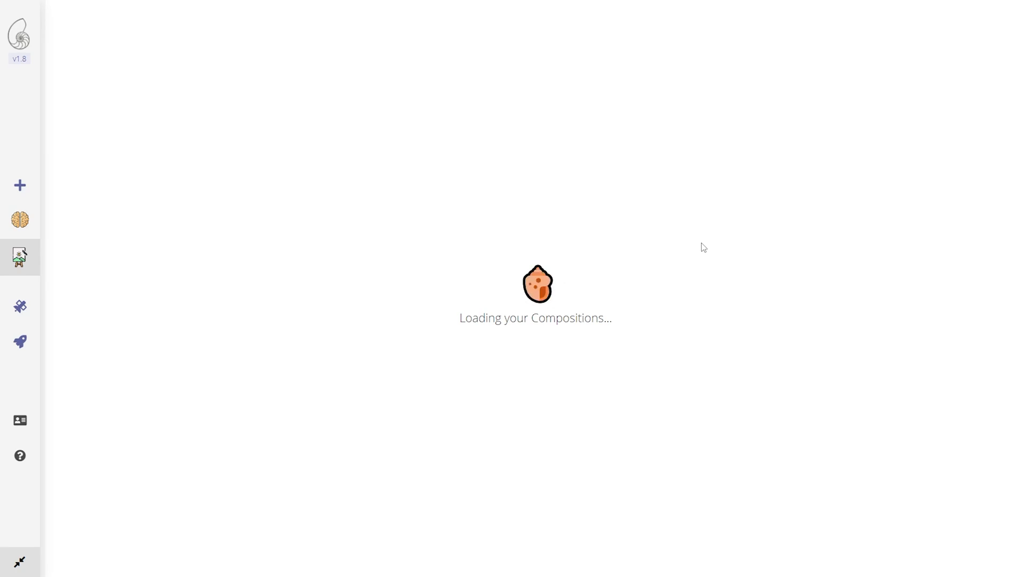
{"action": "mouse_move", "coordinate": [542, 507]}
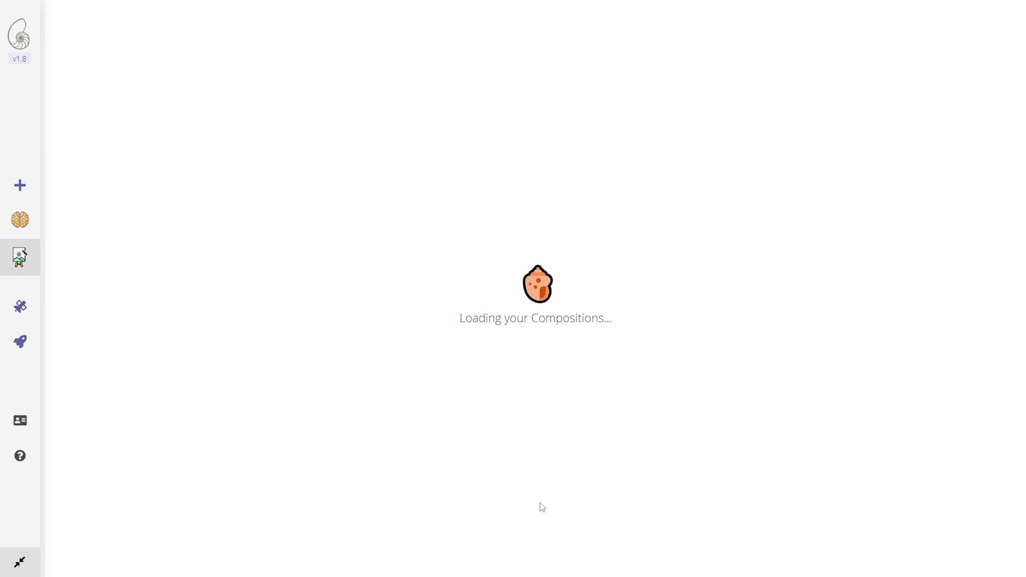
- Go to the Channels page, then on to the WityVerse channel feed
{"action": "left_click", "coordinate": [20, 306]}
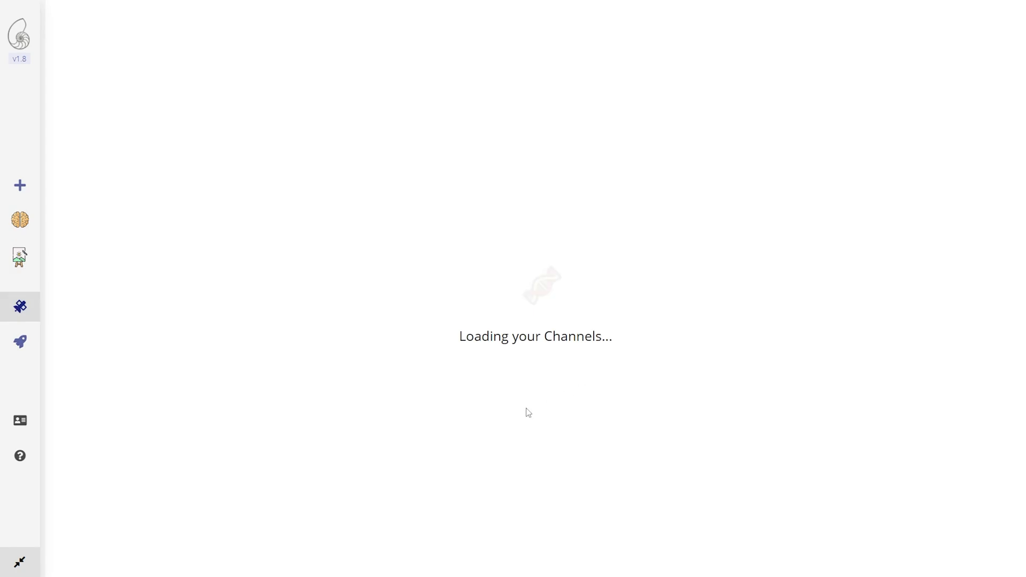
{"action": "mouse_move", "coordinate": [20, 341]}
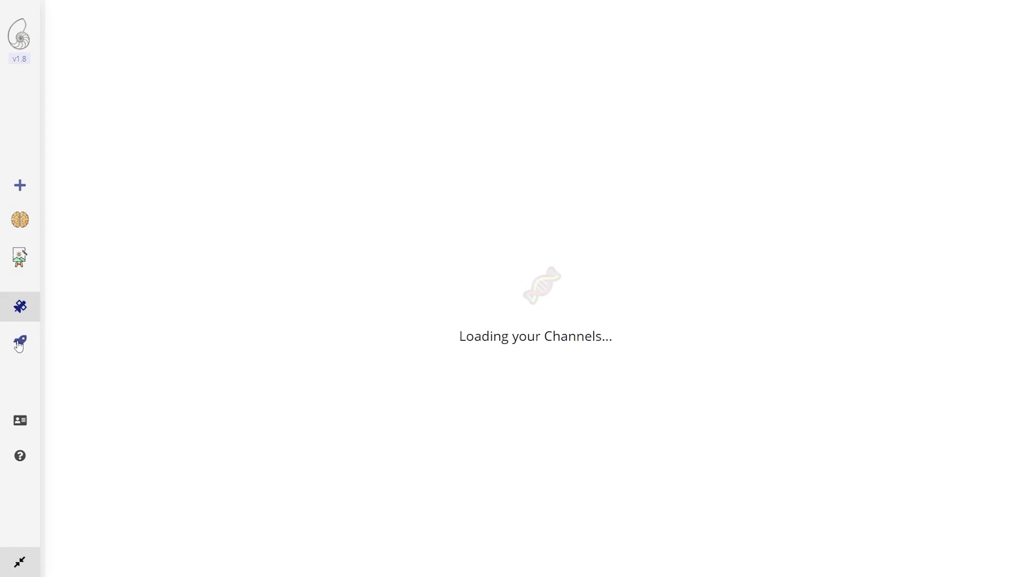
{"action": "left_click", "coordinate": [19, 341]}
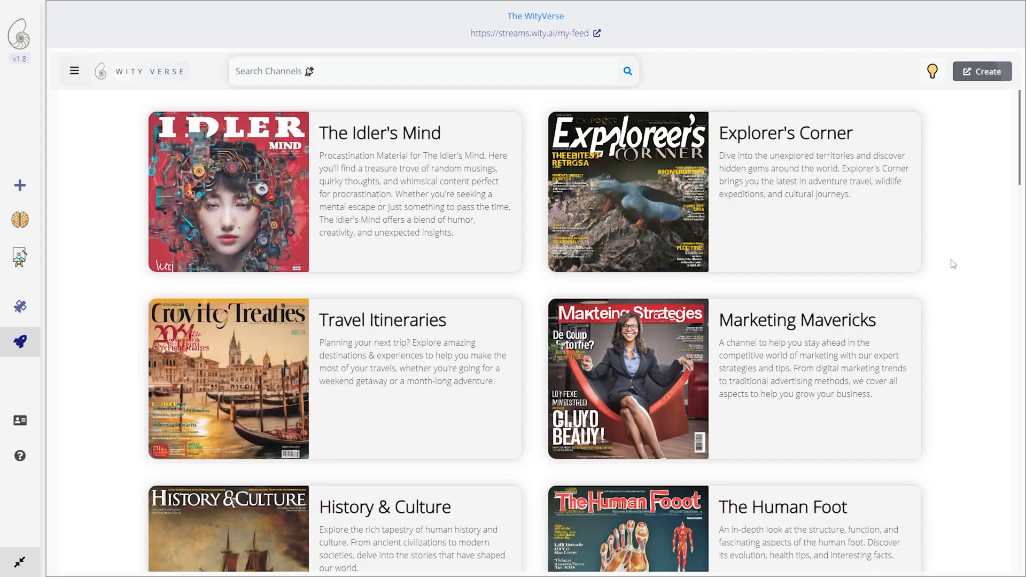
{"action": "mouse_move", "coordinate": [977, 242]}
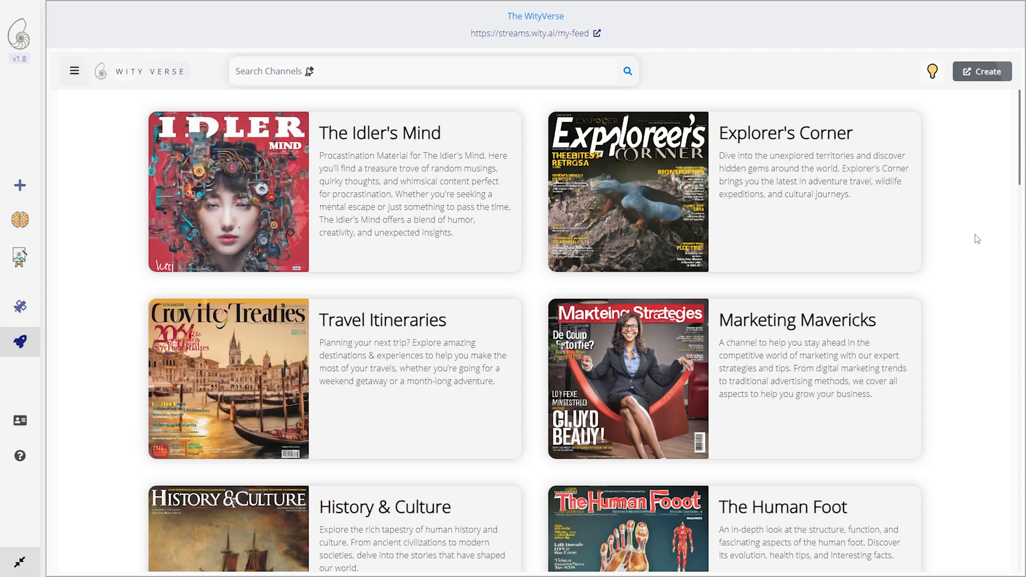
- Scroll the WityVerse feed past Being an Ant, Astronomy Insights, Tech Innovations and Nature's Wonders
{"action": "scroll", "scroll_direction": "down", "scroll_amount": 3}
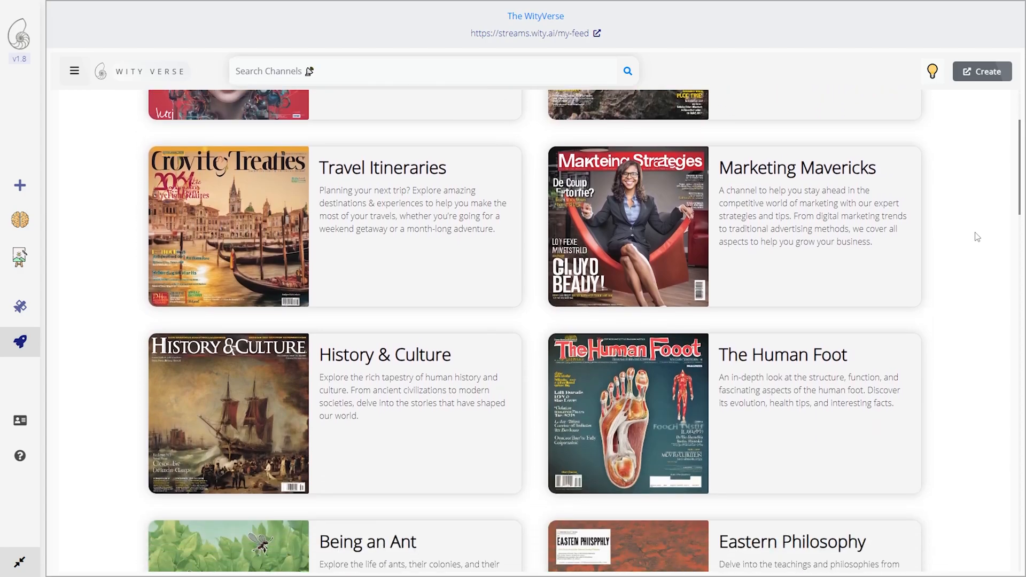
{"action": "scroll", "scroll_direction": "down", "scroll_amount": 3}
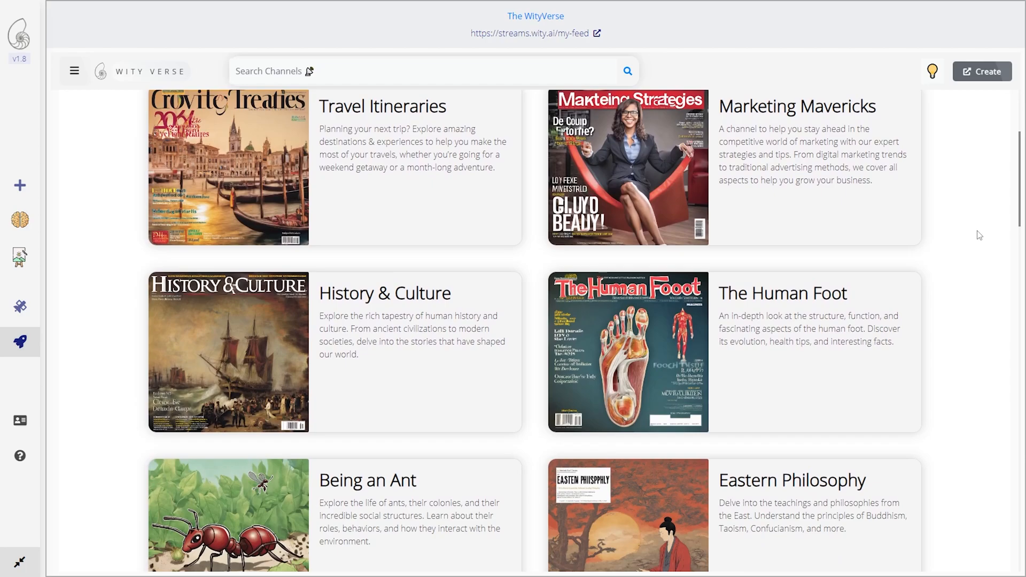
{"action": "scroll", "scroll_direction": "down", "scroll_amount": 3}
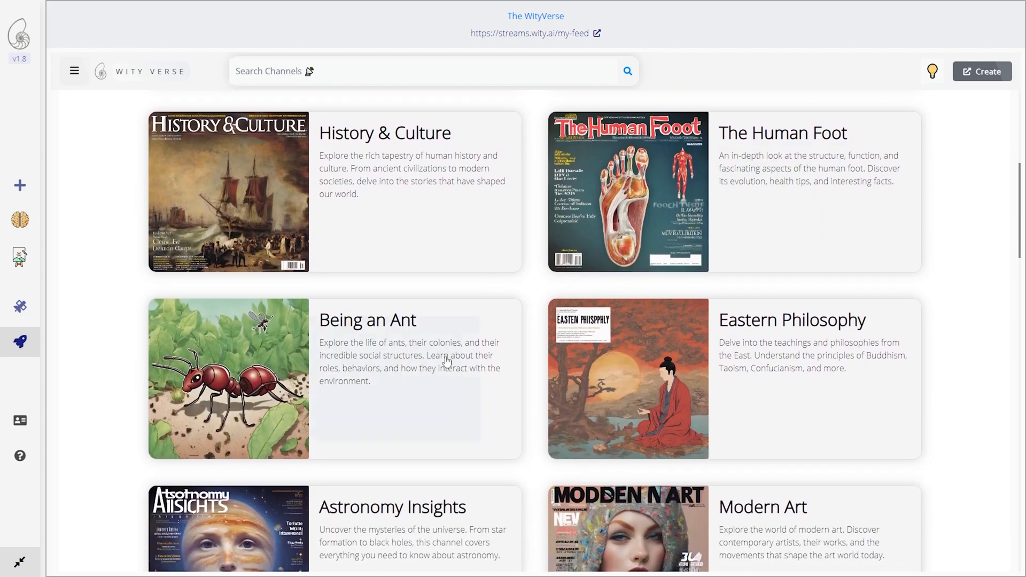
{"action": "scroll", "scroll_direction": "down", "scroll_amount": 3}
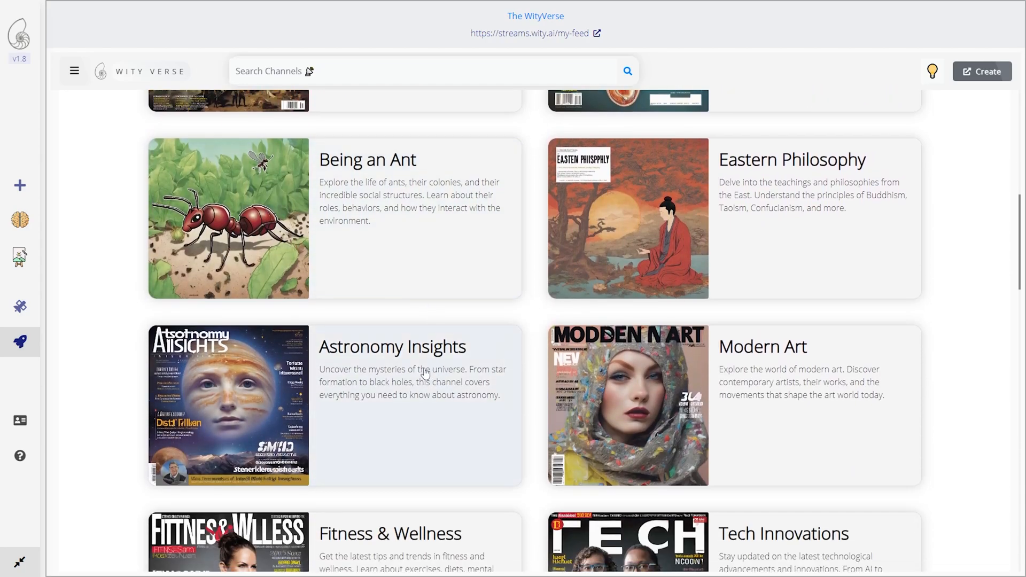
{"action": "scroll", "scroll_direction": "down", "scroll_amount": 3}
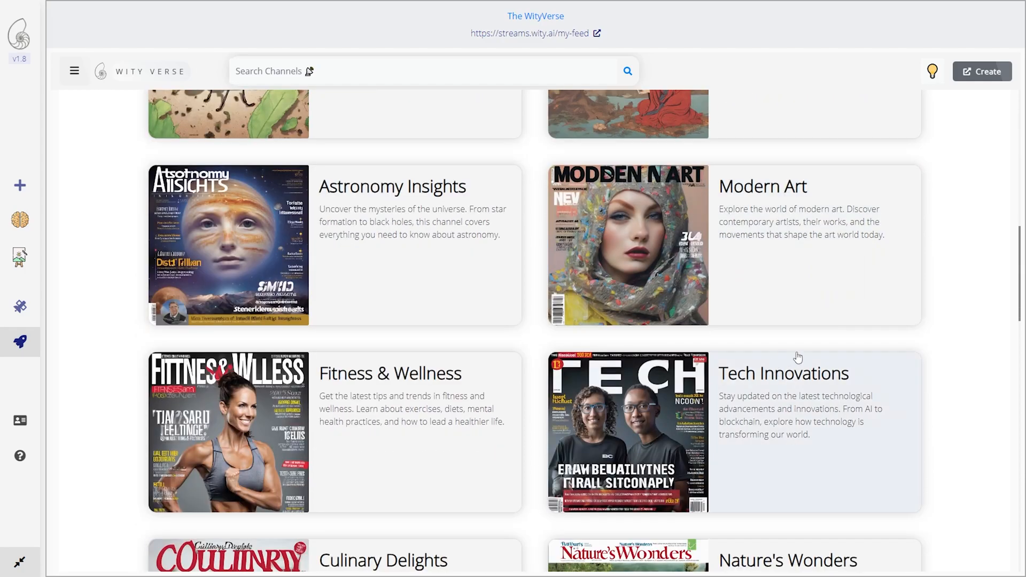
{"action": "scroll", "scroll_direction": "down", "scroll_amount": 3}
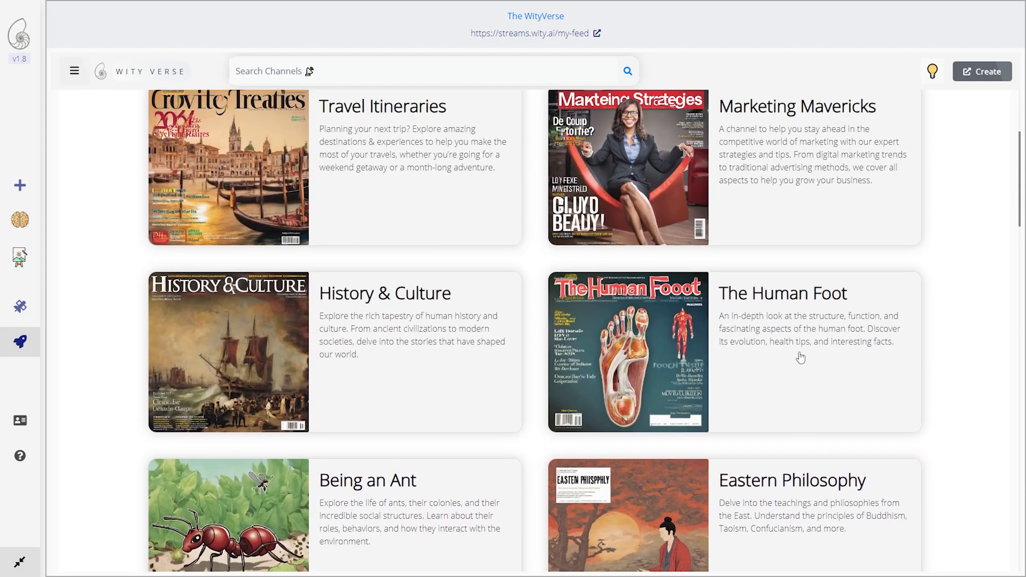
{"action": "scroll", "scroll_direction": "up", "scroll_amount": 3}
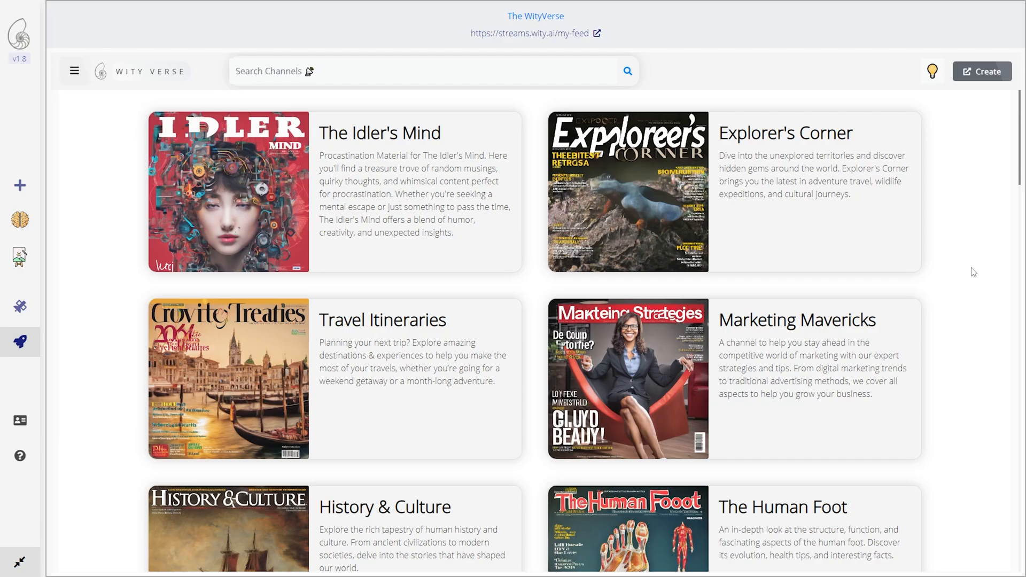
{"action": "mouse_move", "coordinate": [963, 269]}
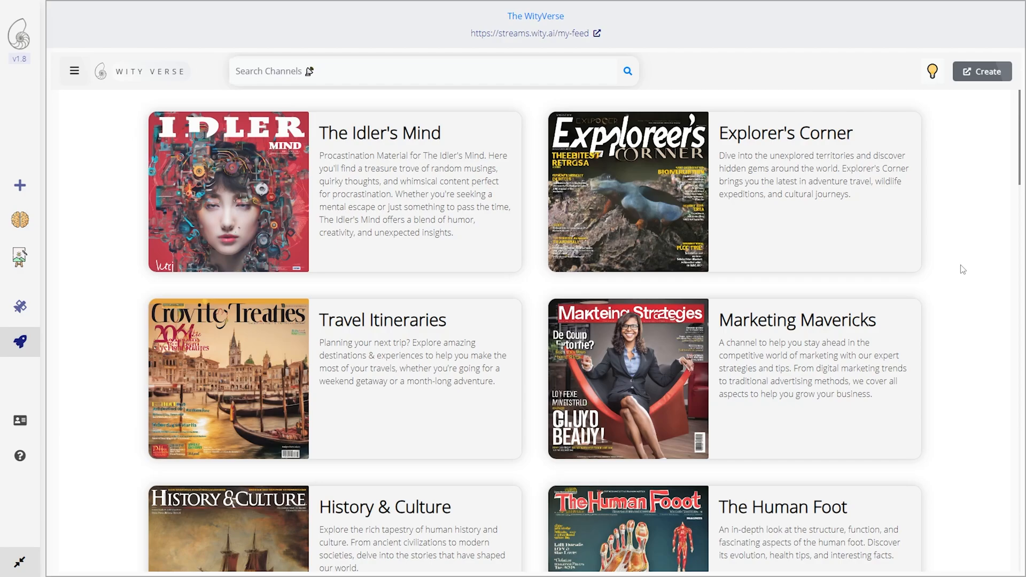
{"action": "mouse_move", "coordinate": [949, 257]}
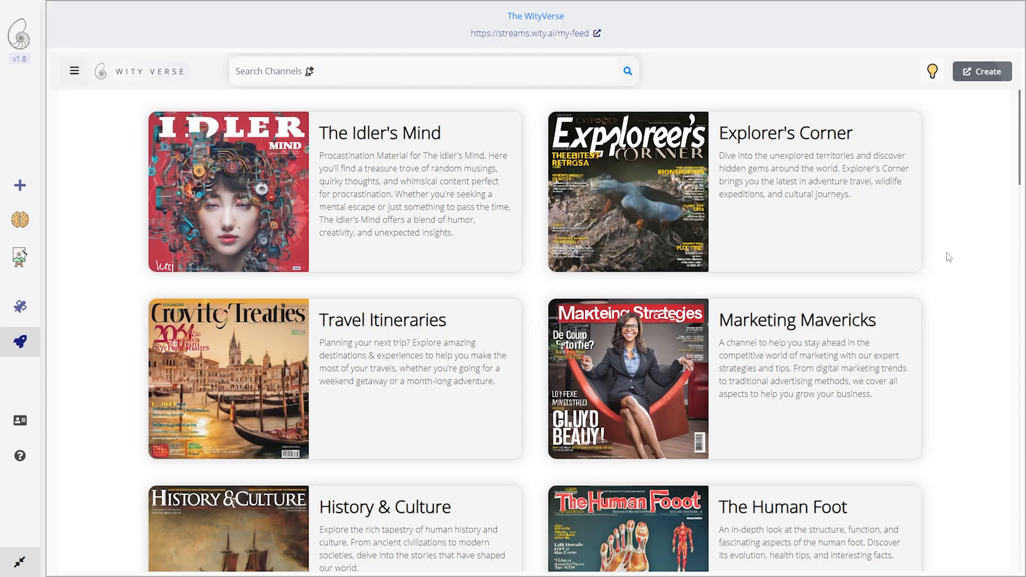
{"action": "mouse_move", "coordinate": [625, 341]}
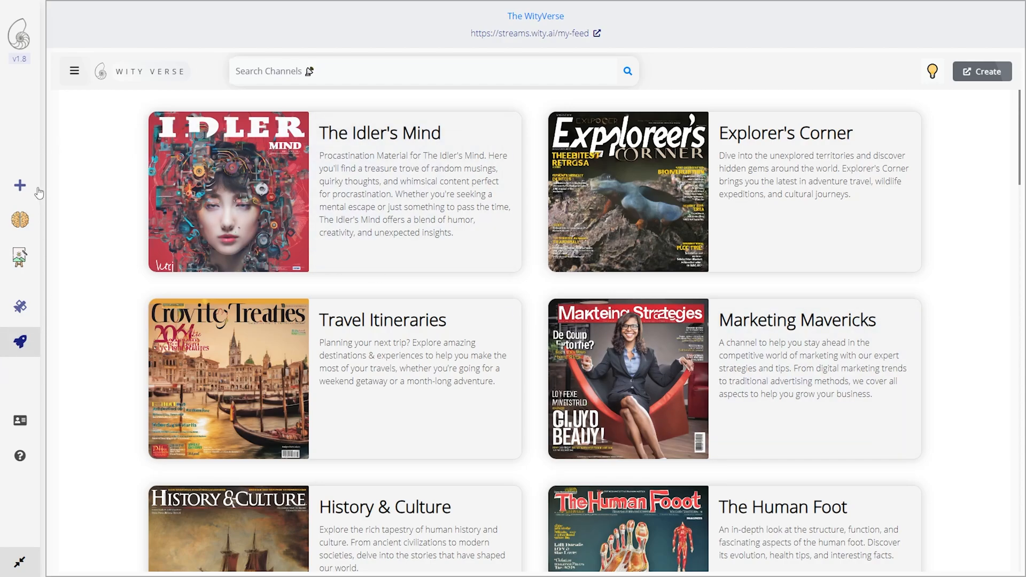
{"action": "mouse_move", "coordinate": [872, 90]}
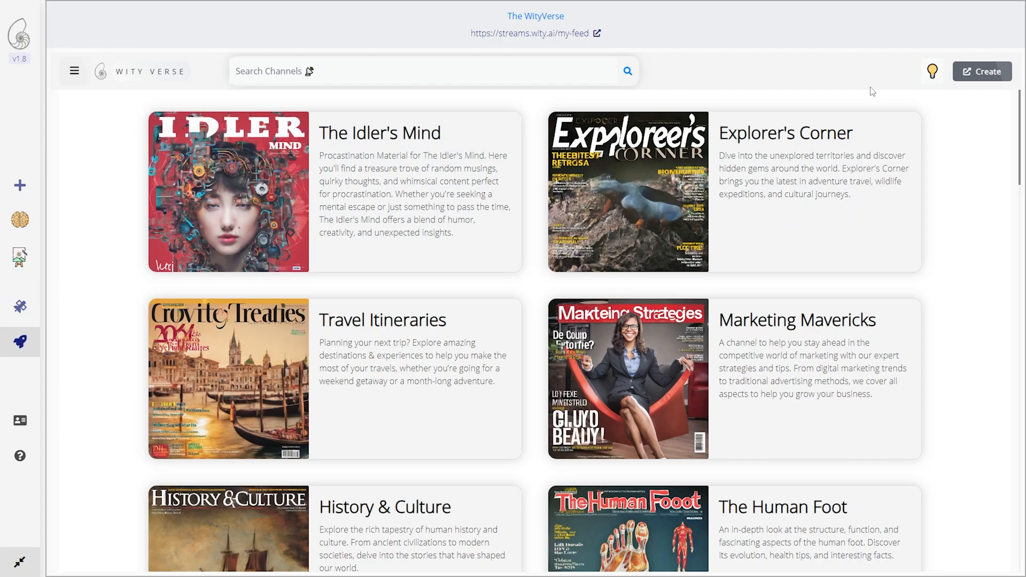